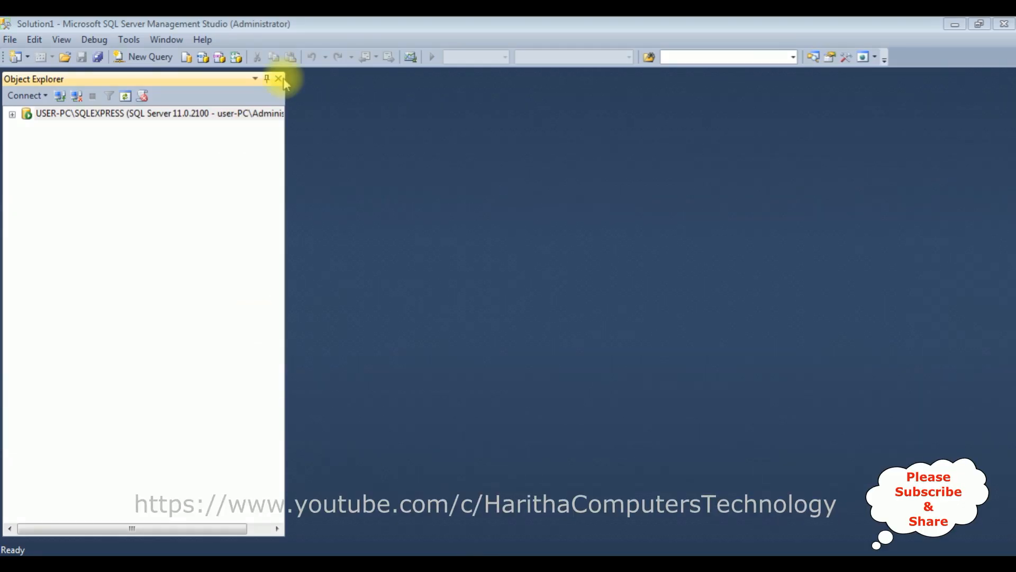
{"action": "mouse_move", "coordinate": [239, 103]}
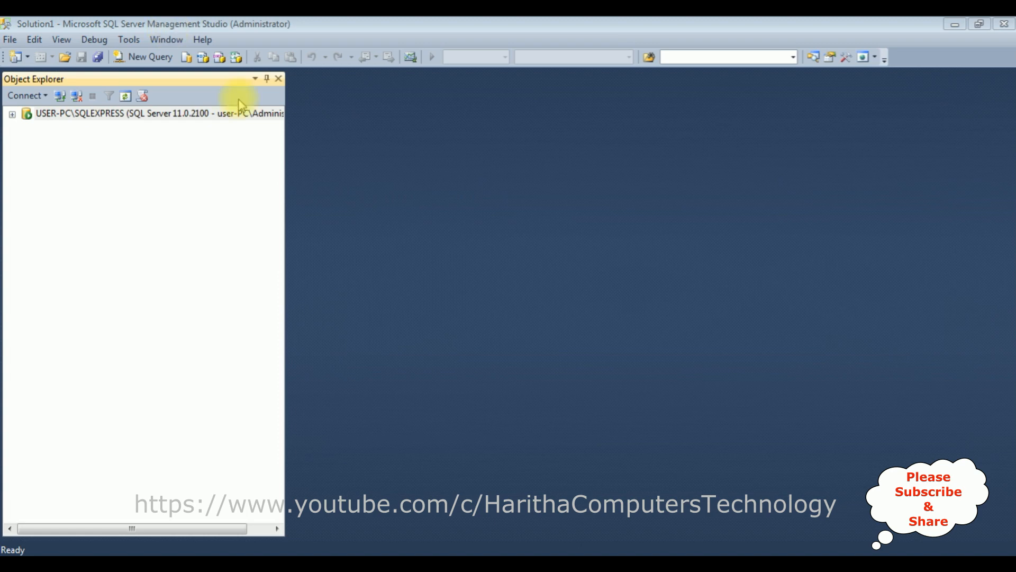
Step: Expand the server and its Databases folder, then open newdb's context menu
{"action": "left_click", "coordinate": [11, 113]}
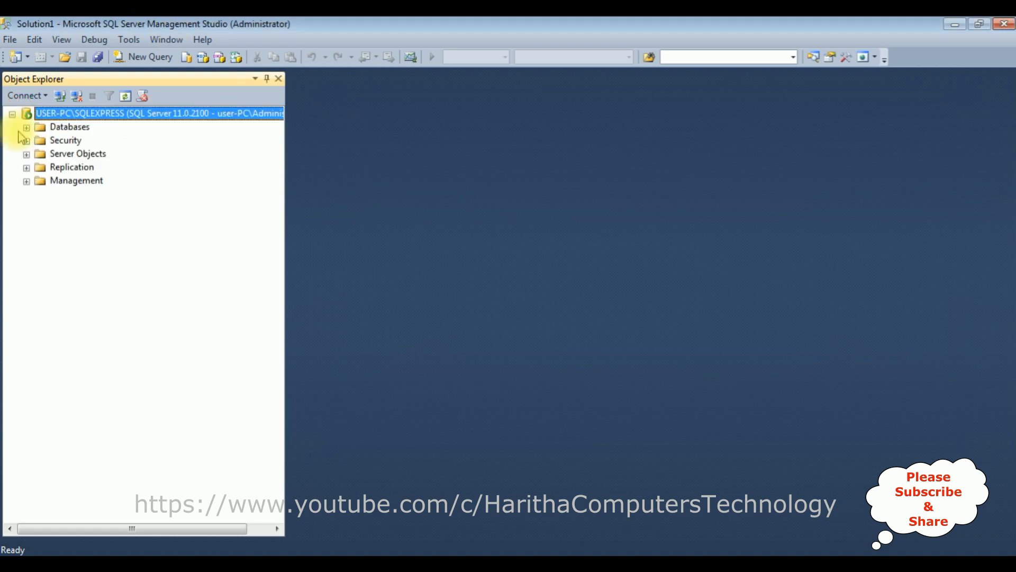
{"action": "left_click", "coordinate": [26, 127]}
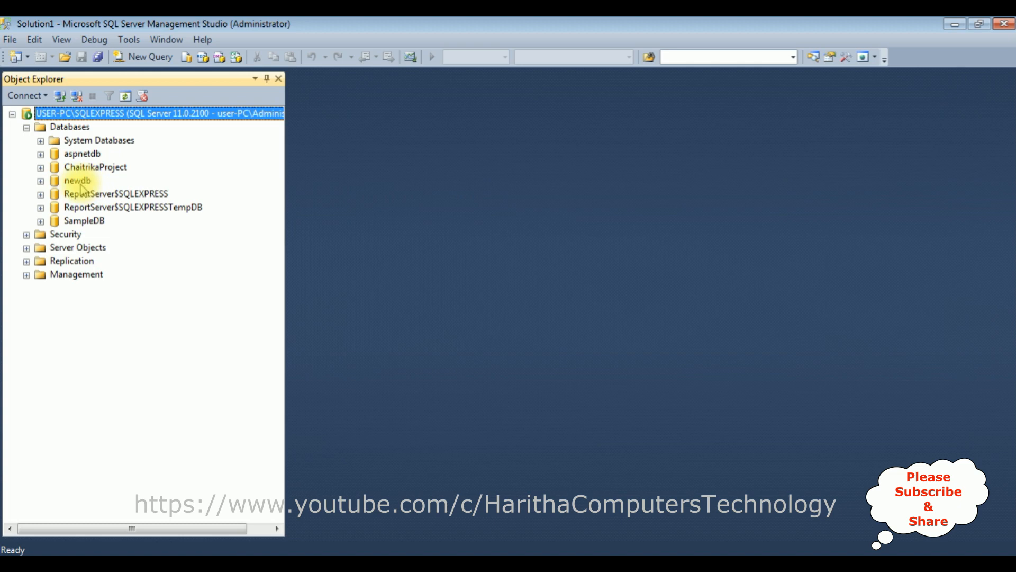
{"action": "left_click", "coordinate": [78, 180]}
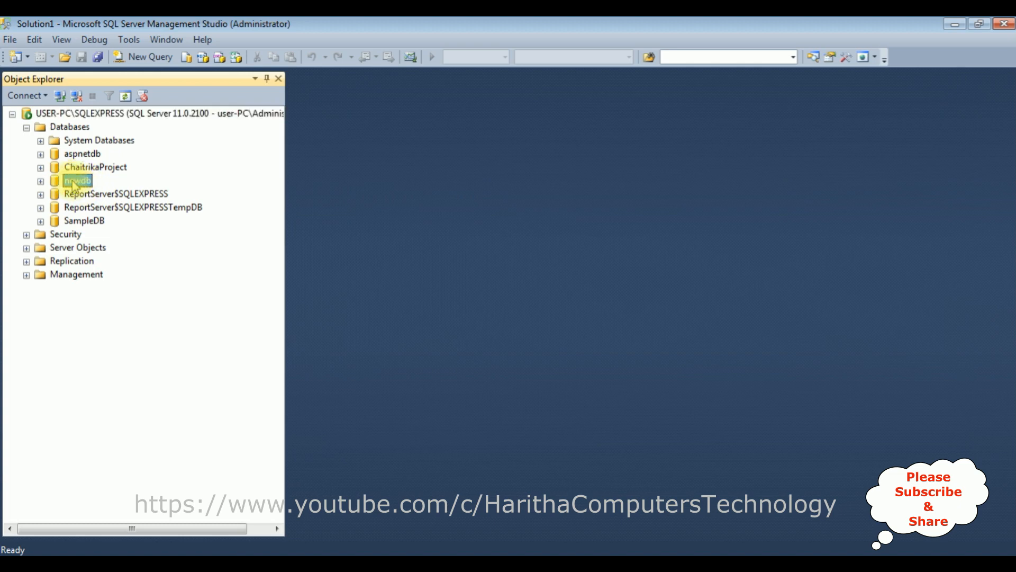
{"action": "right_click", "coordinate": [76, 180]}
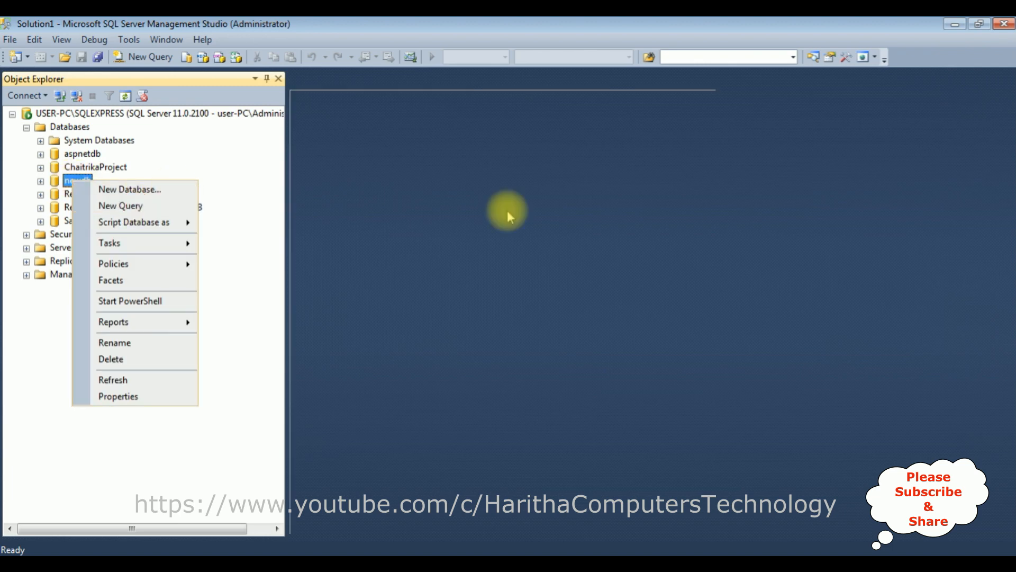
Step: Start a newdb query: CREATE TABLE student with stid int identity(1,1) primary key
{"action": "left_click", "coordinate": [120, 205]}
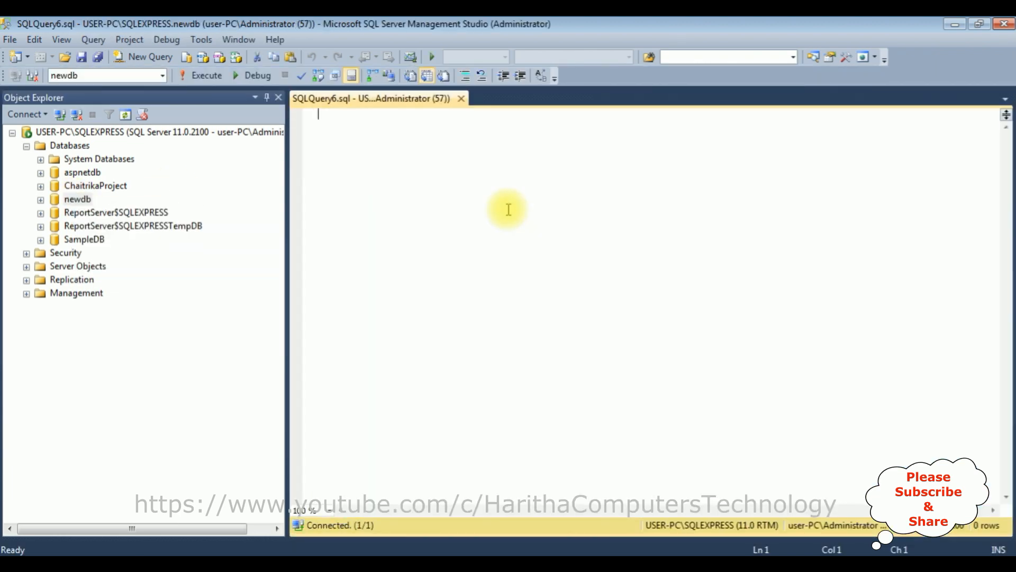
{"action": "type", "text": "create table student"}
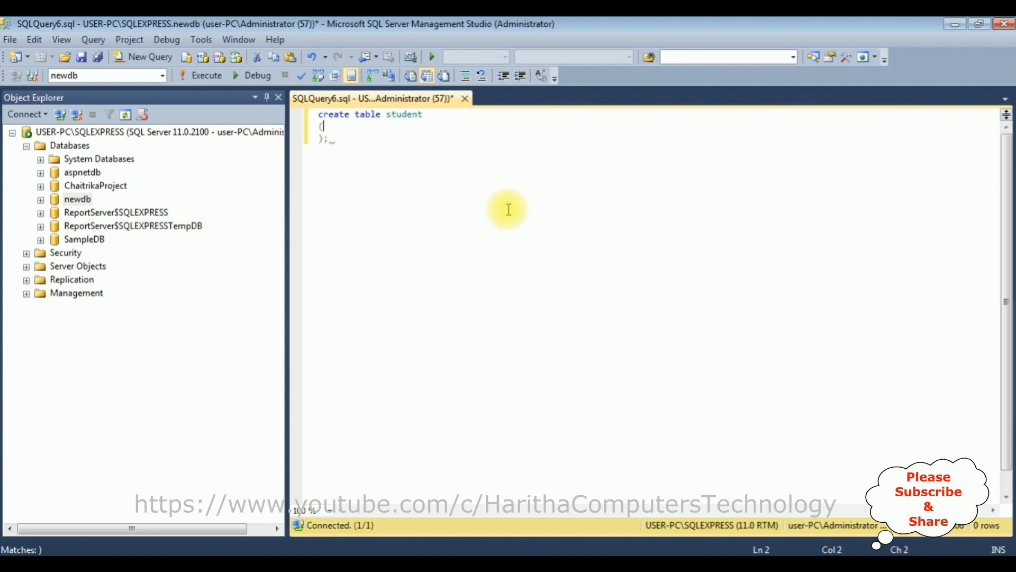
{"action": "type", "text": "stid"}
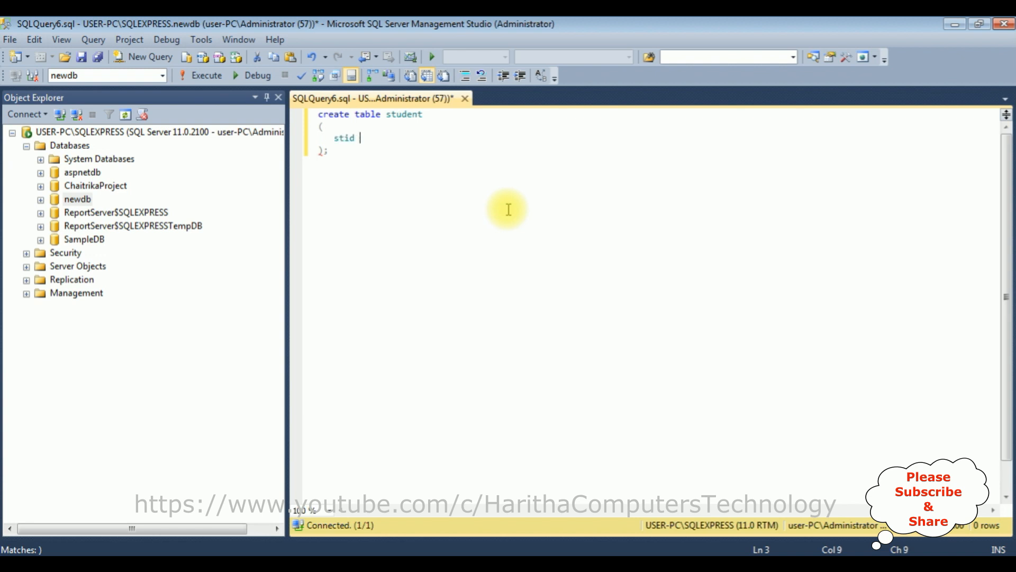
{"action": "type", "text": "int not null p"}
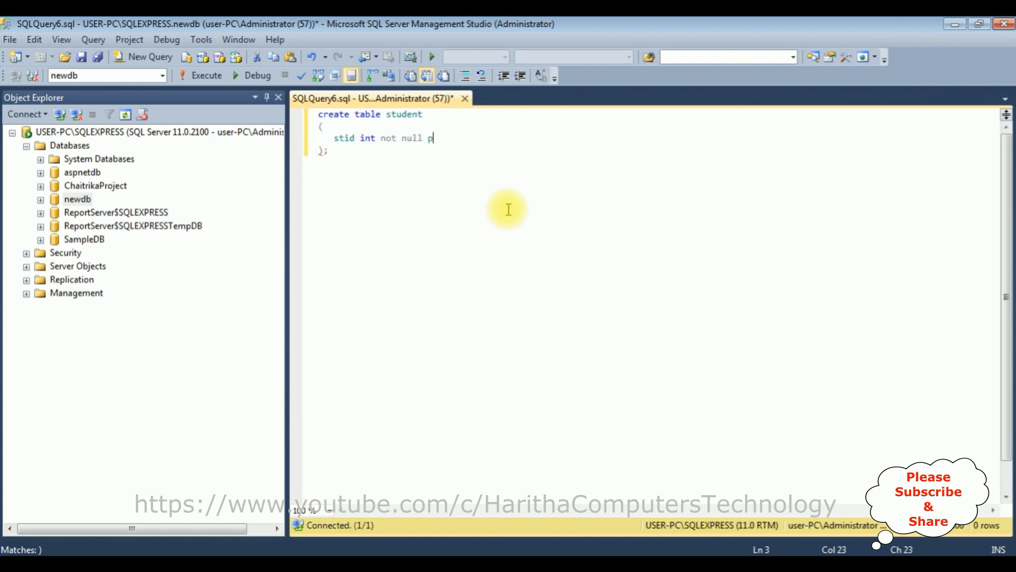
{"action": "type", "text": "rimary key"}
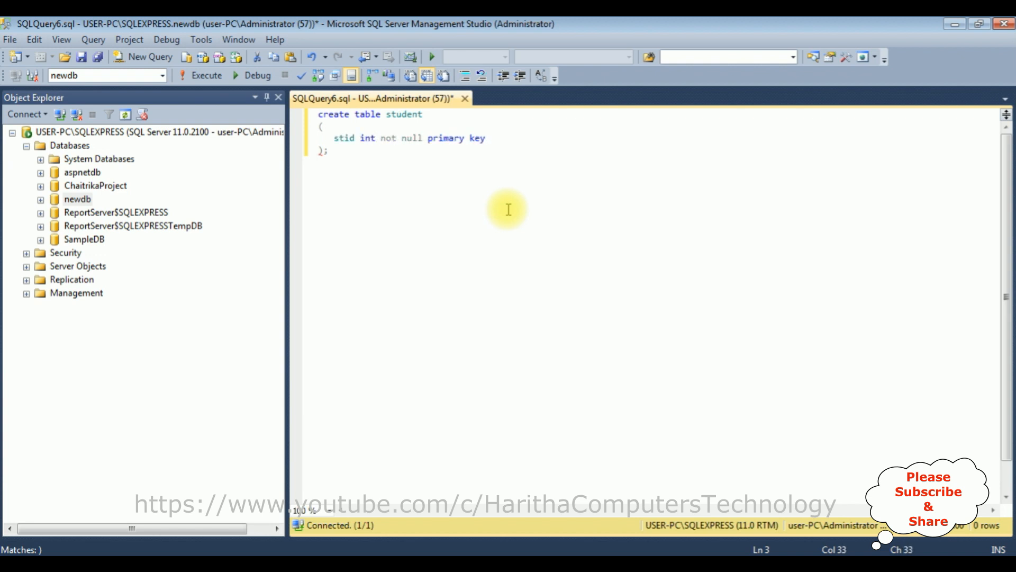
{"action": "type", "text": "ident"}
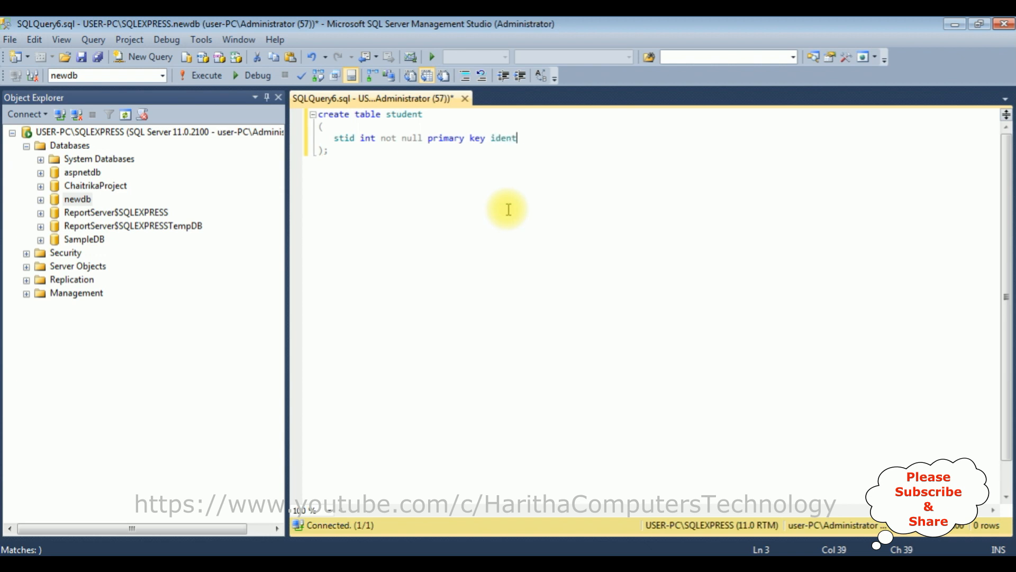
{"action": "type", "text": "ity(1,"}
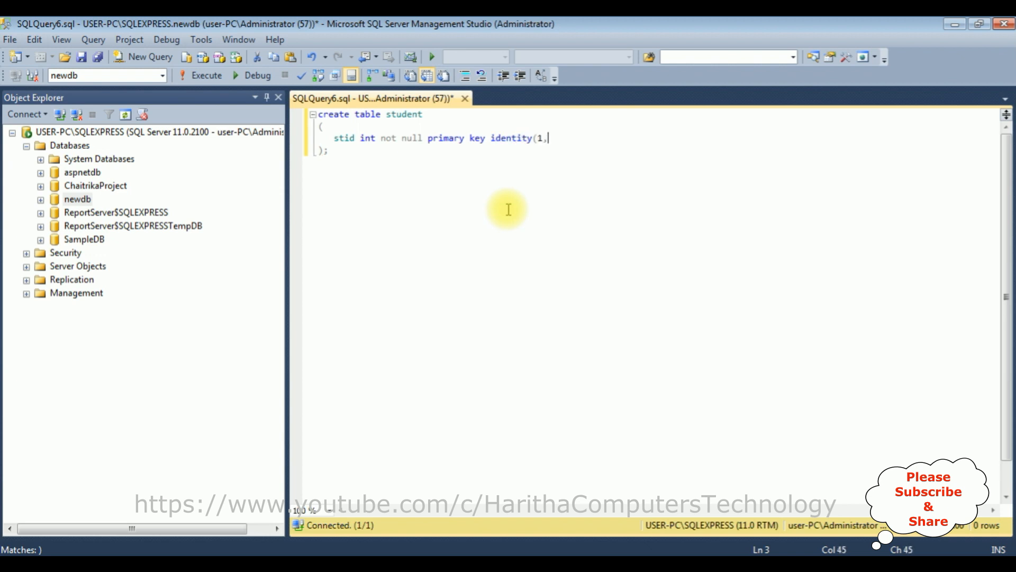
{"action": "type", "text": "1),"}
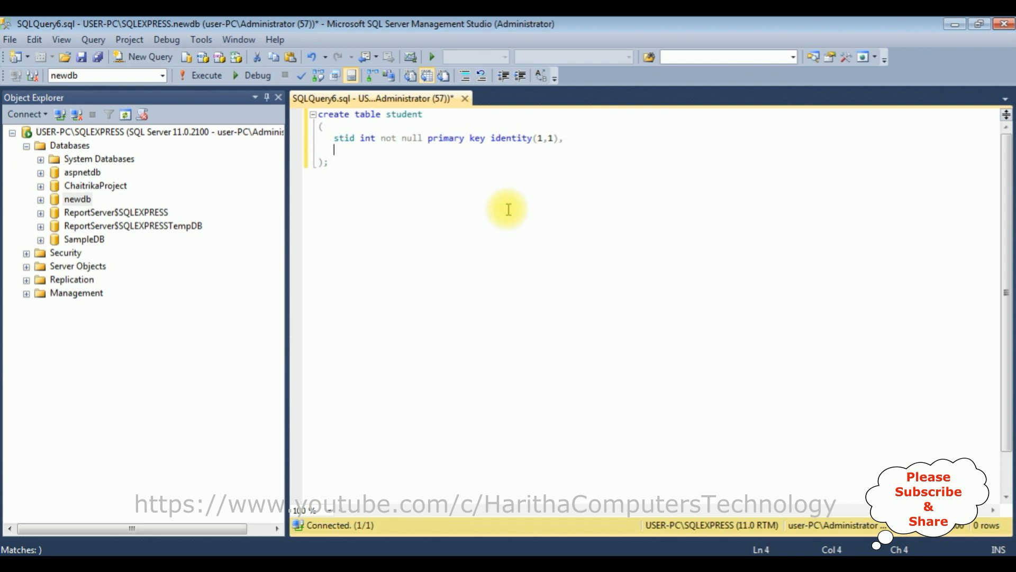
Step: Add stname nvarchar(150), email, address nvarchar(250) and gender char columns to student
{"action": "type", "text": "stname nvarc"}
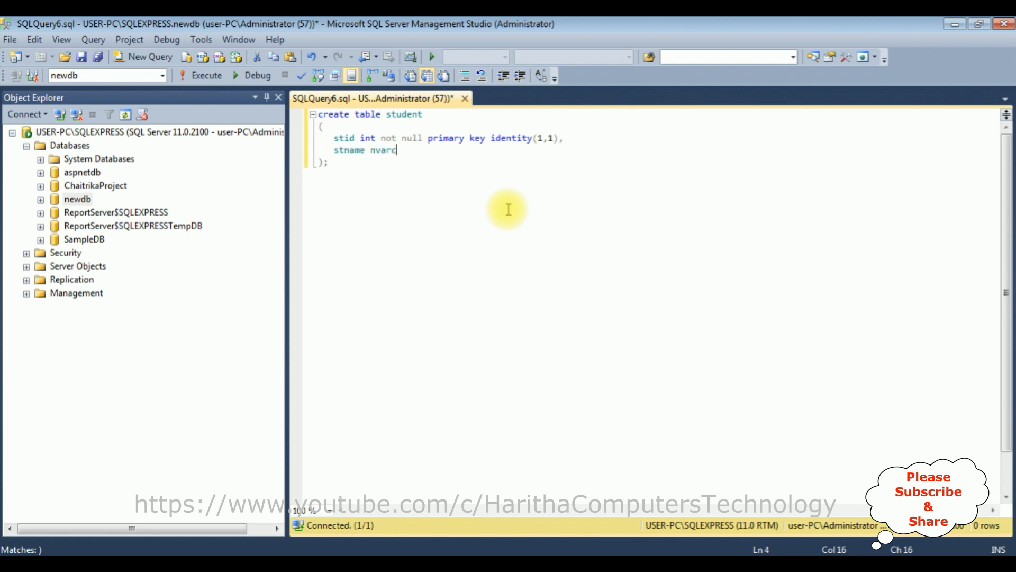
{"action": "type", "text": "har(150)"}
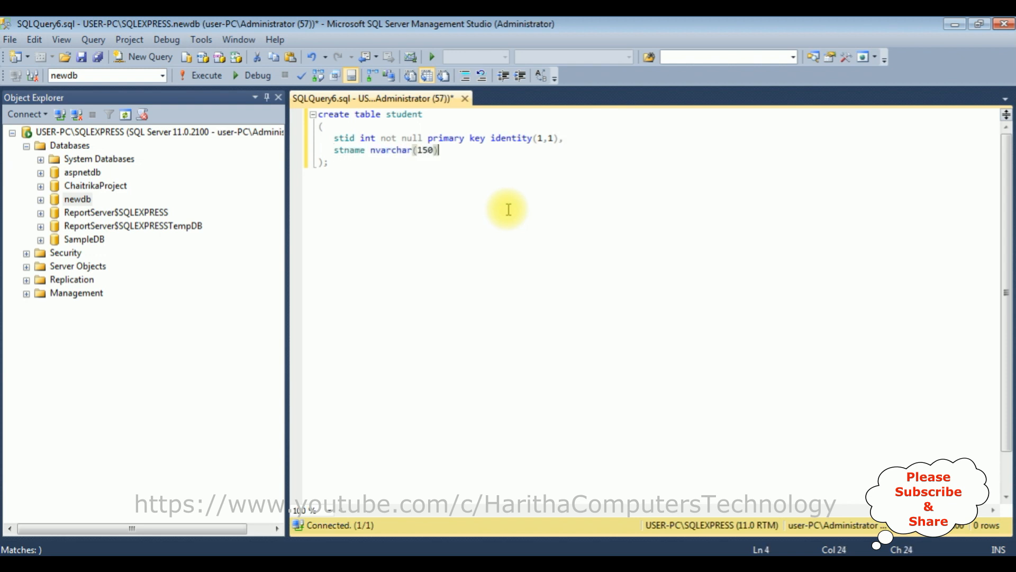
{"action": "type", "text": ","}
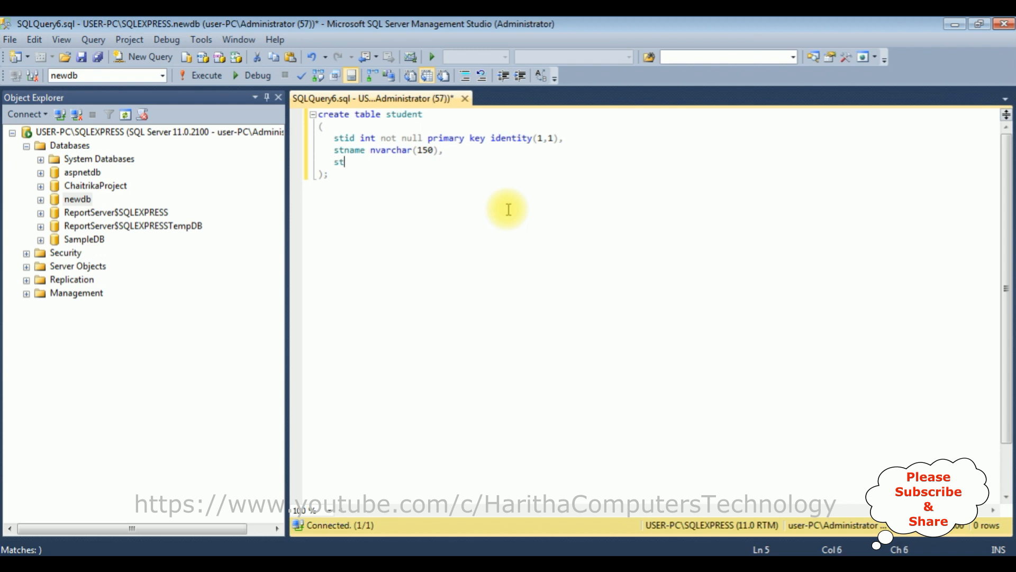
{"action": "type", "text": "email nv"}
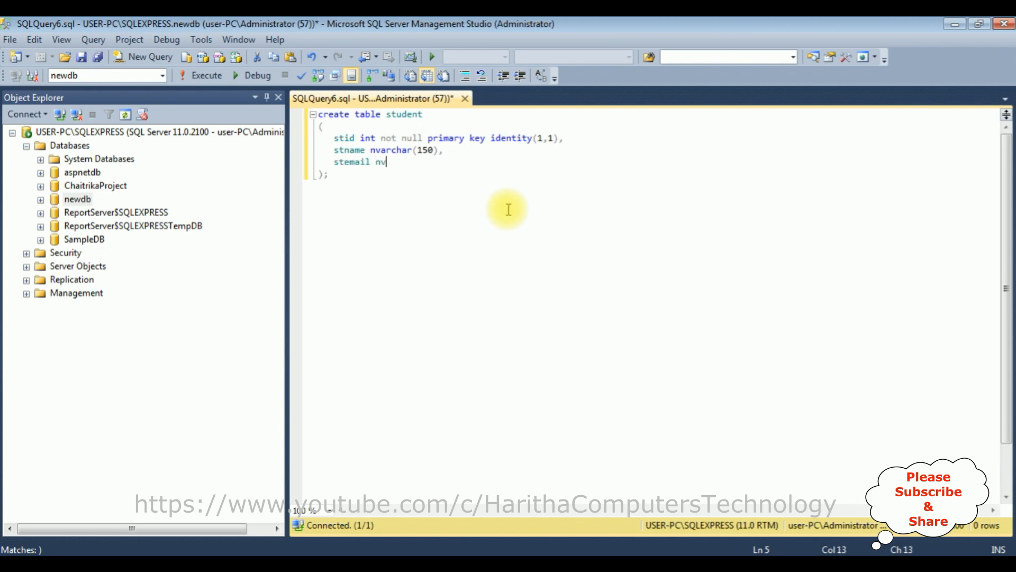
{"action": "type", "text": "archar(150),"}
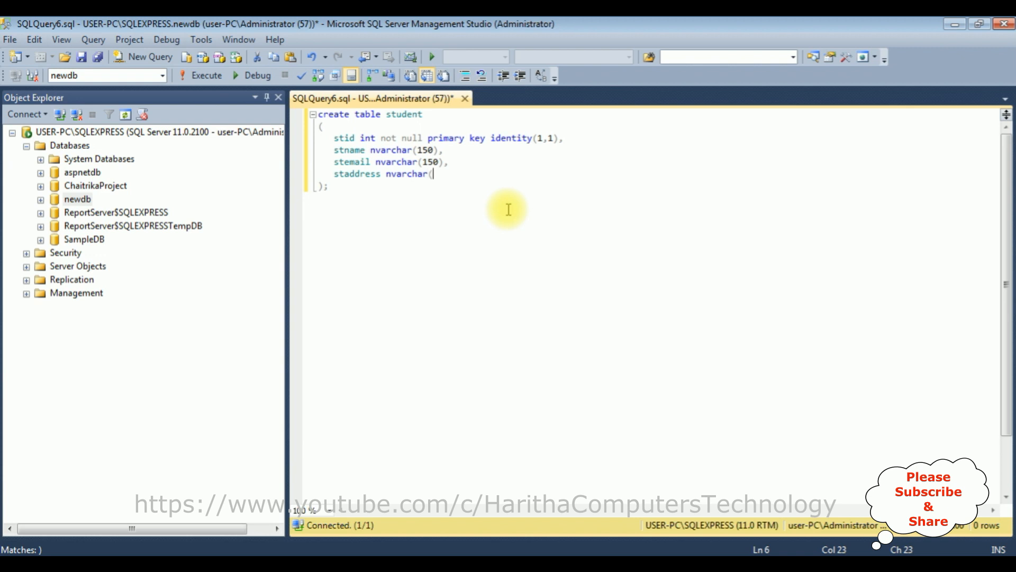
{"action": "type", "text": "250),"}
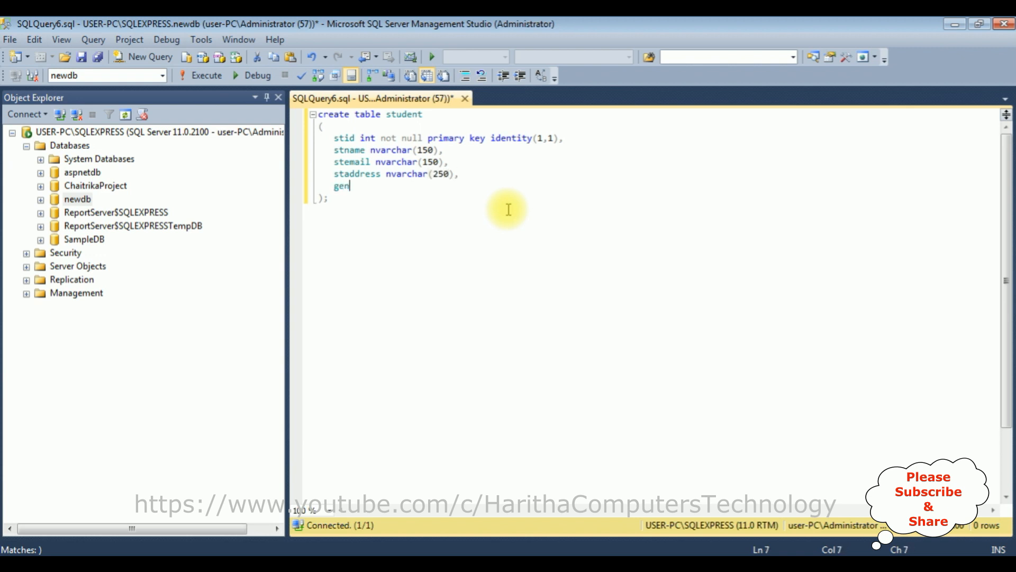
{"action": "type", "text": "der nvarchar"}
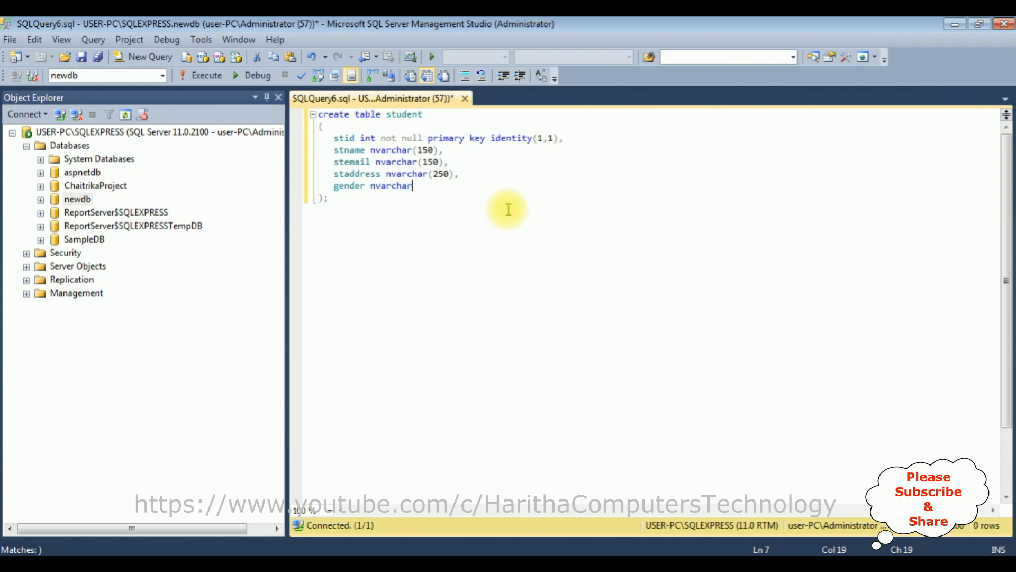
{"action": "type", "text": "ch"}
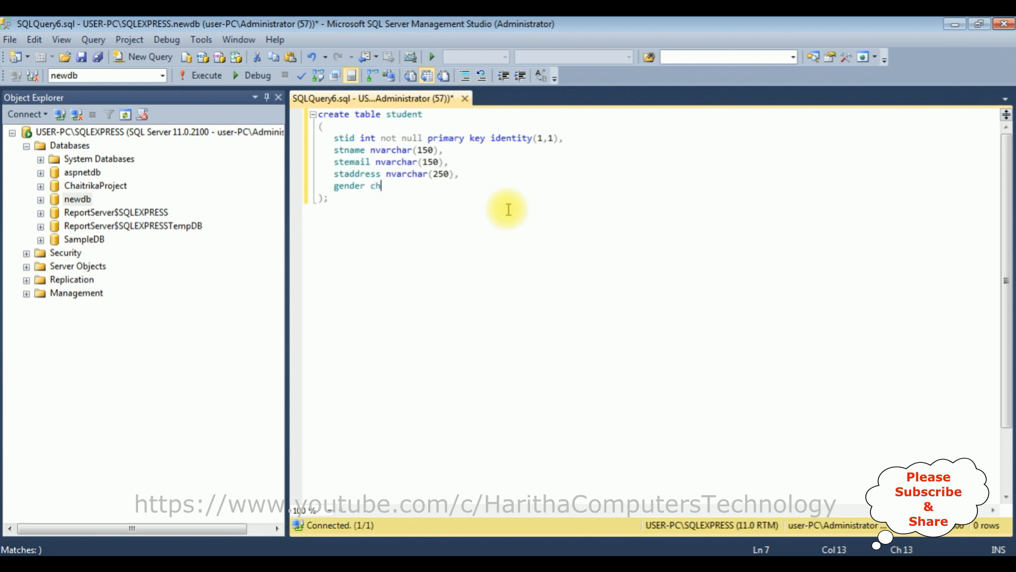
{"action": "type", "text": "ar"}
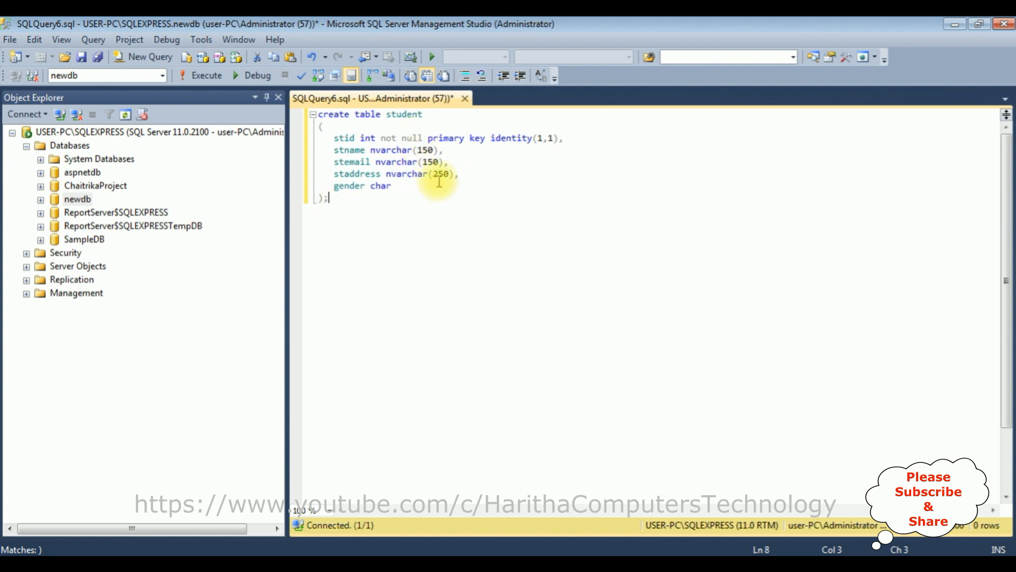
{"action": "mouse_move", "coordinate": [497, 229]}
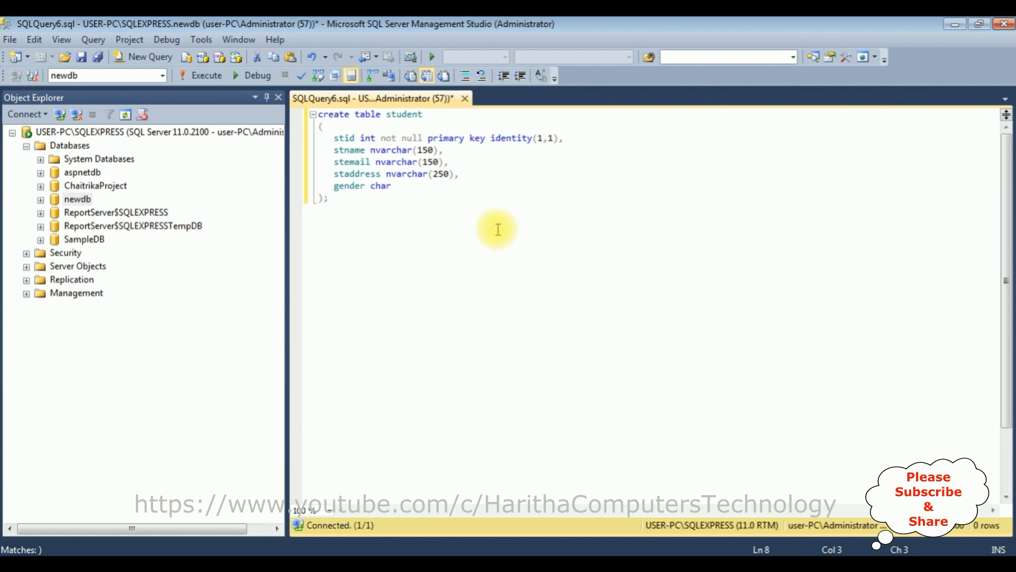
{"action": "mouse_move", "coordinate": [360, 203]}
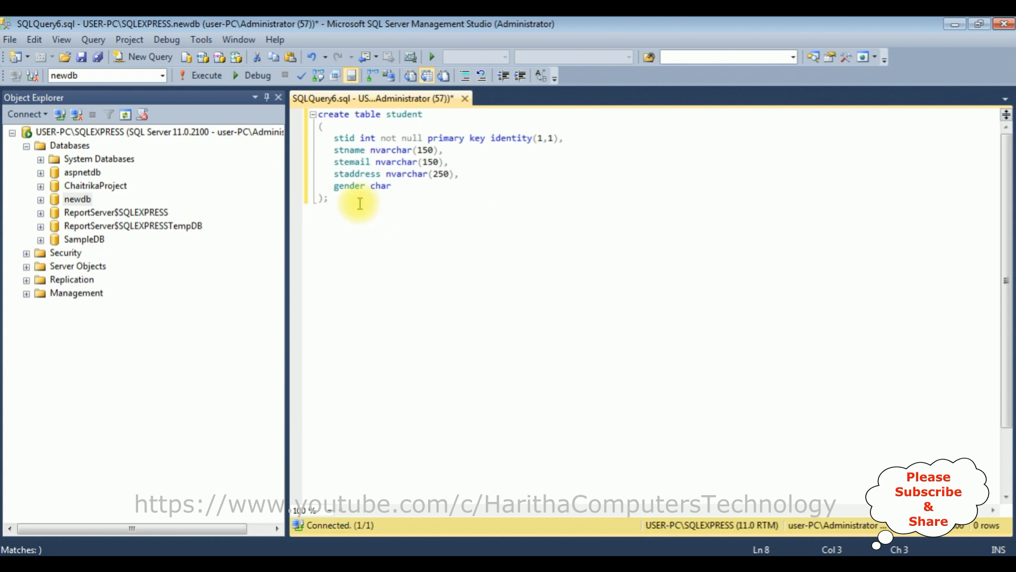
Step: Start CREATE TABLE stmarks with hallticketno int not null primary key
{"action": "type", "text": "c"}
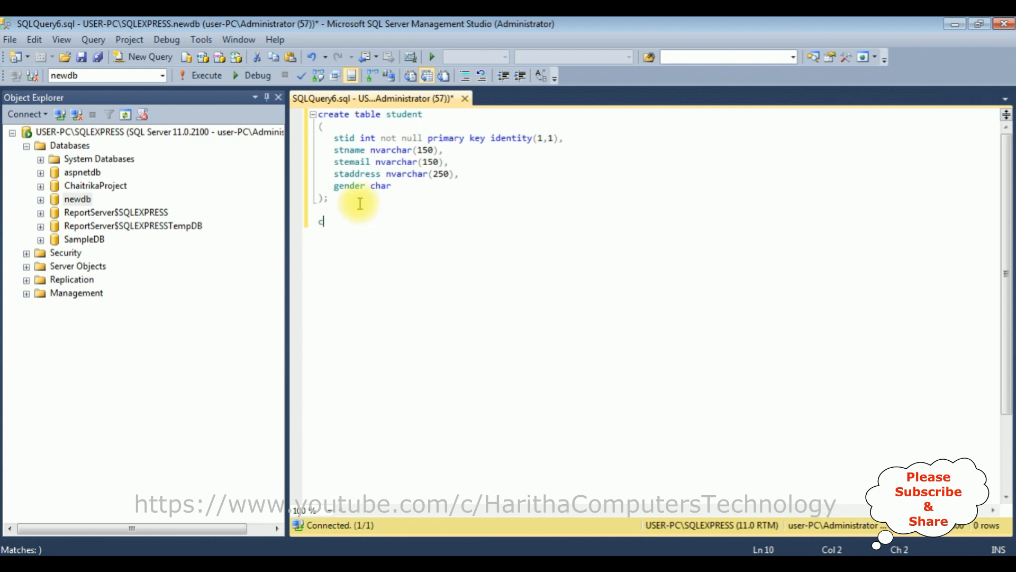
{"action": "type", "text": "reate table stm"}
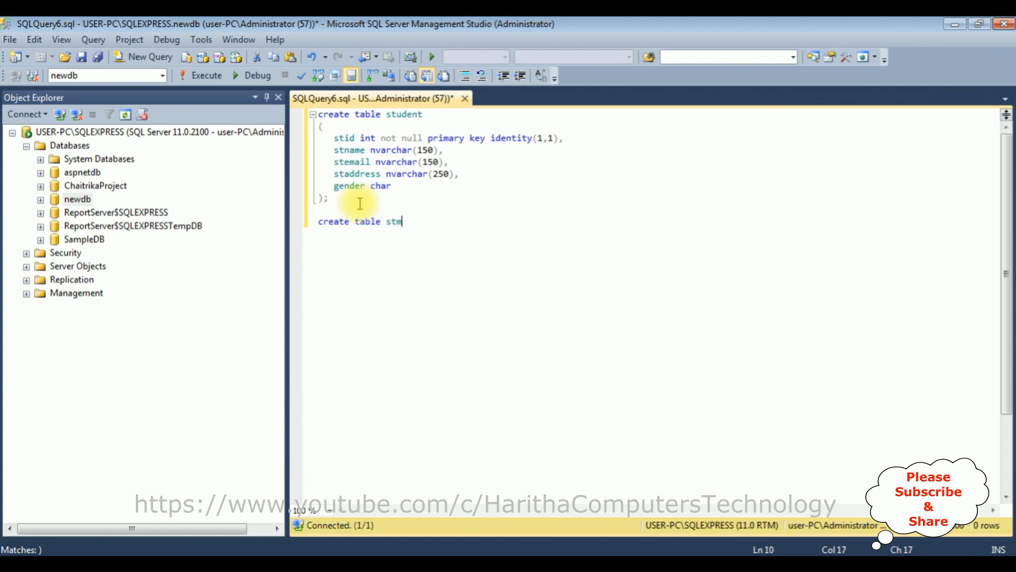
{"action": "type", "text": "arks"}
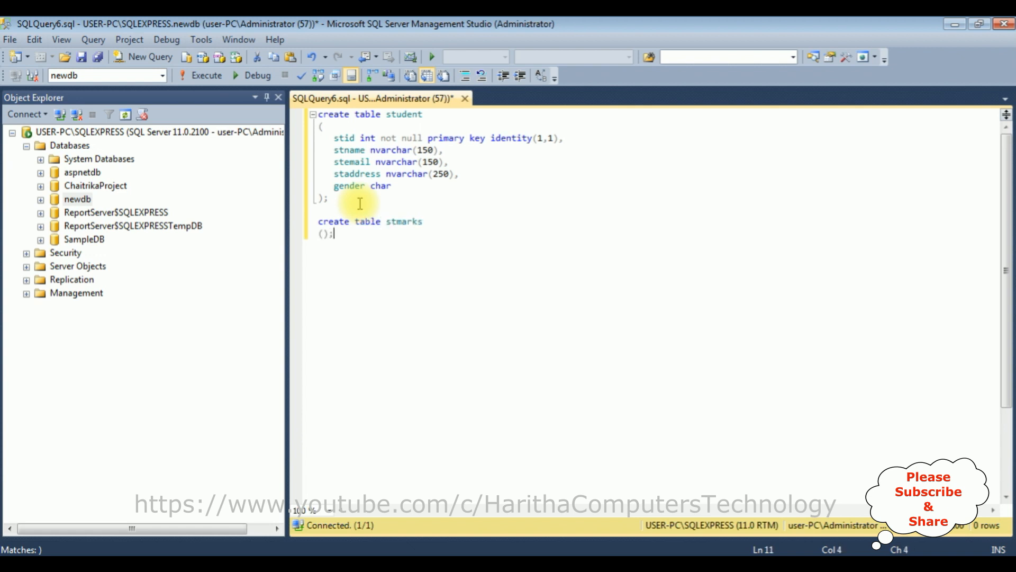
{"action": "key", "text": "Enter"}
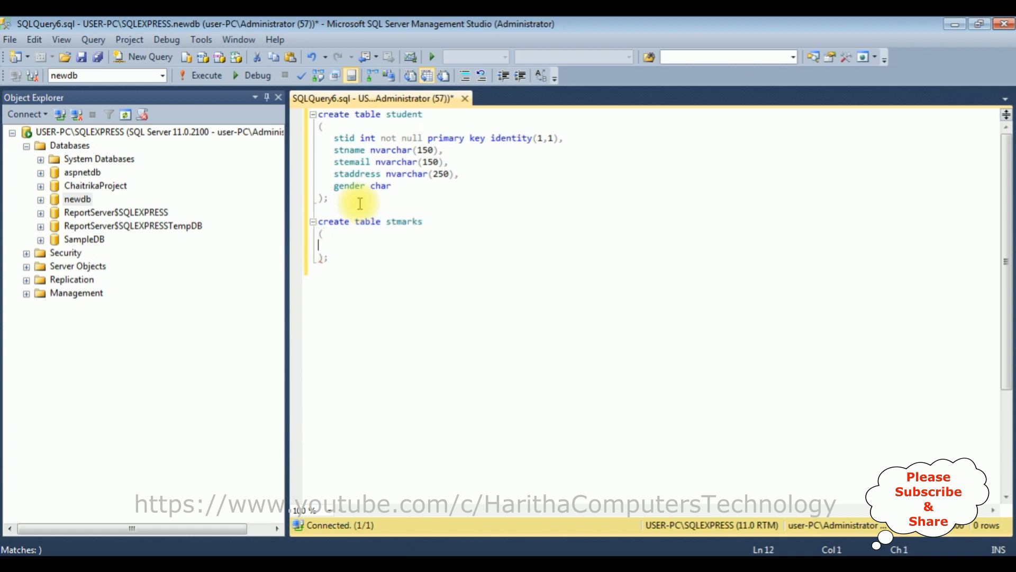
{"action": "type", "text": "hallt"}
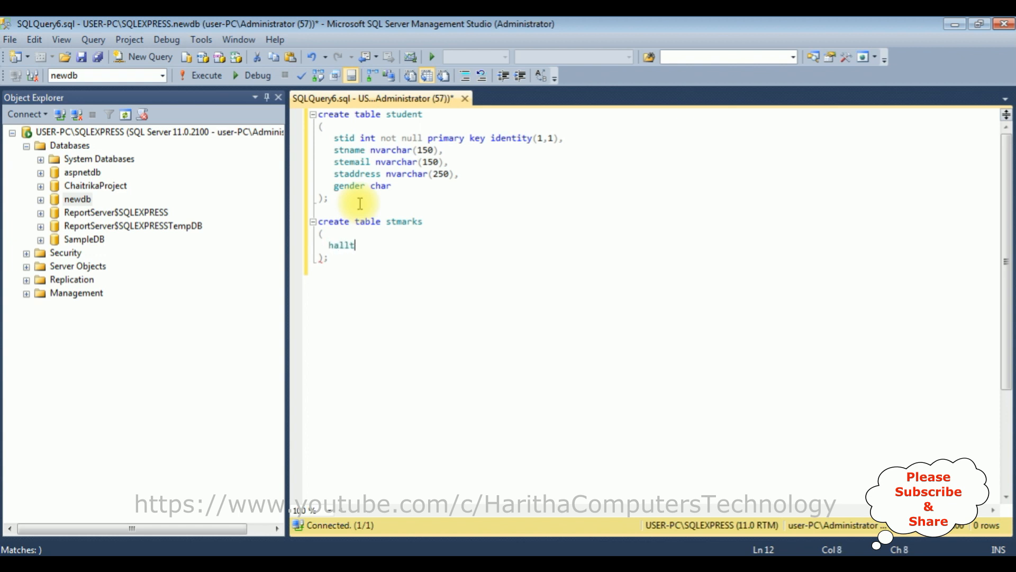
{"action": "type", "text": "icketno i"}
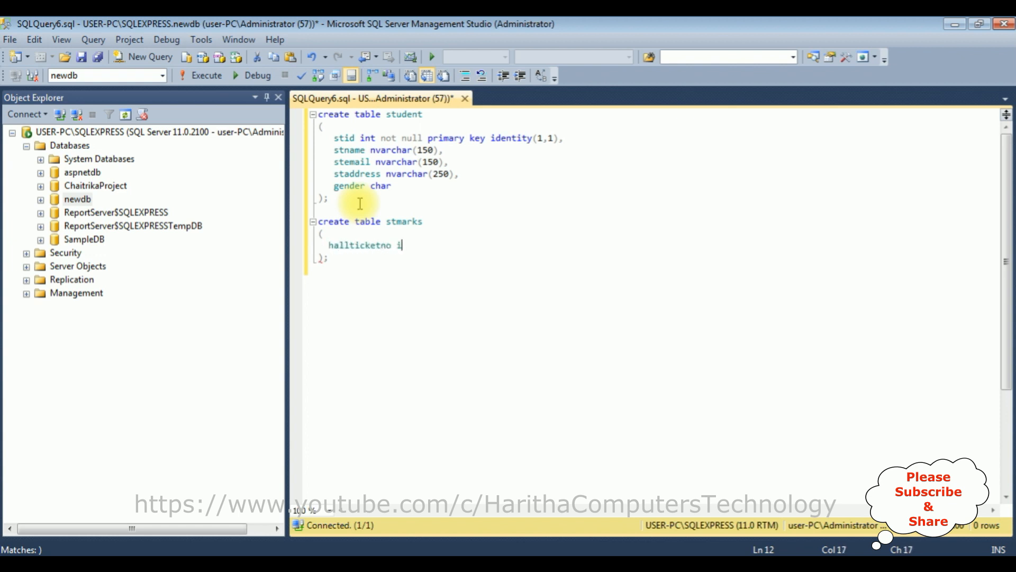
{"action": "type", "text": "nt not null primary key,"}
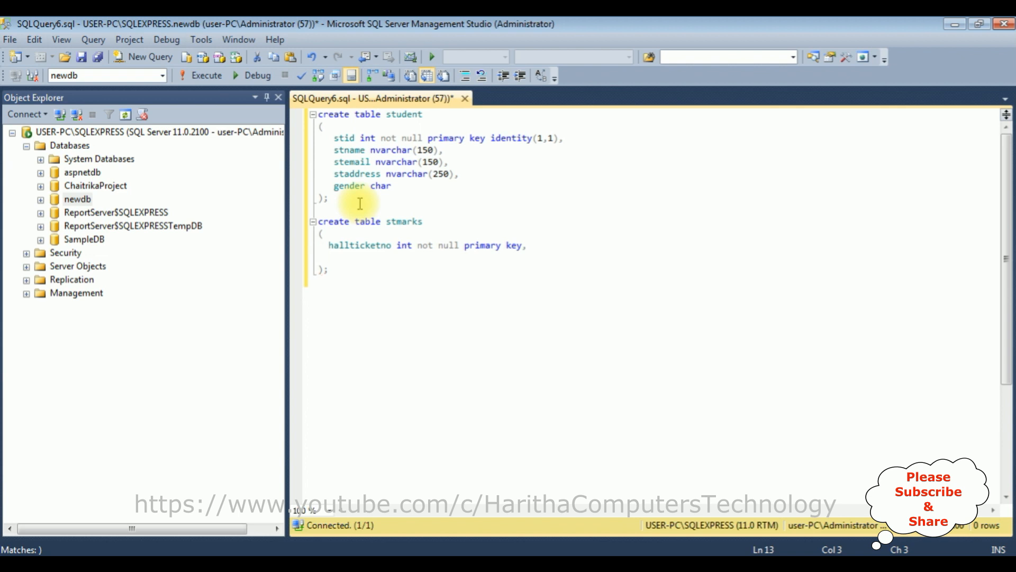
Step: Add non-null integer columns marks1, marks2 and marks3 to stmarks
{"action": "type", "text": "marks1 int not null,"}
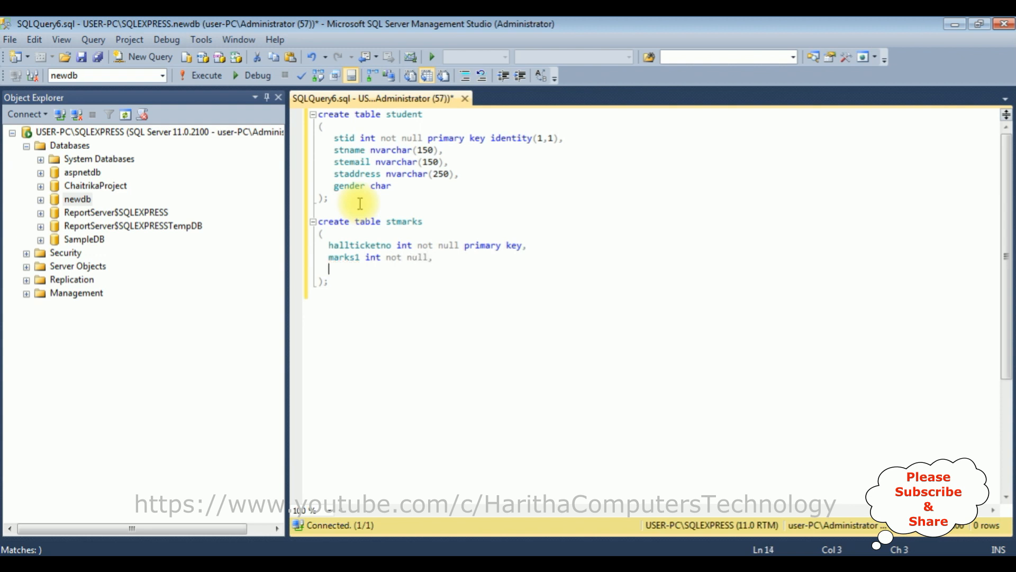
{"action": "type", "text": "marks2 int not"}
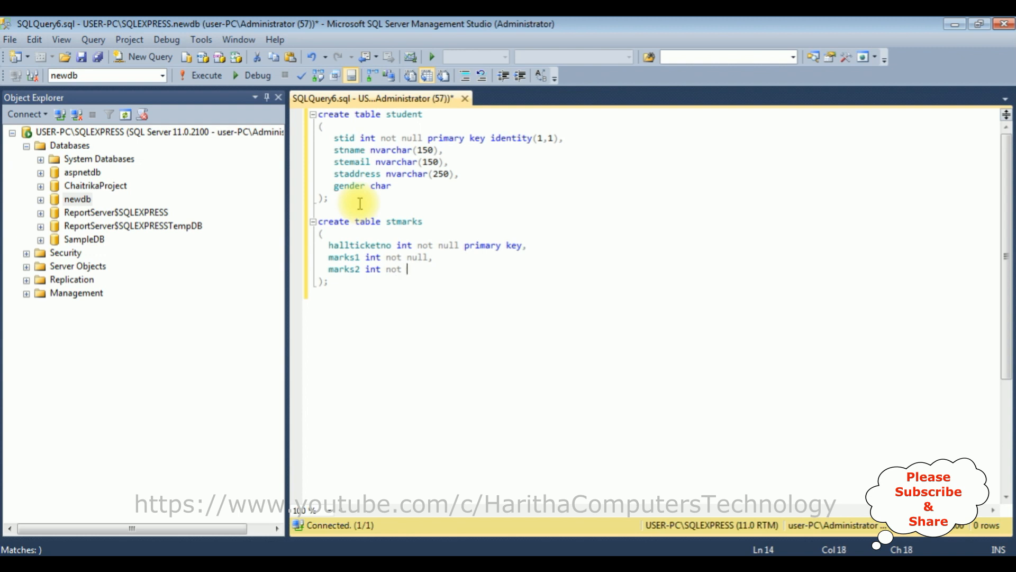
{"action": "type", "text": "null,"}
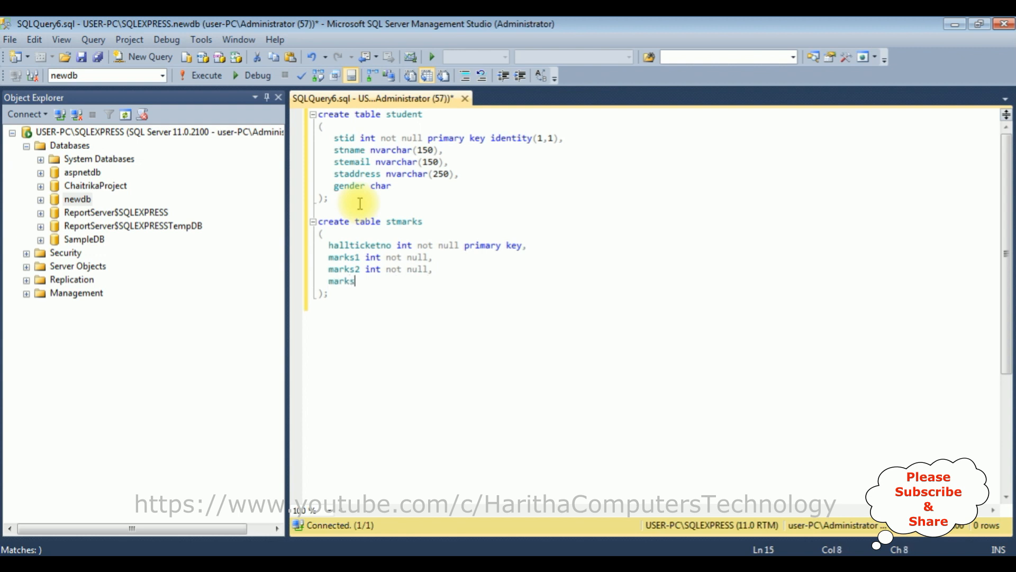
{"action": "type", "text": "3 int not null,"}
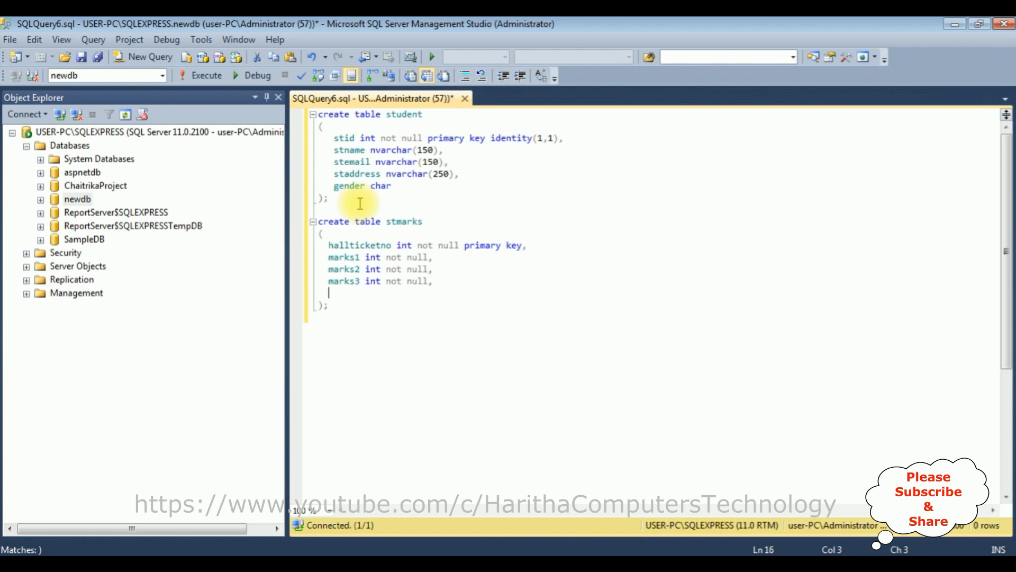
{"action": "mouse_move", "coordinate": [446, 293]}
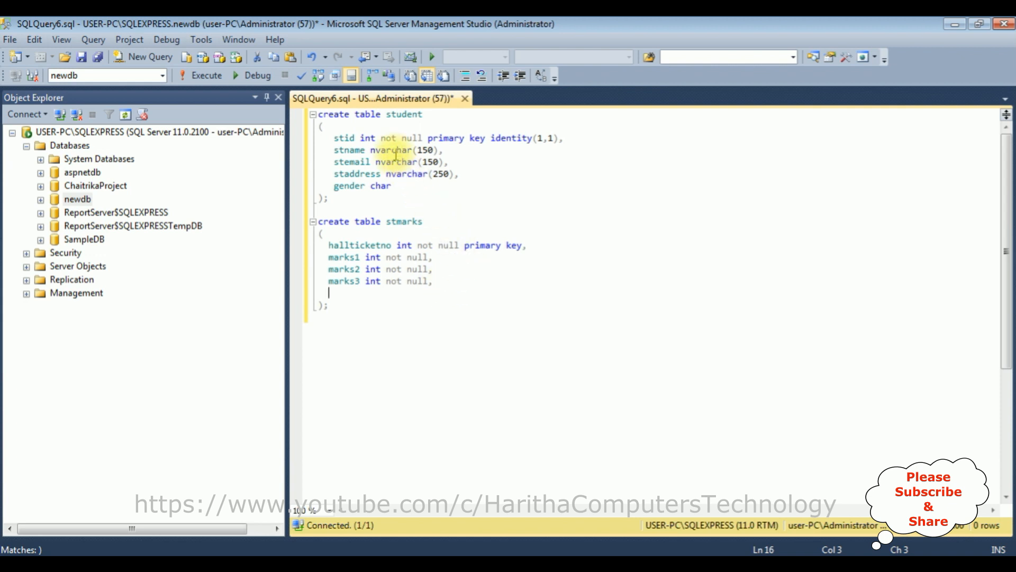
{"action": "mouse_move", "coordinate": [494, 271]}
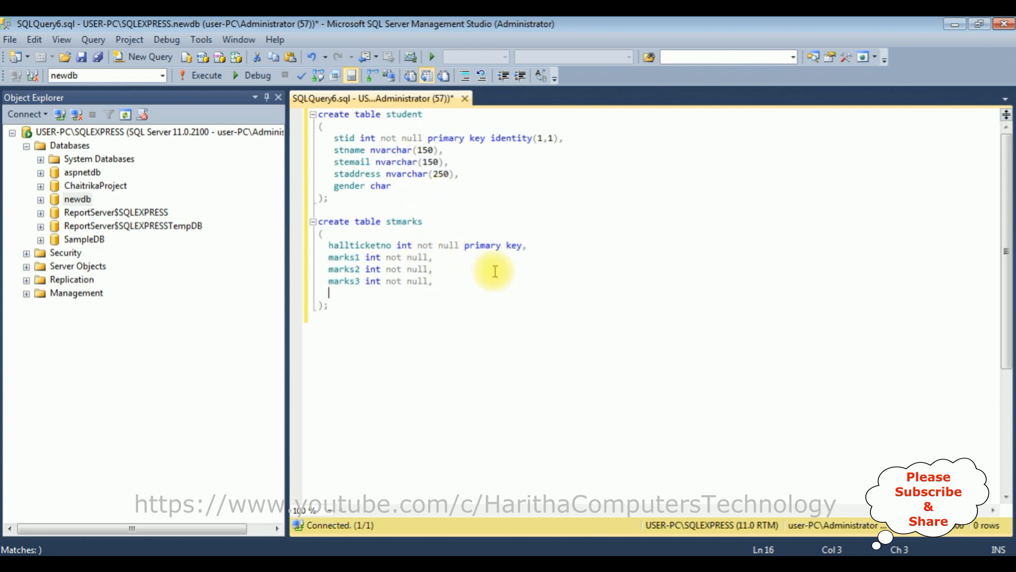
Step: Type 'stid int foreign key references student(stid)' as the final stmarks column
{"action": "type", "text": "stid"}
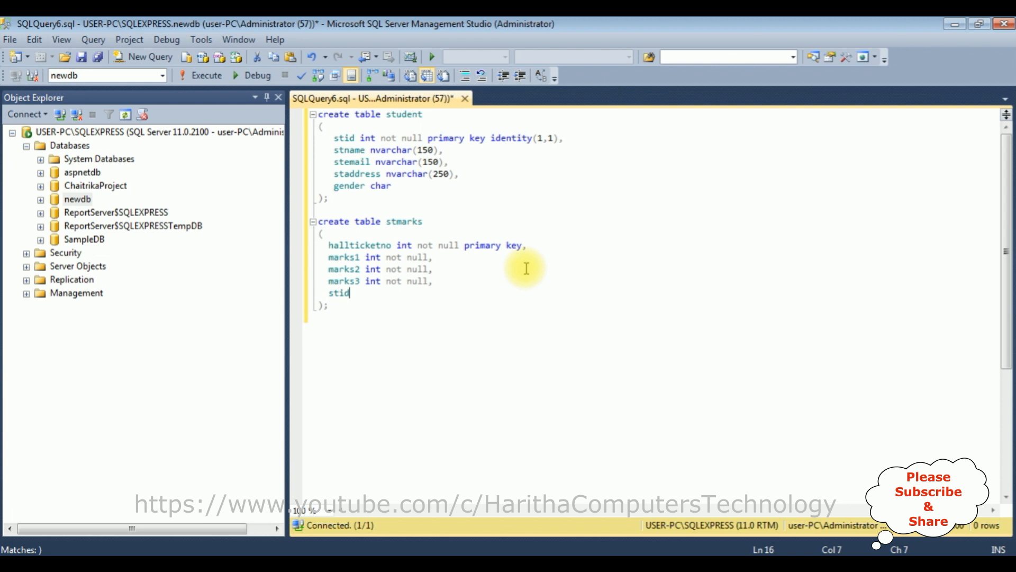
{"action": "type", "text": "in"}
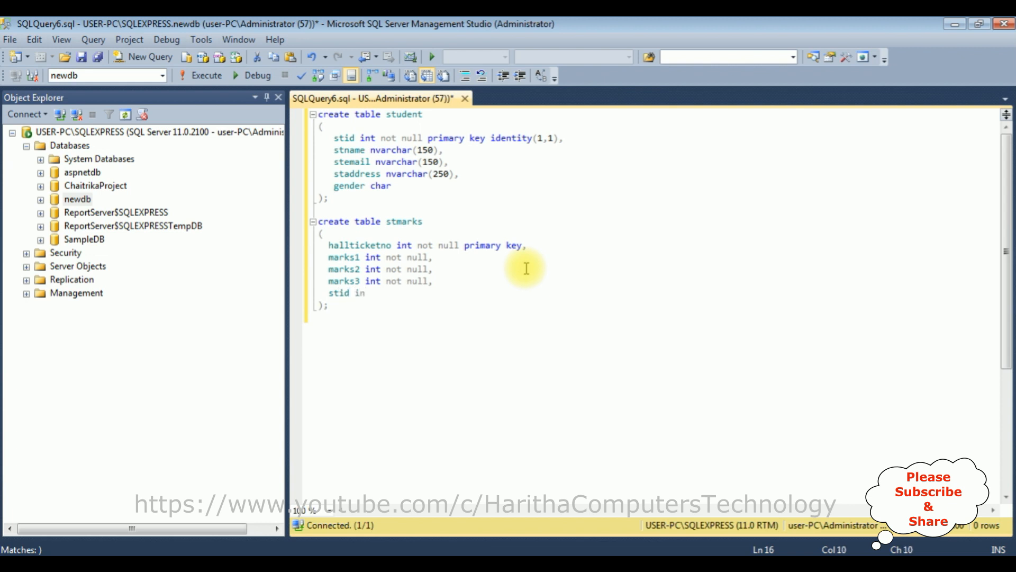
{"action": "type", "text": "t for"}
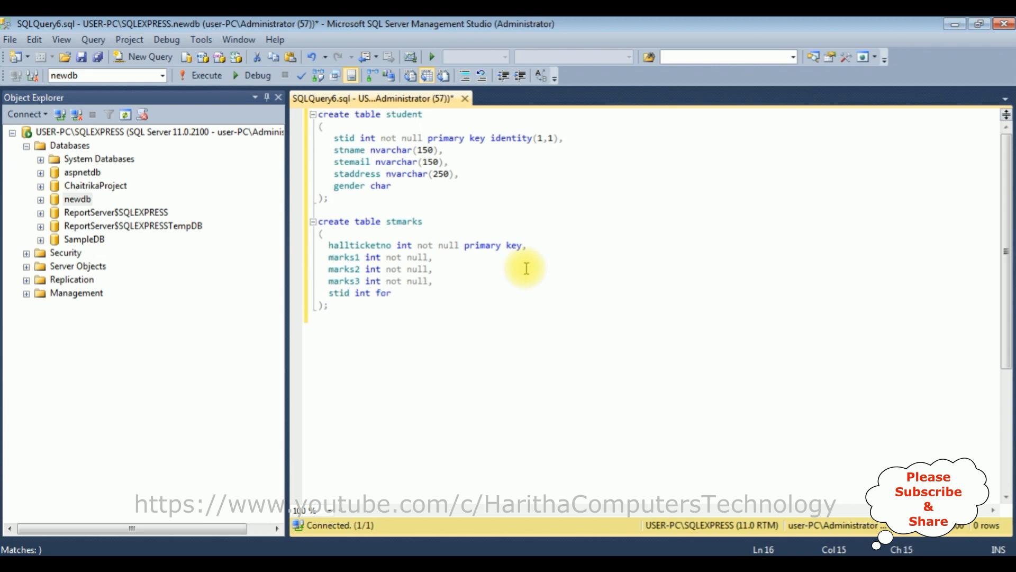
{"action": "type", "text": "eign key"}
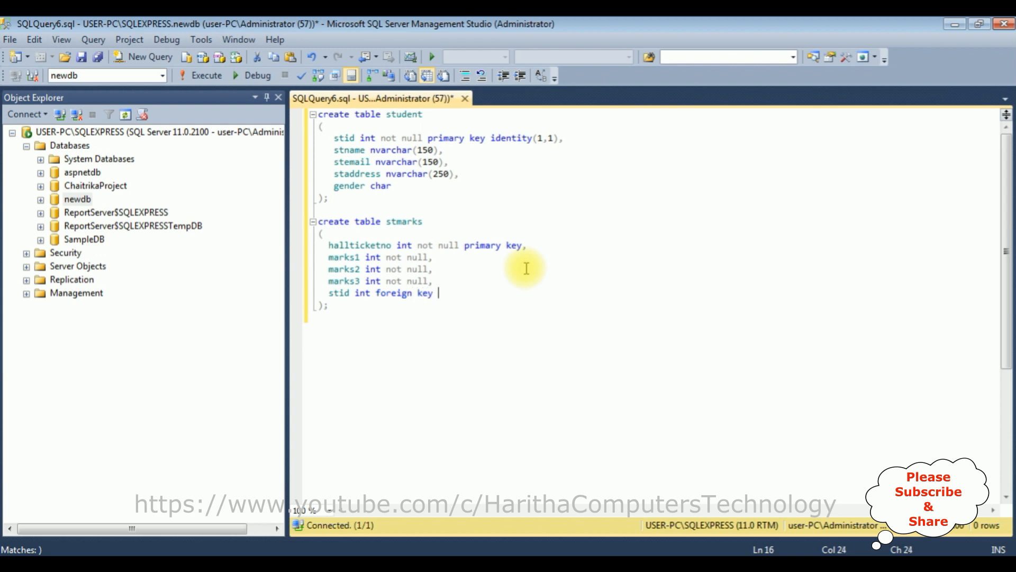
{"action": "type", "text": "references"}
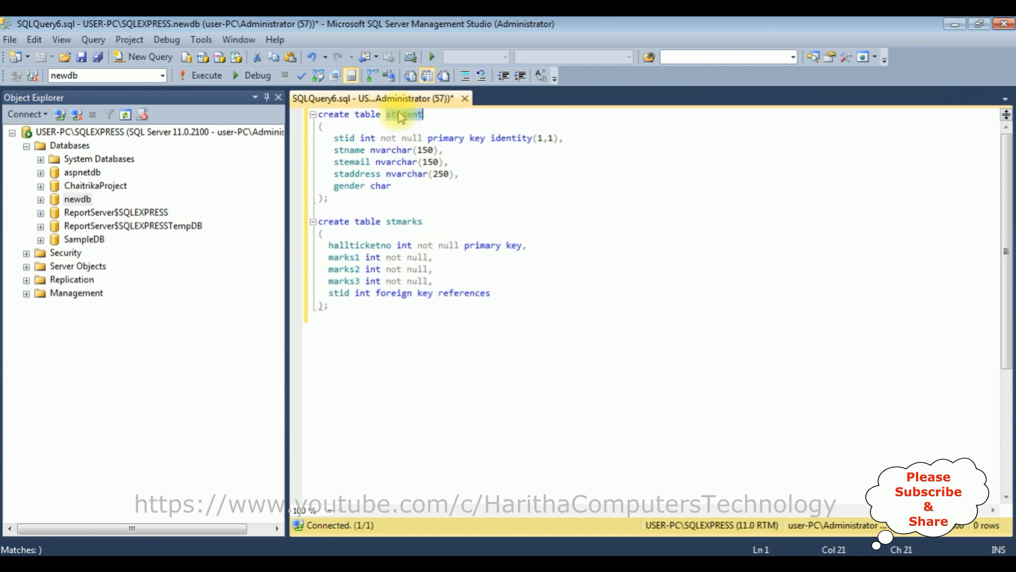
{"action": "type", "text": "student"}
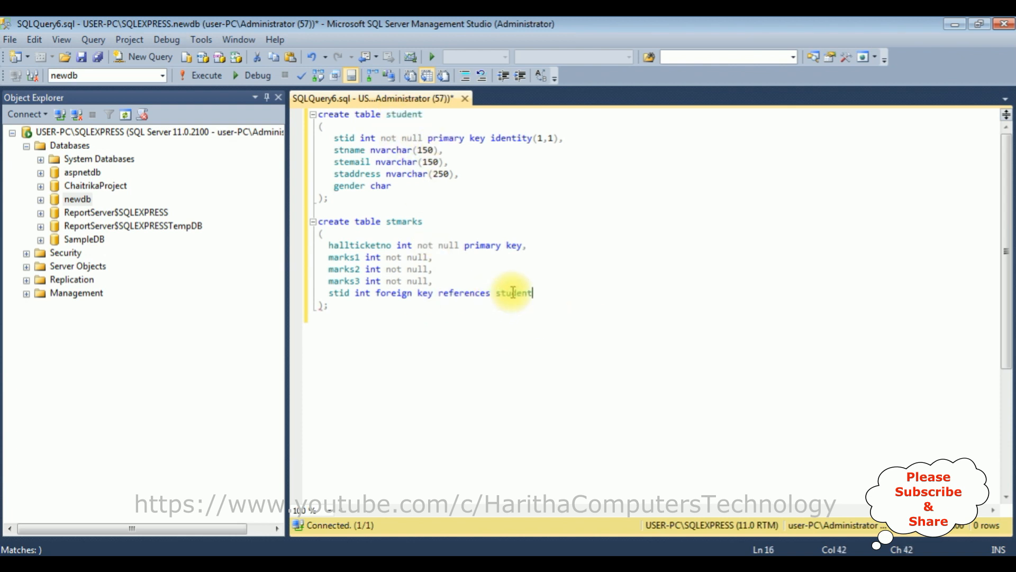
{"action": "type", "text": "("}
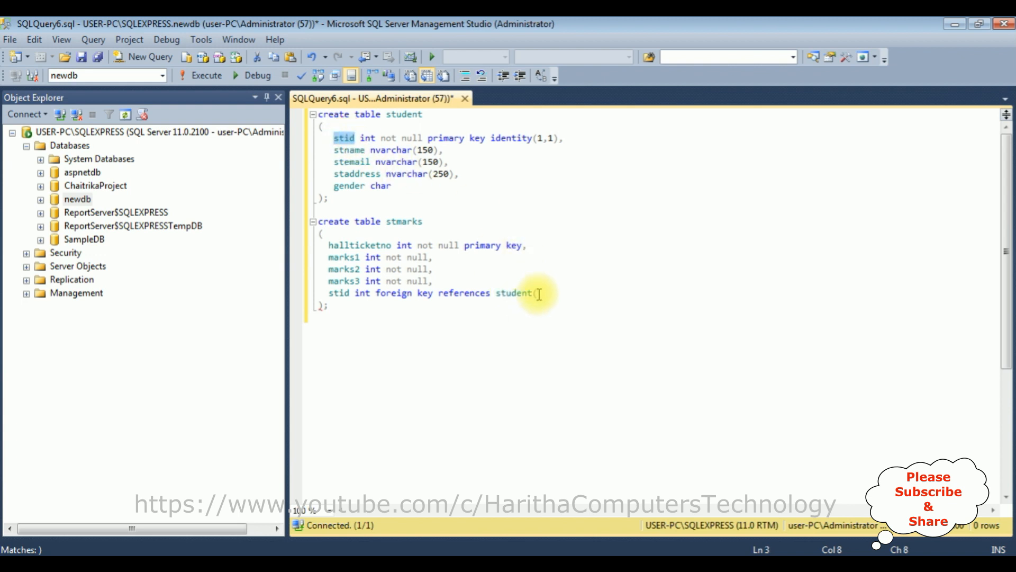
{"action": "type", "text": "stid)"}
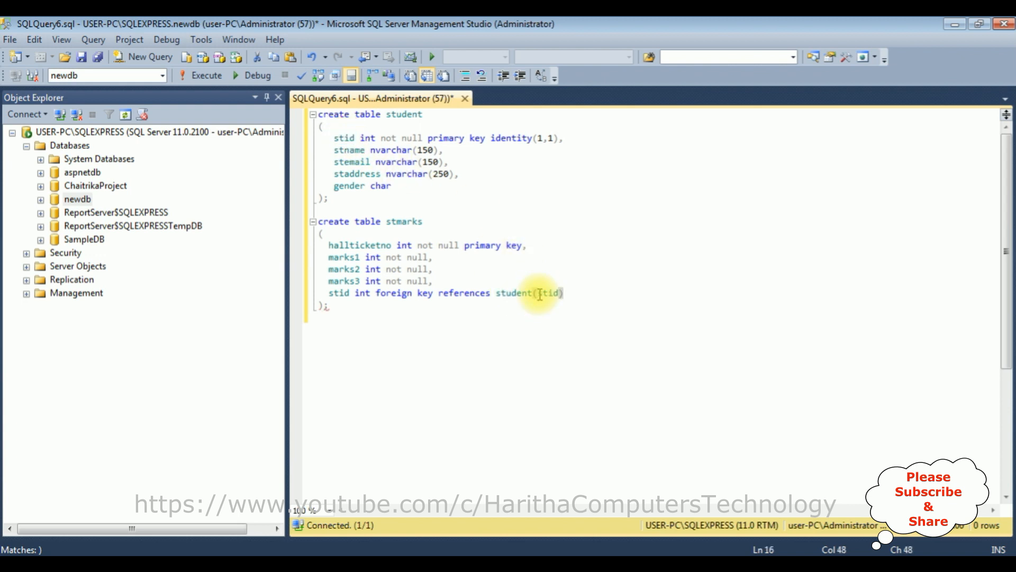
{"action": "mouse_move", "coordinate": [525, 308]}
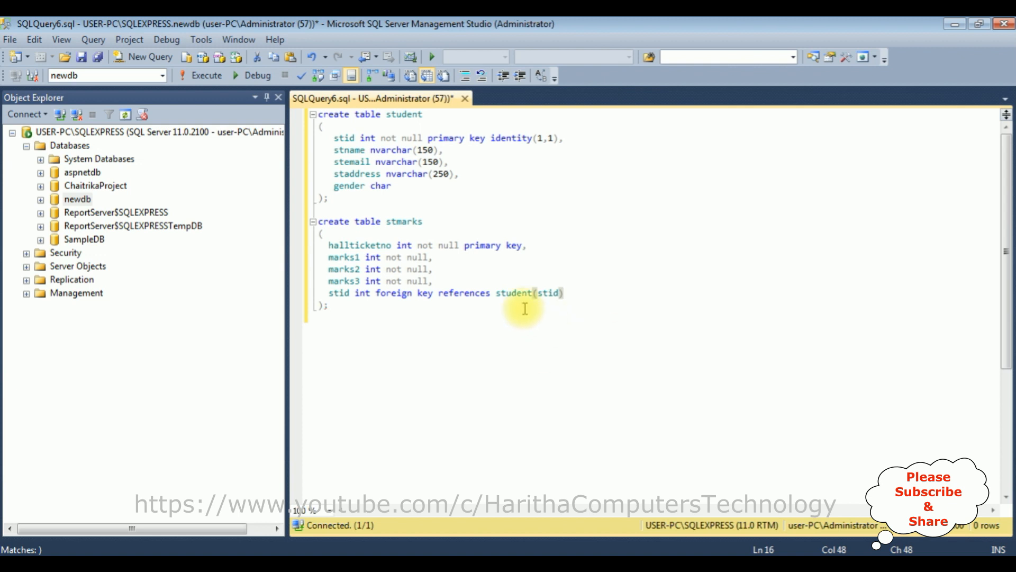
{"action": "mouse_move", "coordinate": [439, 234]}
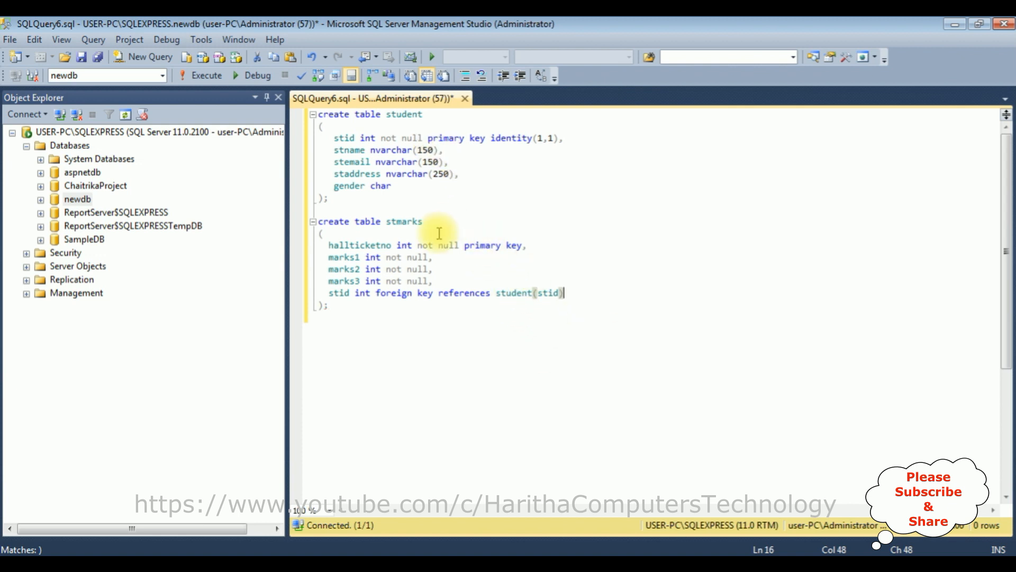
{"action": "mouse_move", "coordinate": [378, 161]}
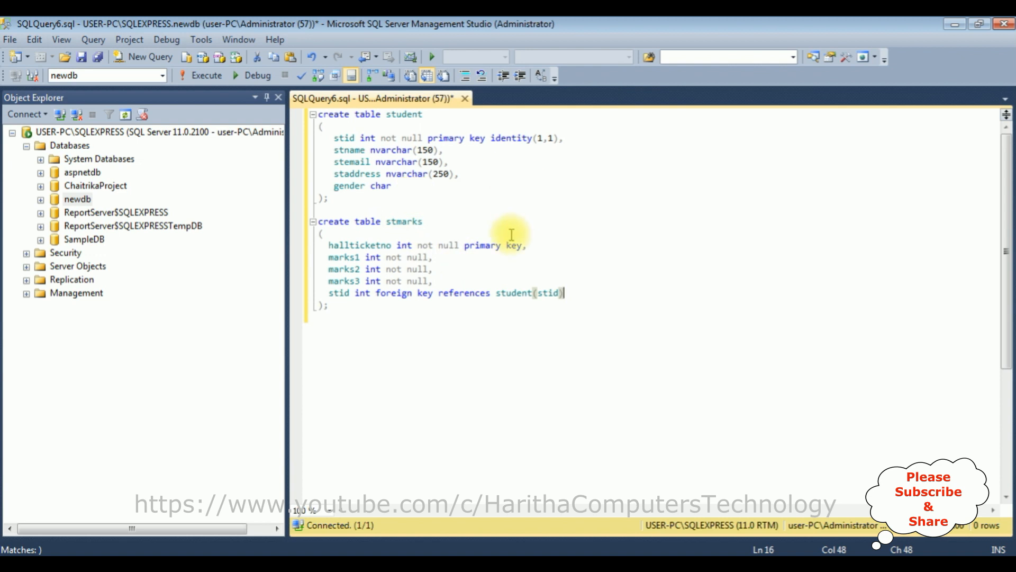
Step: Execute the script and refresh newdb's Tables to show dbo.stmarks and dbo.student
{"action": "left_click", "coordinate": [206, 75]}
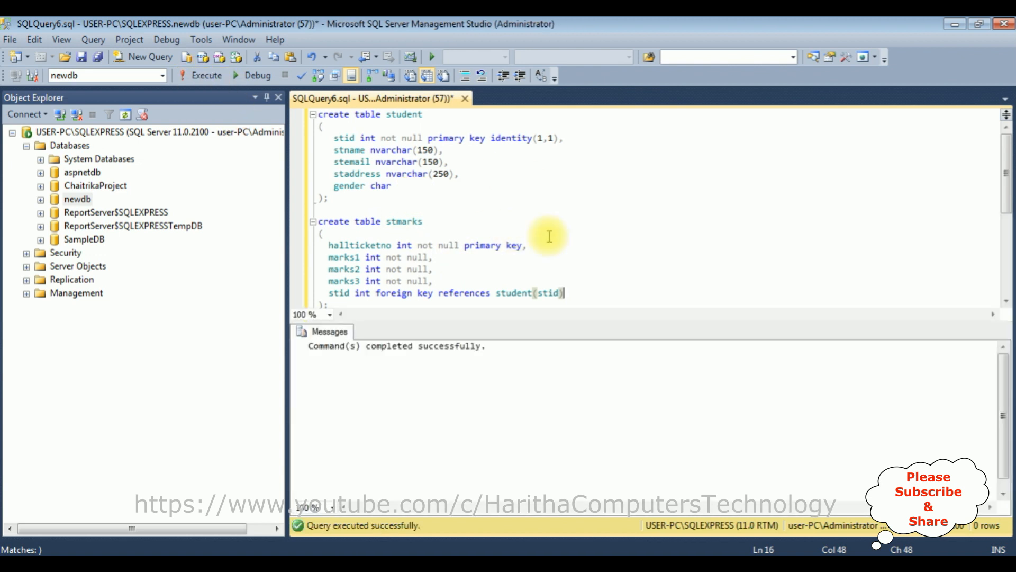
{"action": "mouse_move", "coordinate": [400, 352]}
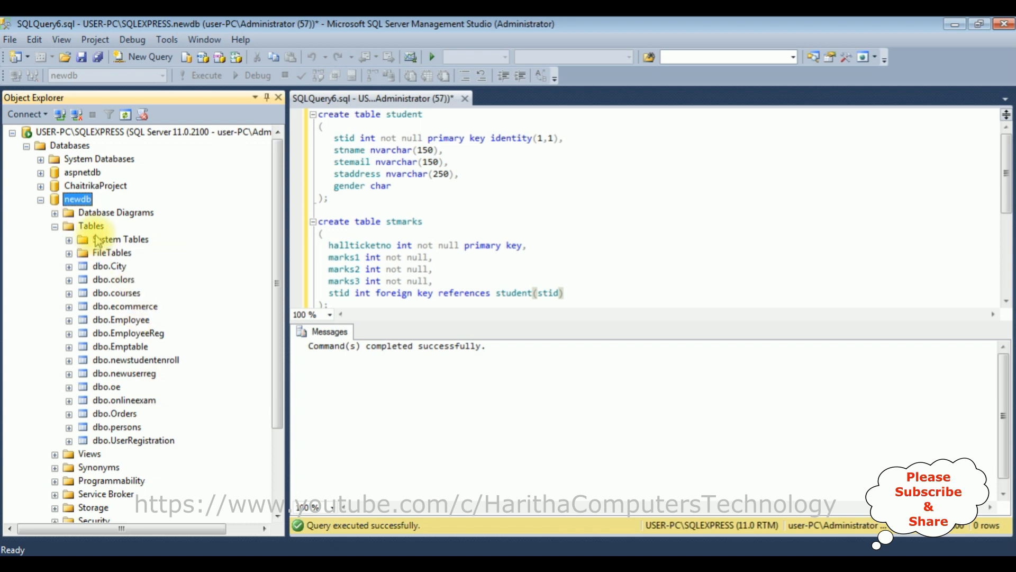
{"action": "left_click", "coordinate": [91, 225]}
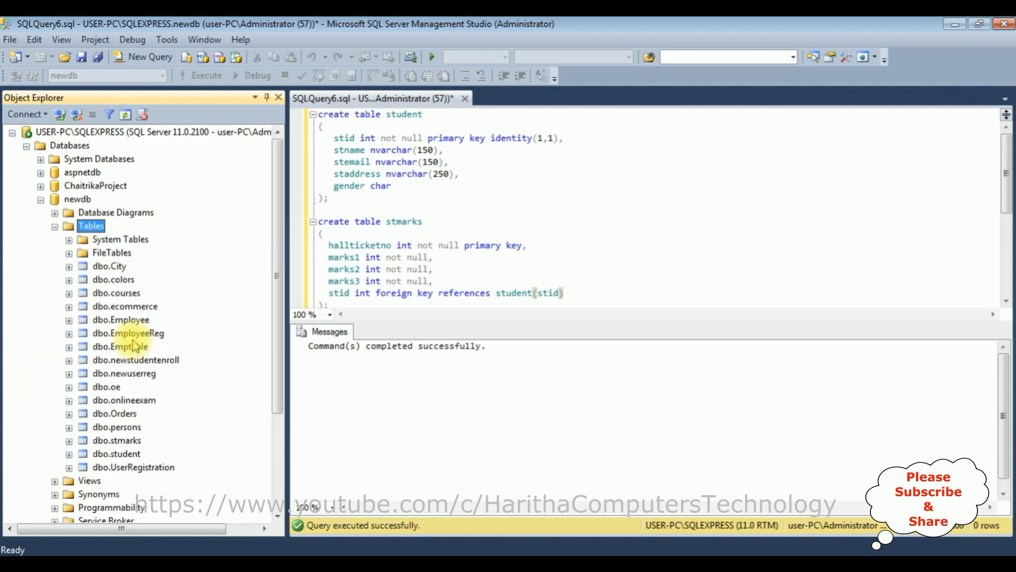
{"action": "left_click", "coordinate": [117, 453]}
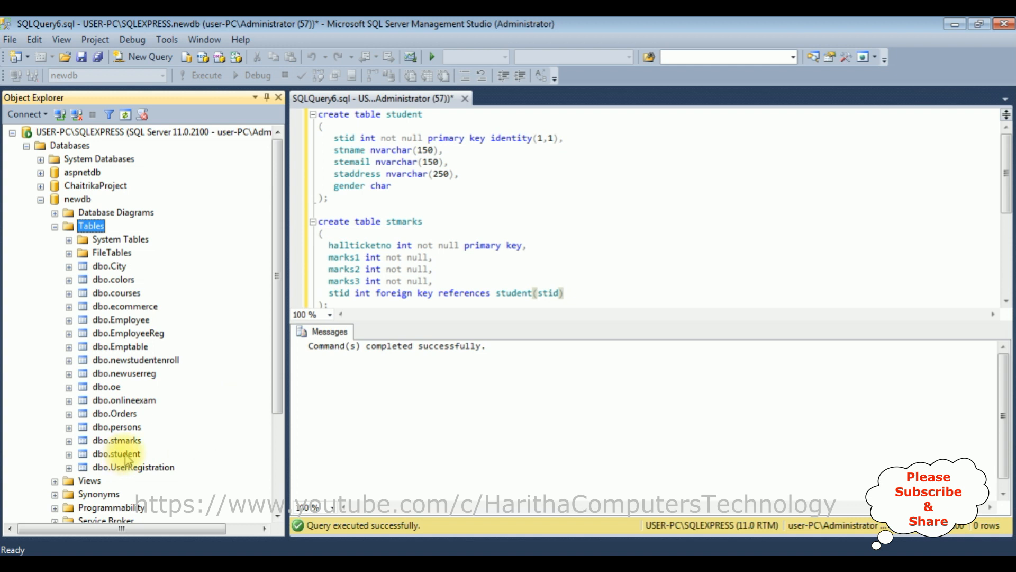
{"action": "mouse_move", "coordinate": [127, 444]}
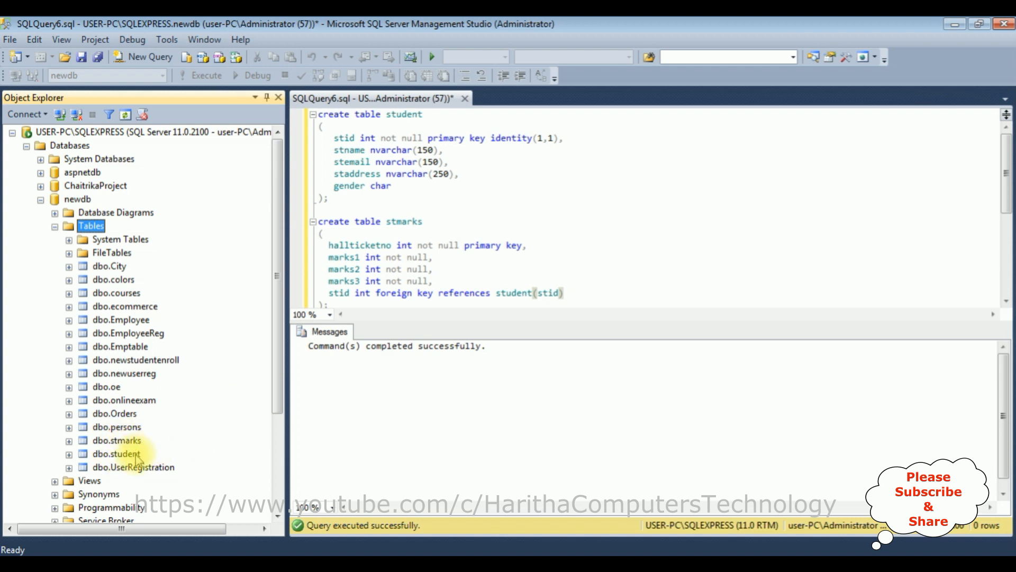
Step: Open dbo.student with Edit Top 200 Rows
{"action": "right_click", "coordinate": [117, 453]}
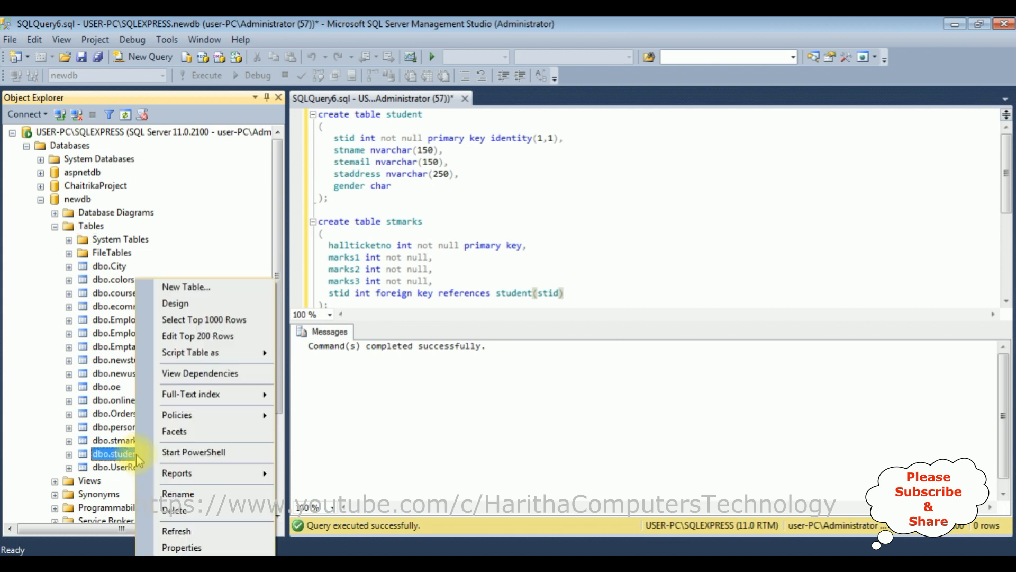
{"action": "mouse_move", "coordinate": [205, 319]}
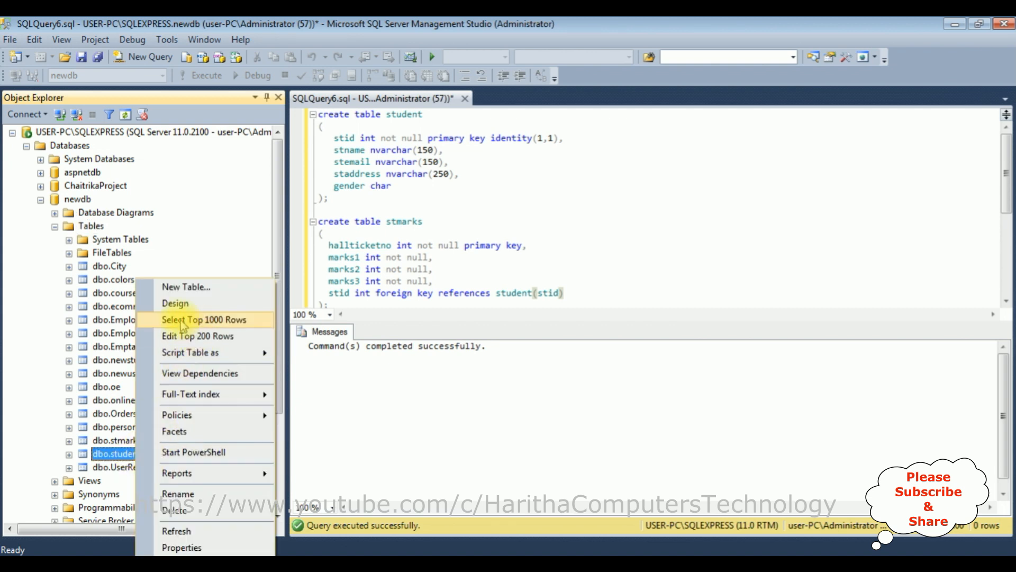
{"action": "mouse_move", "coordinate": [188, 336]}
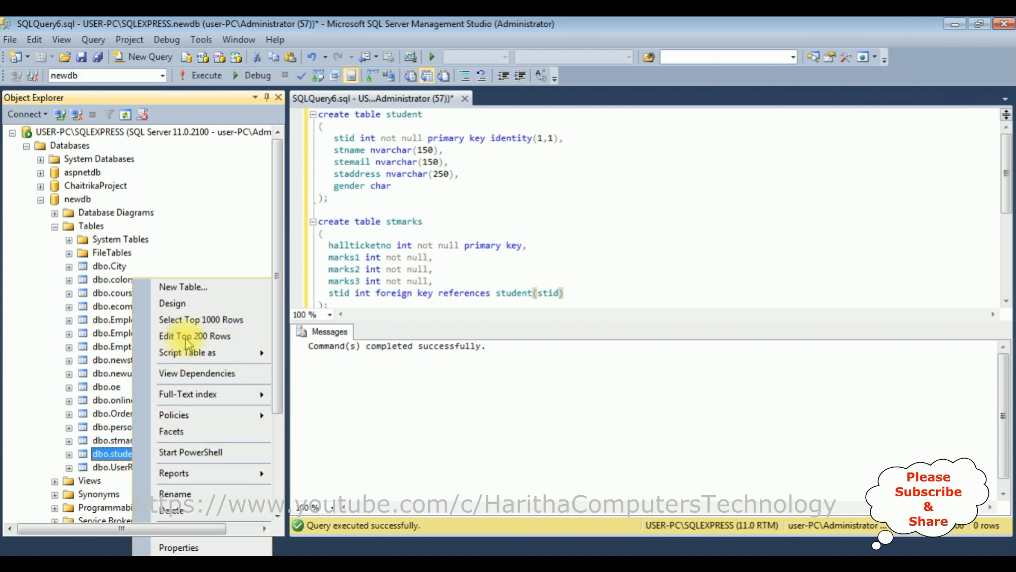
{"action": "left_click", "coordinate": [194, 335]}
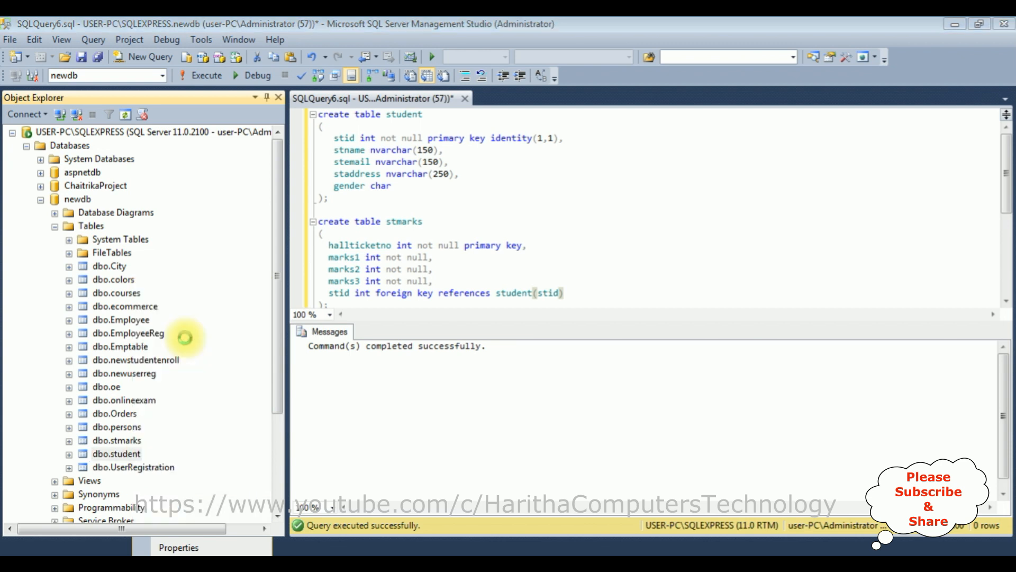
{"action": "double_click", "coordinate": [116, 453]}
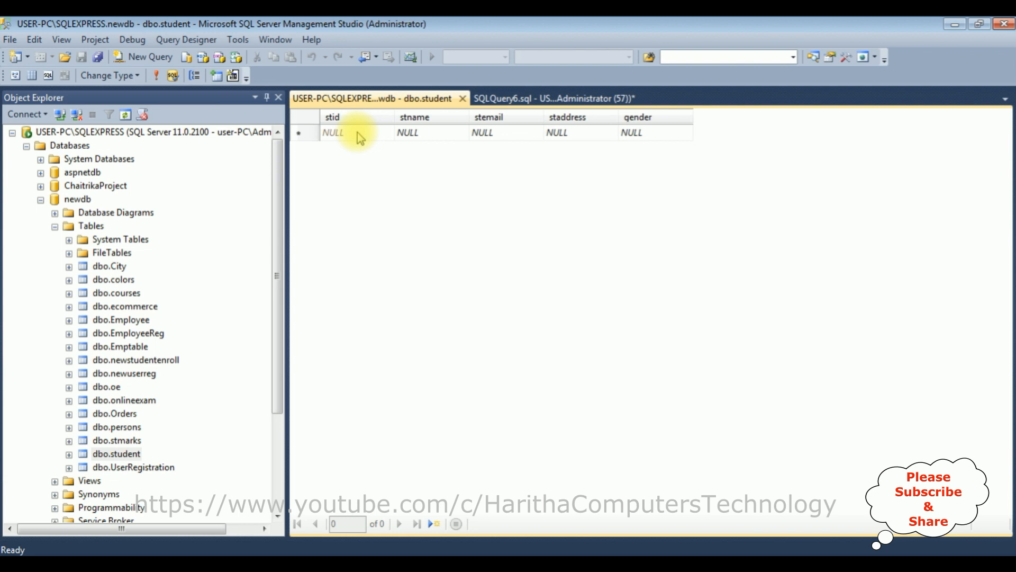
{"action": "left_click", "coordinate": [407, 132]}
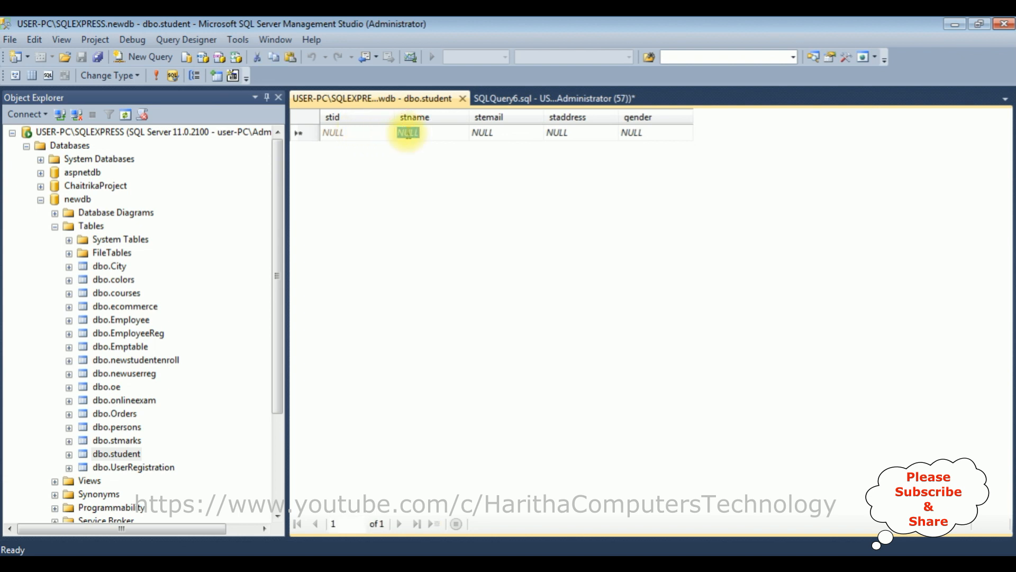
{"action": "type", "text": "charan"}
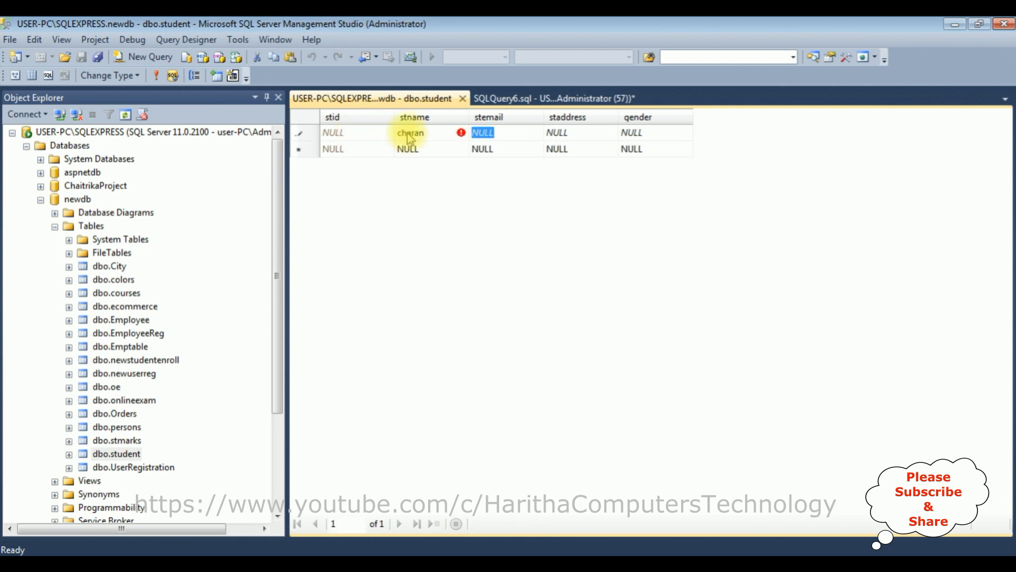
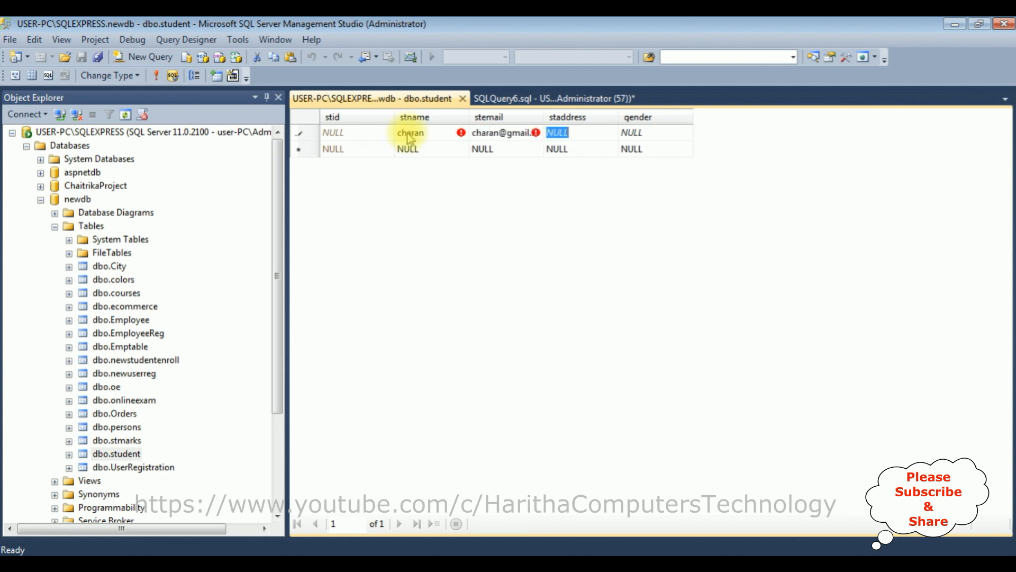
{"action": "left_click", "coordinate": [556, 132]}
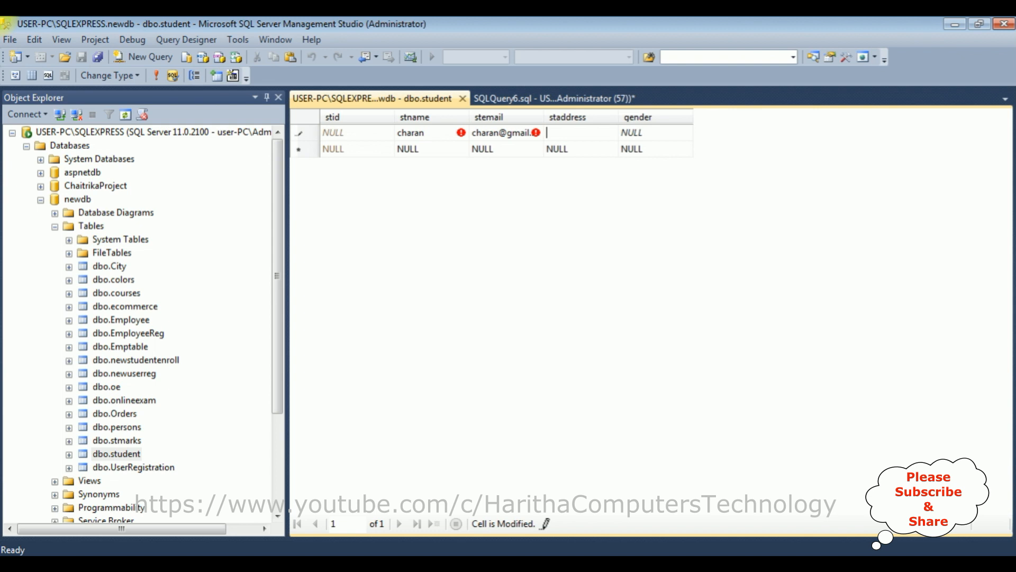
{"action": "type", "text": "No3 Vasanth N..."}
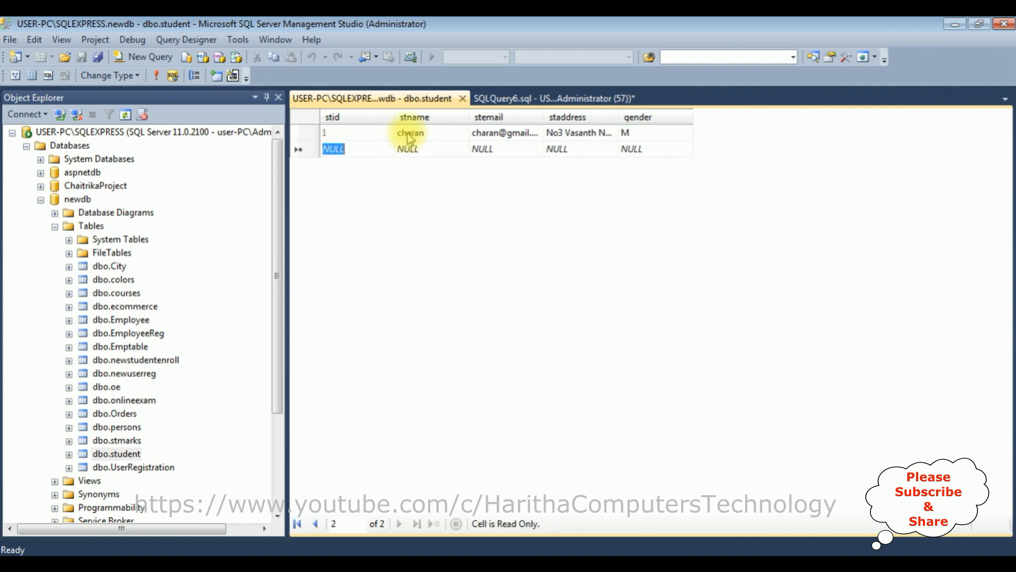
Step: Enter the second student row: Vamshi, address no 44 james, gender M
{"action": "left_click", "coordinate": [408, 148]}
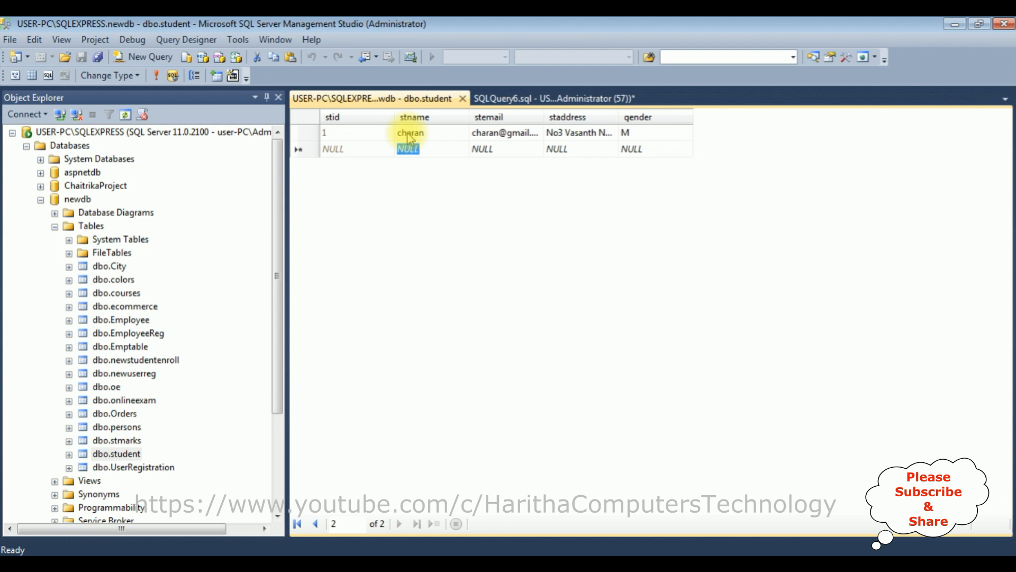
{"action": "type", "text": "v"}
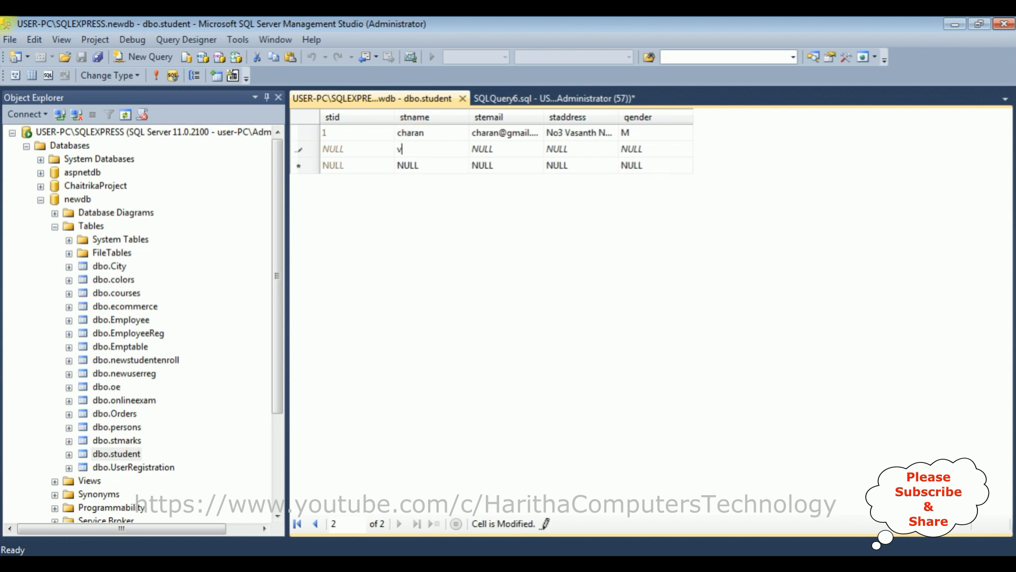
{"action": "key", "text": "Backspace"}
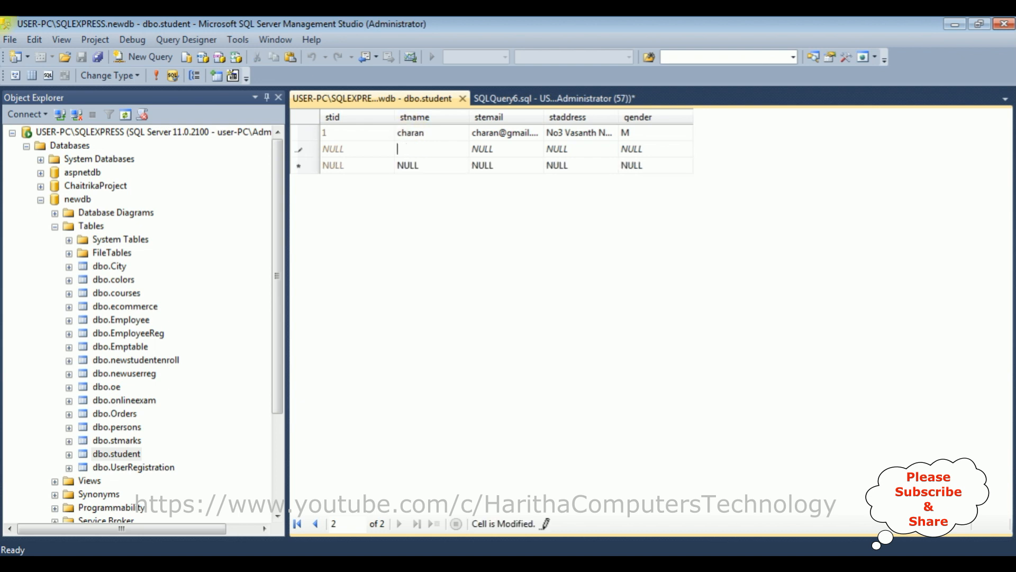
{"action": "type", "text": "Vamshi"}
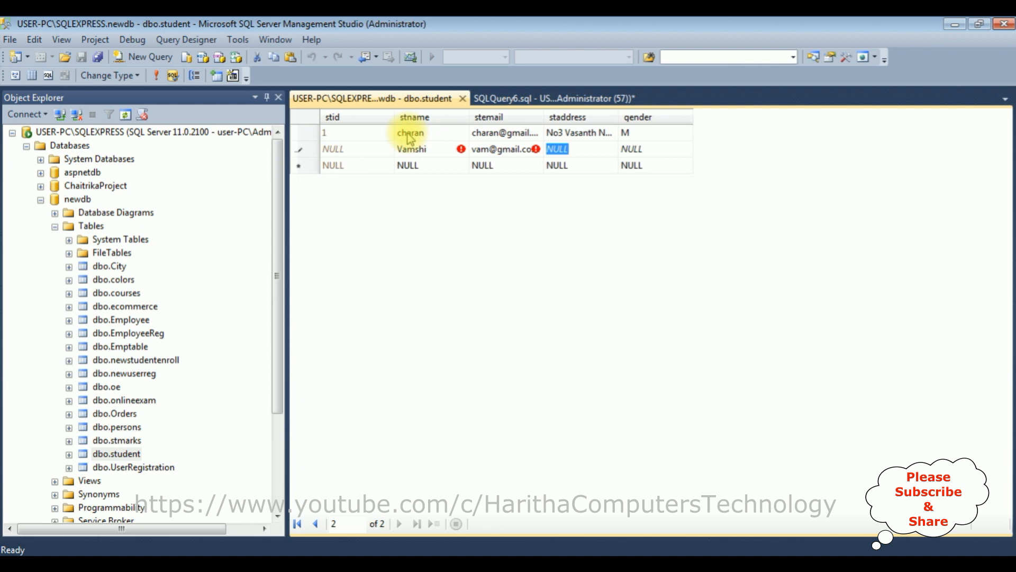
{"action": "type", "text": "ho"}
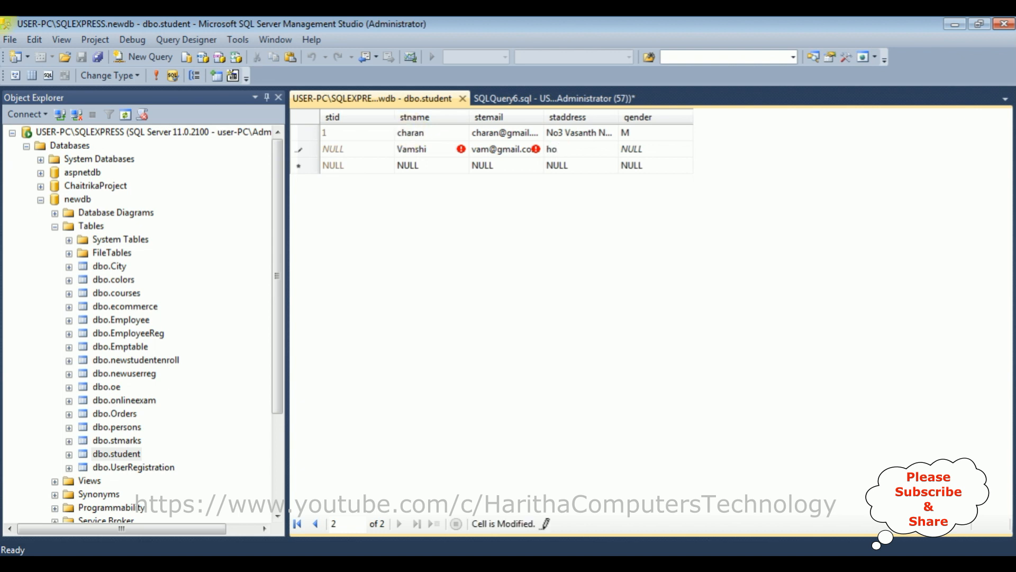
{"action": "type", "text": ". no"}
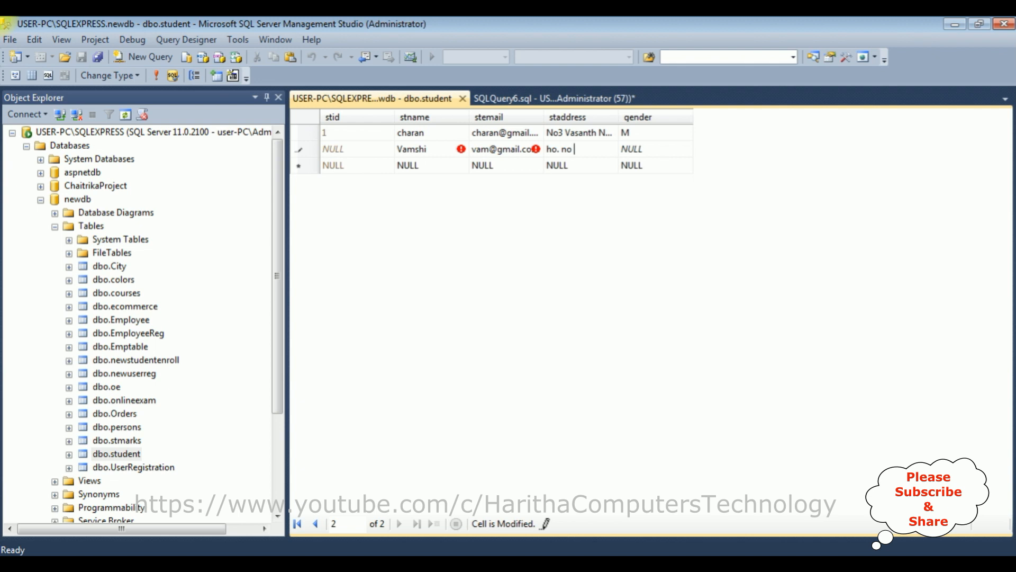
{"action": "type", "text": "44 james"}
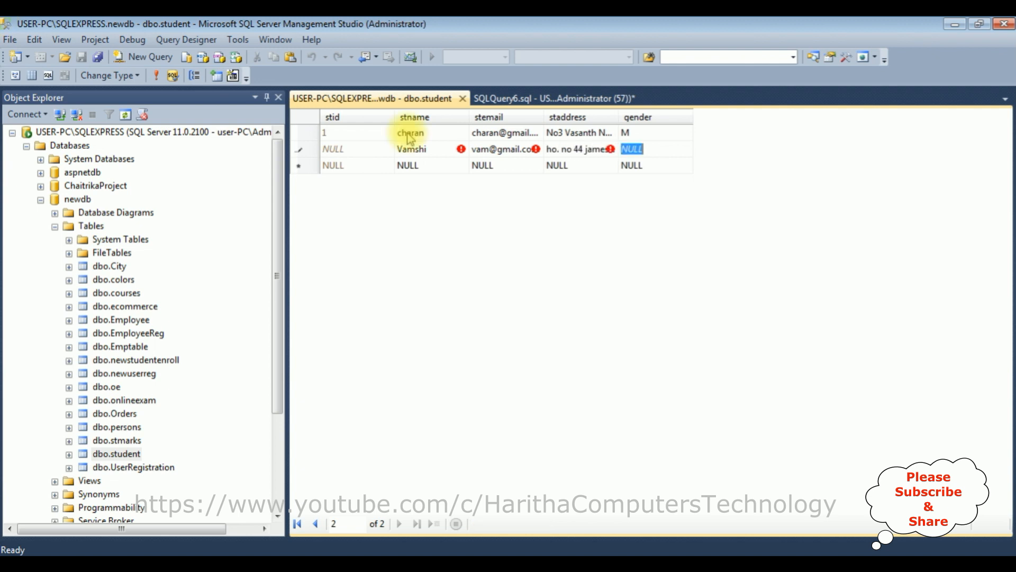
{"action": "type", "text": "M"}
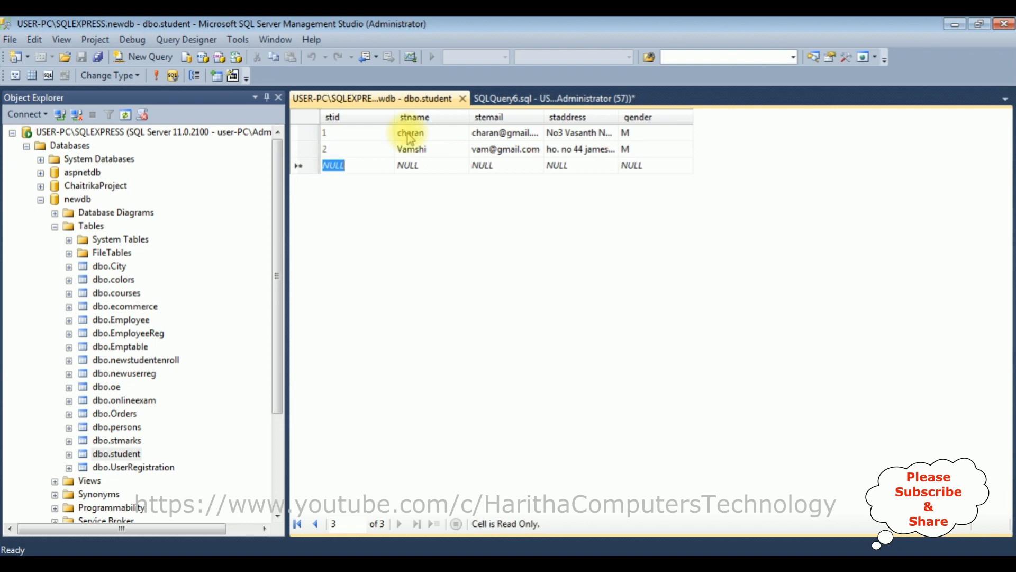
Step: Enter a third student, Rani, with a house-number address and gender F
{"action": "left_click", "coordinate": [408, 165]}
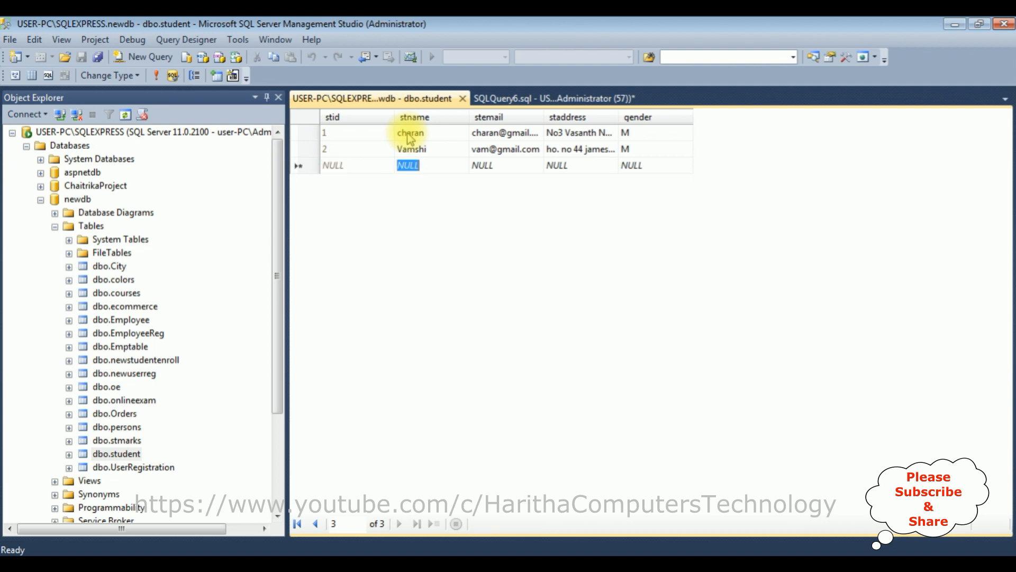
{"action": "type", "text": "Rani"}
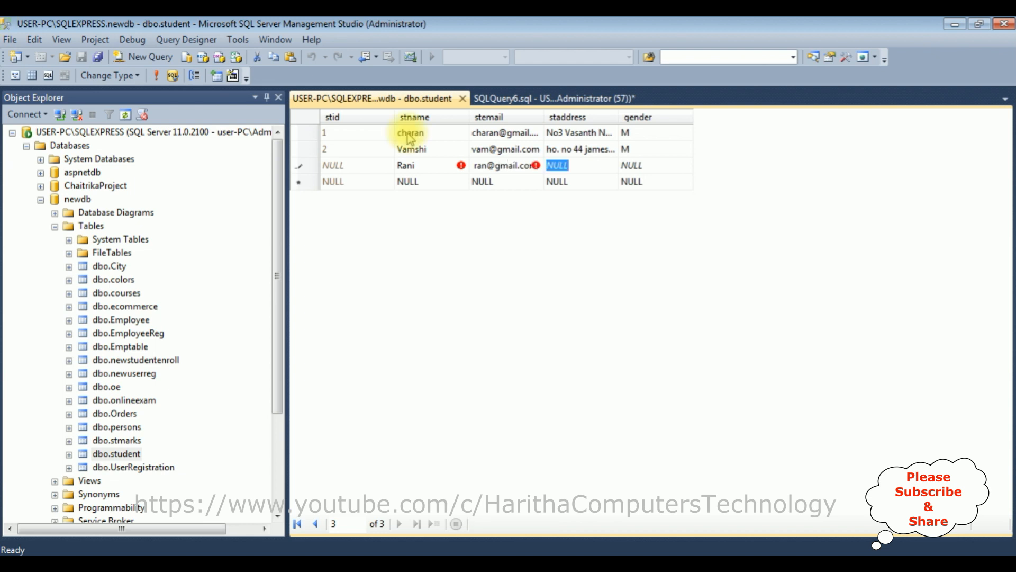
{"action": "type", "text": "house no"}
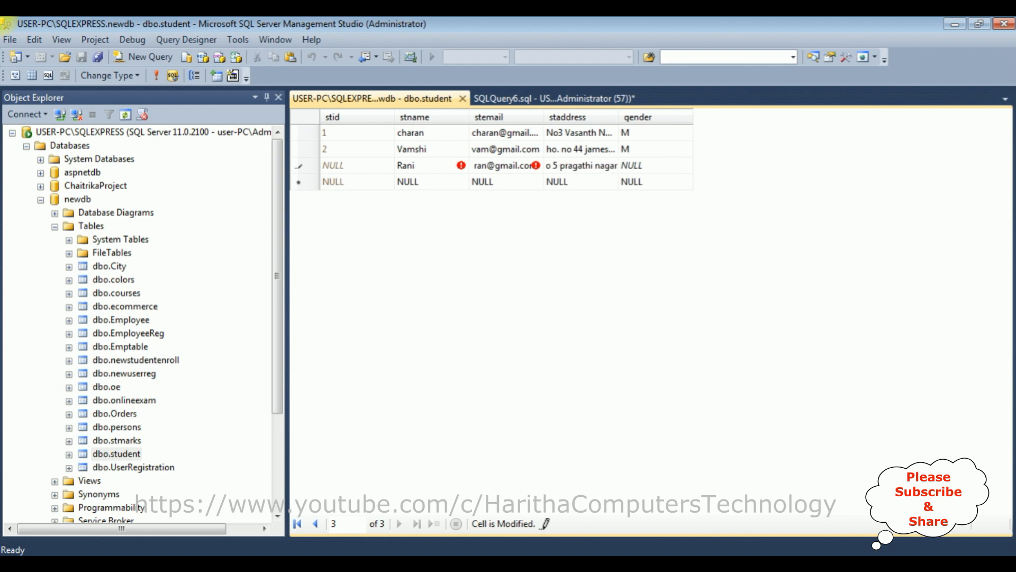
{"action": "left_click", "coordinate": [633, 165]}
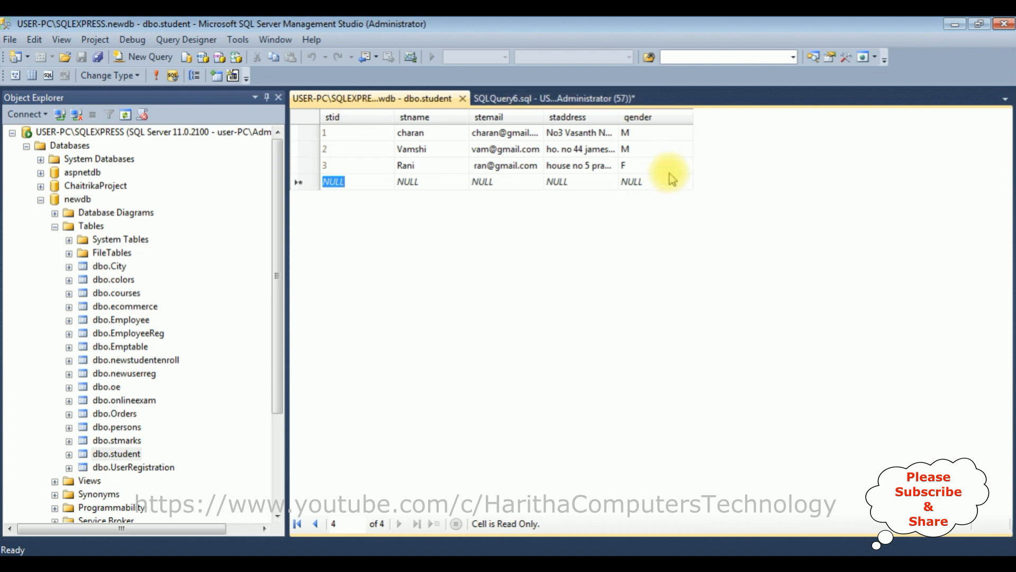
{"action": "mouse_move", "coordinate": [410, 133]}
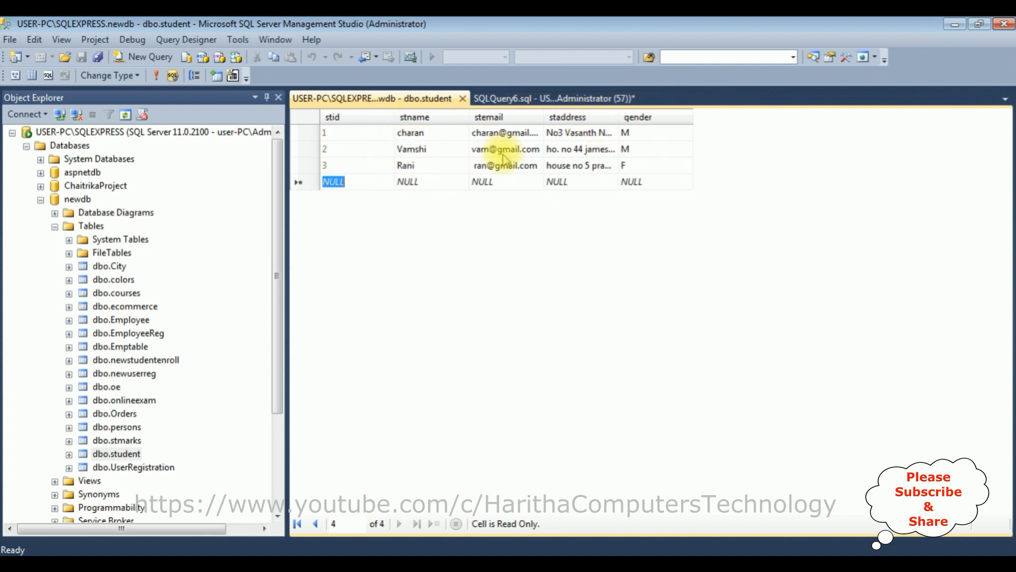
{"action": "mouse_move", "coordinate": [122, 440]}
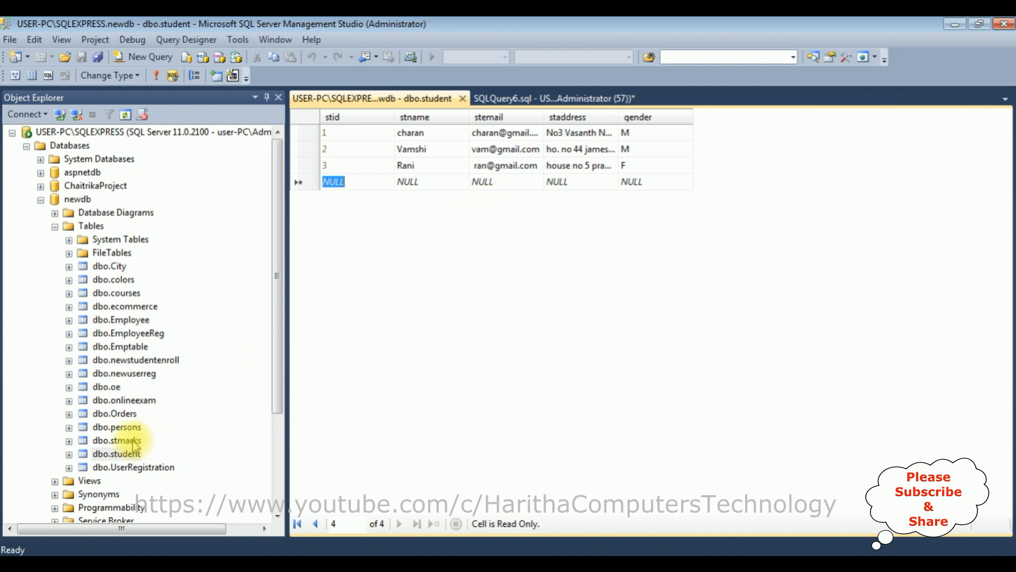
Step: Open the context menu for dbo.stmarks
{"action": "right_click", "coordinate": [117, 440]}
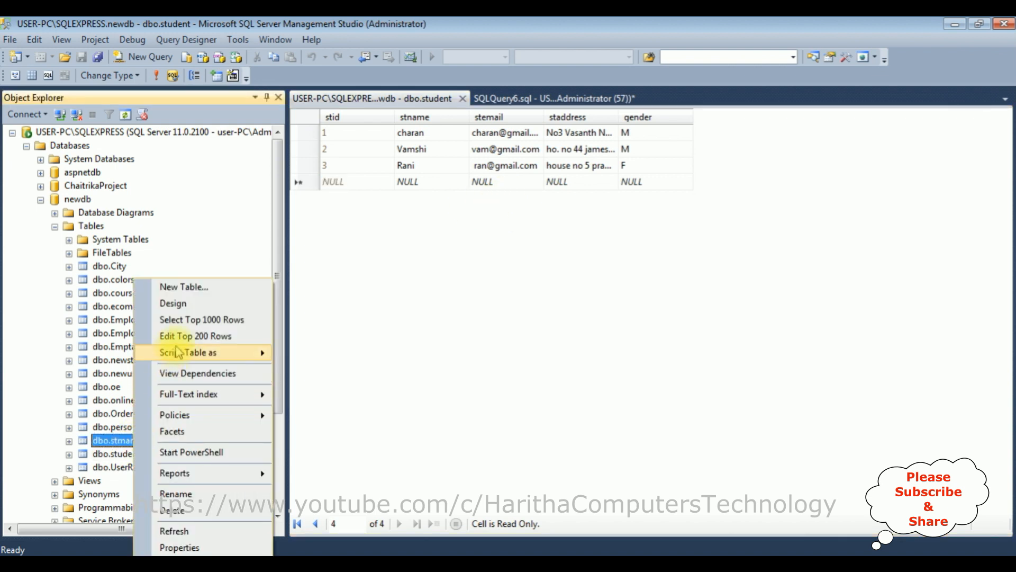
{"action": "mouse_move", "coordinate": [194, 336]}
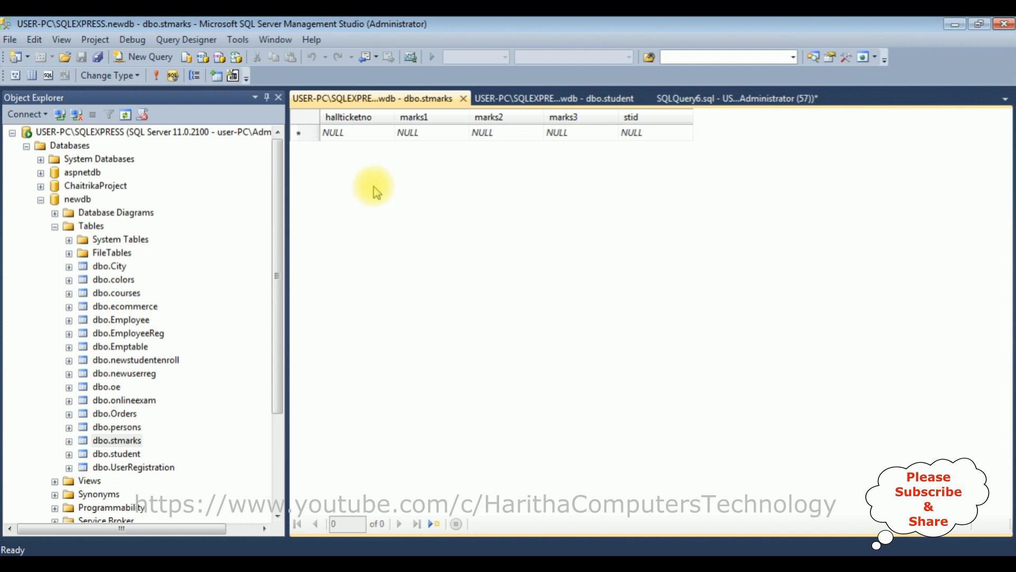
Step: Enter hallticketno 123 and stid 6 in stmarks, then switch to the dbo.student tab
{"action": "left_click", "coordinate": [332, 133]}
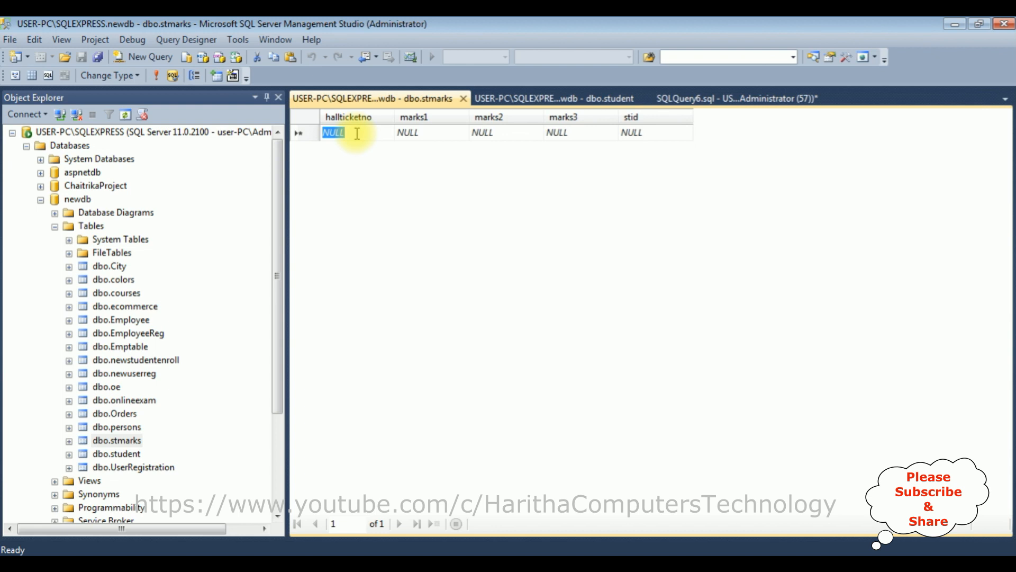
{"action": "type", "text": "123"}
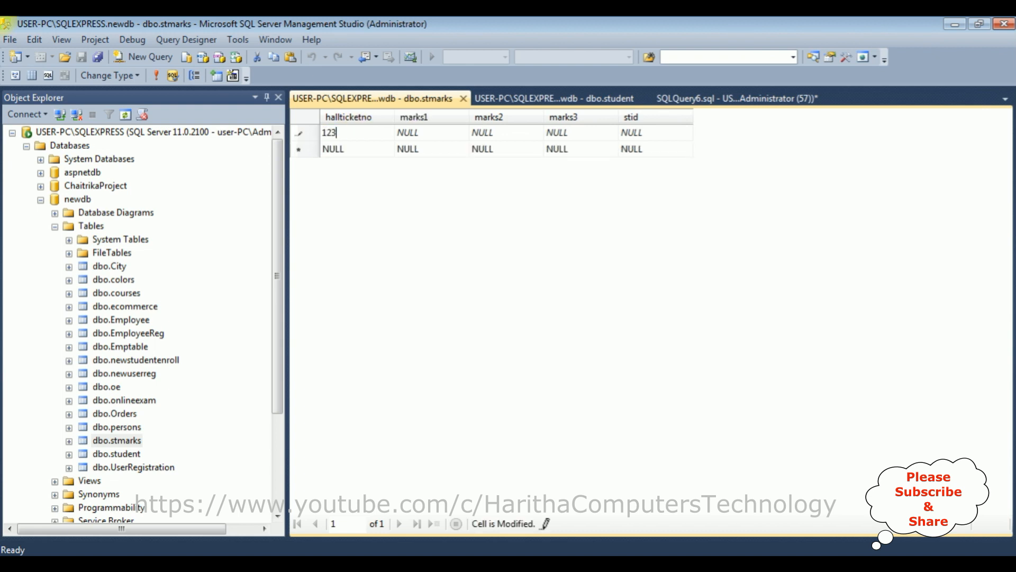
{"action": "left_click", "coordinate": [407, 132]}
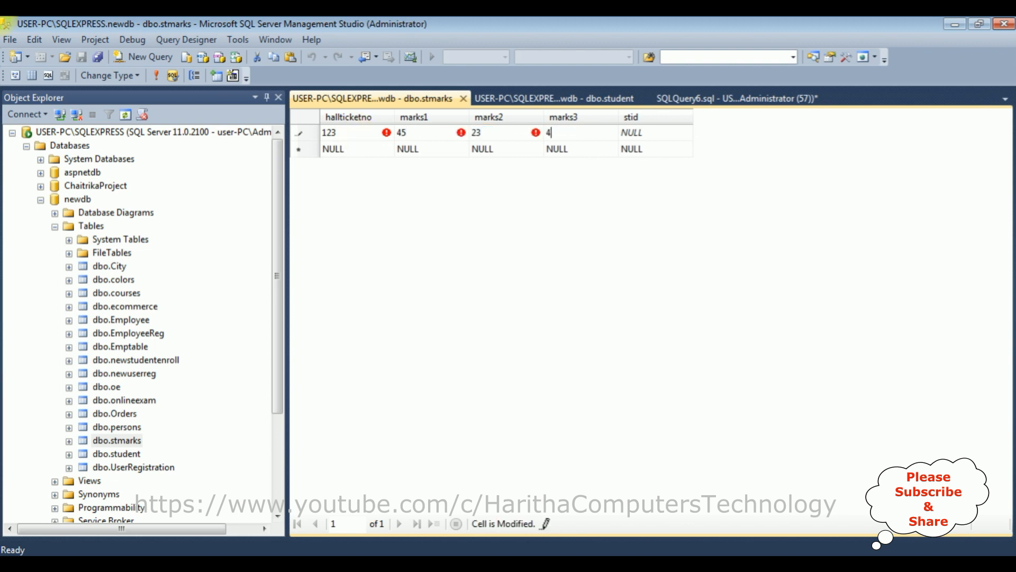
{"action": "left_click", "coordinate": [632, 132]}
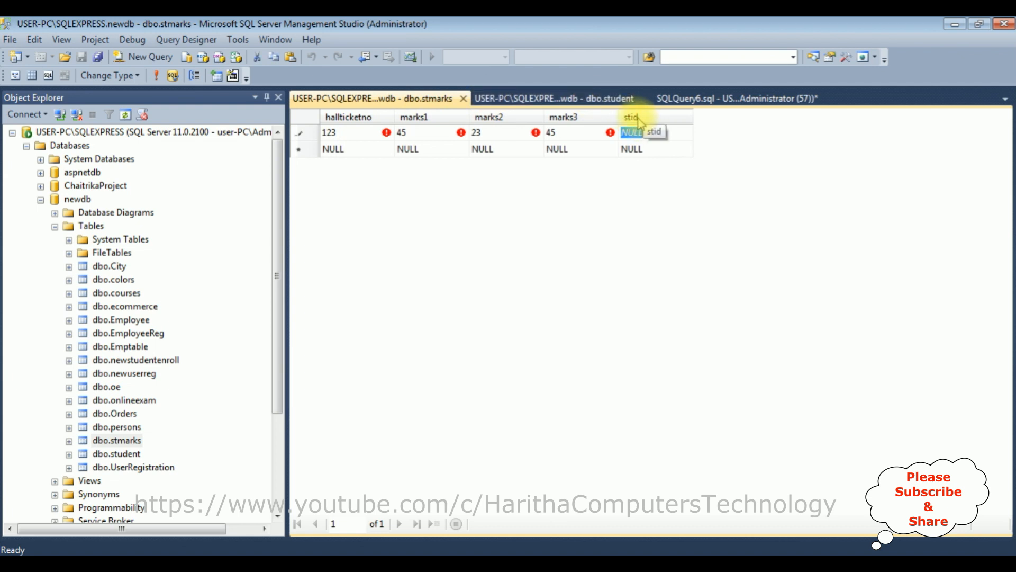
{"action": "type", "text": "6"}
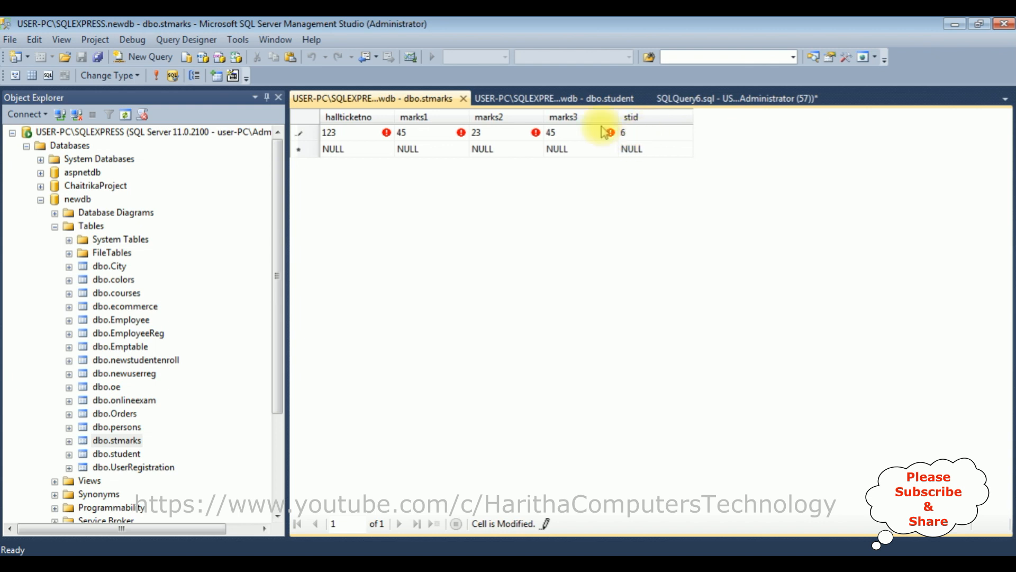
{"action": "left_click", "coordinate": [559, 98]}
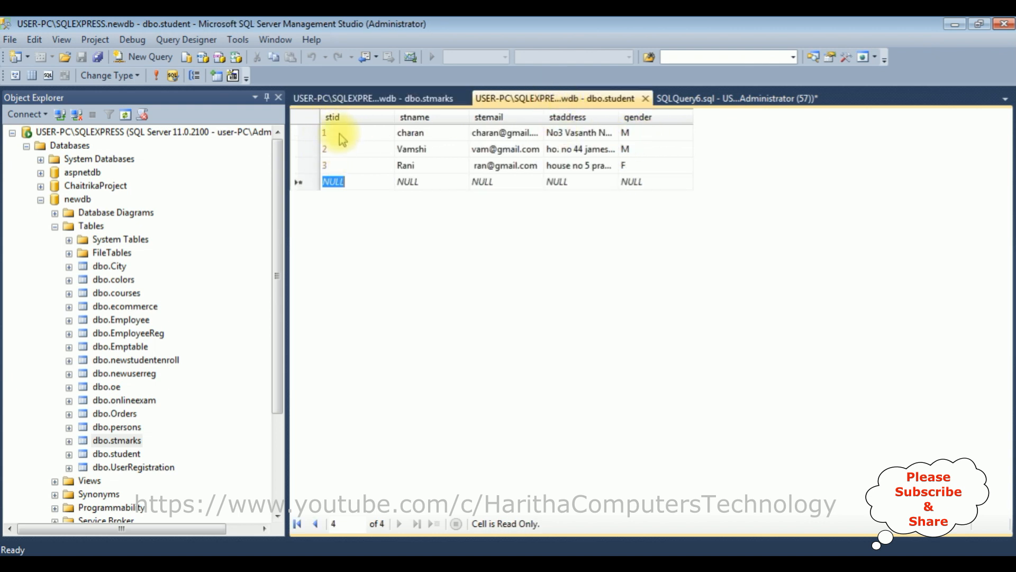
{"action": "mouse_move", "coordinate": [356, 168]}
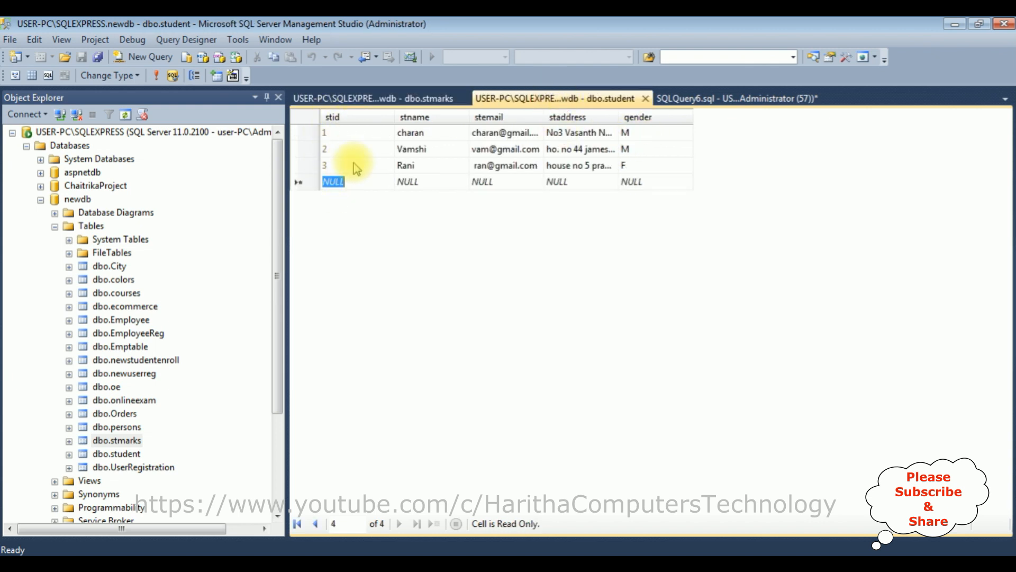
Step: After the foreign key error on stid 6, look up valid student ids and change stid to 2
{"action": "left_click", "coordinate": [372, 98]}
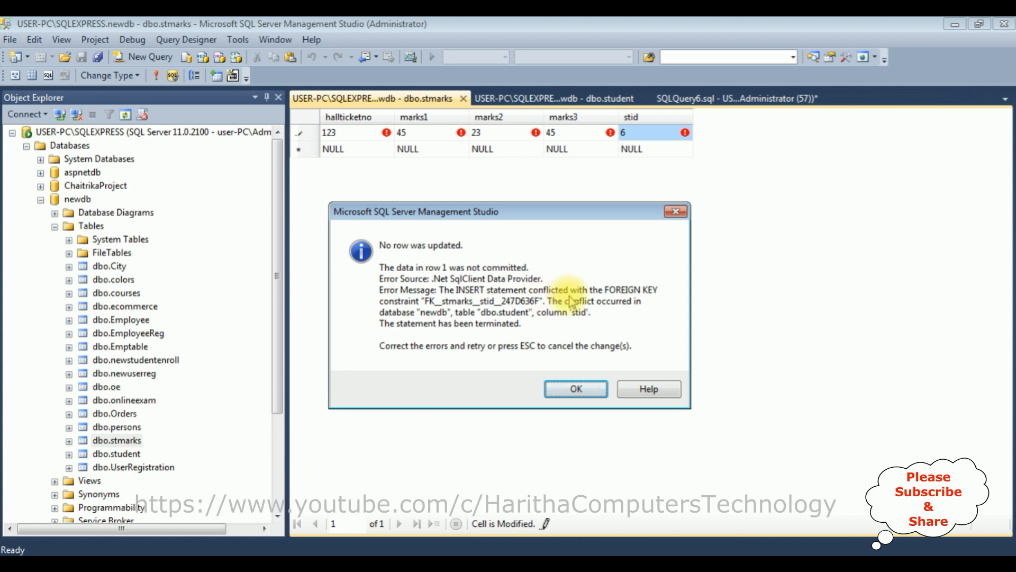
{"action": "mouse_move", "coordinate": [639, 295]}
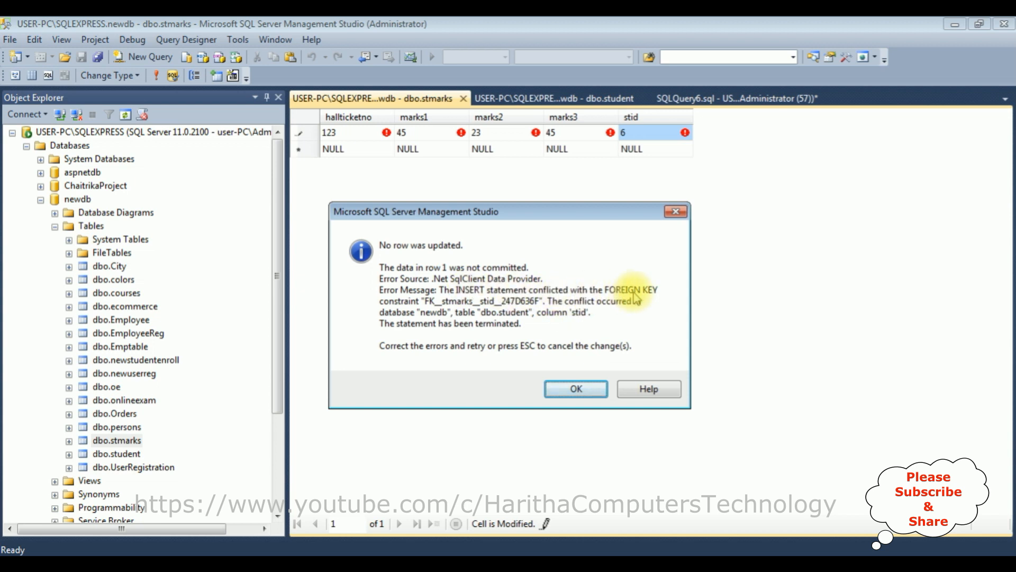
{"action": "mouse_move", "coordinate": [647, 389]}
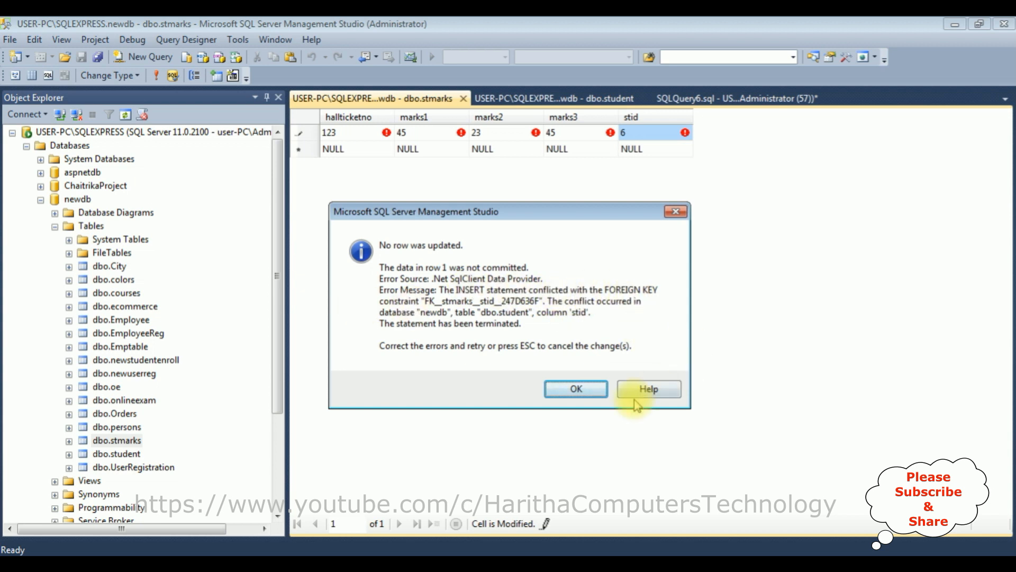
{"action": "left_click", "coordinate": [575, 388]}
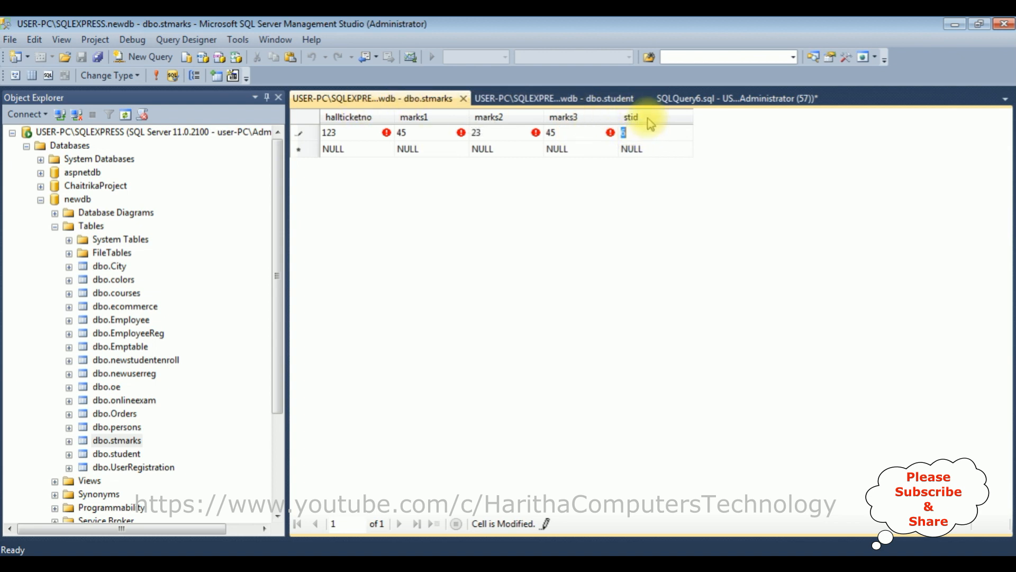
{"action": "mouse_move", "coordinate": [638, 122]}
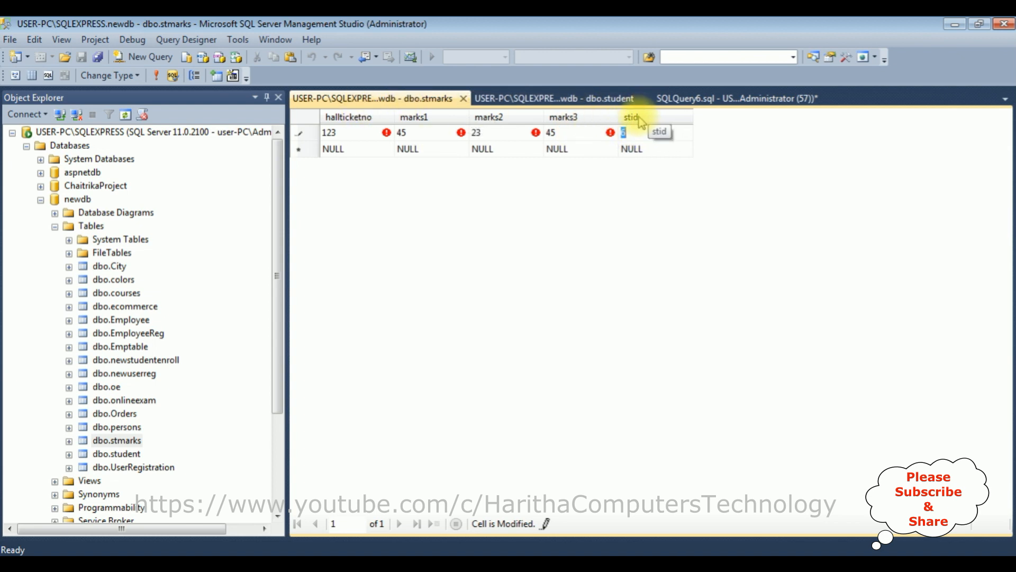
{"action": "left_click", "coordinate": [564, 98]}
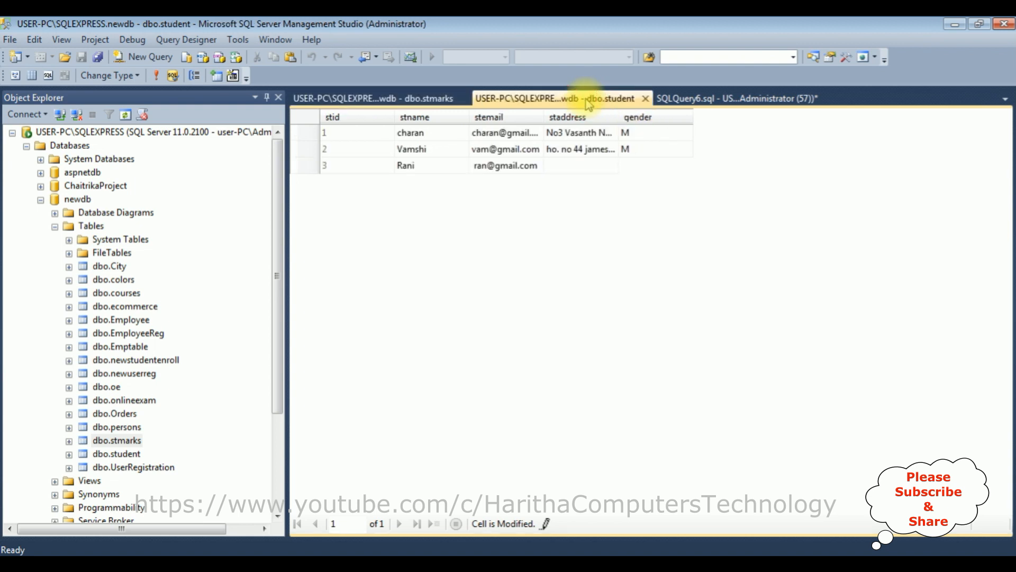
{"action": "mouse_move", "coordinate": [355, 136]}
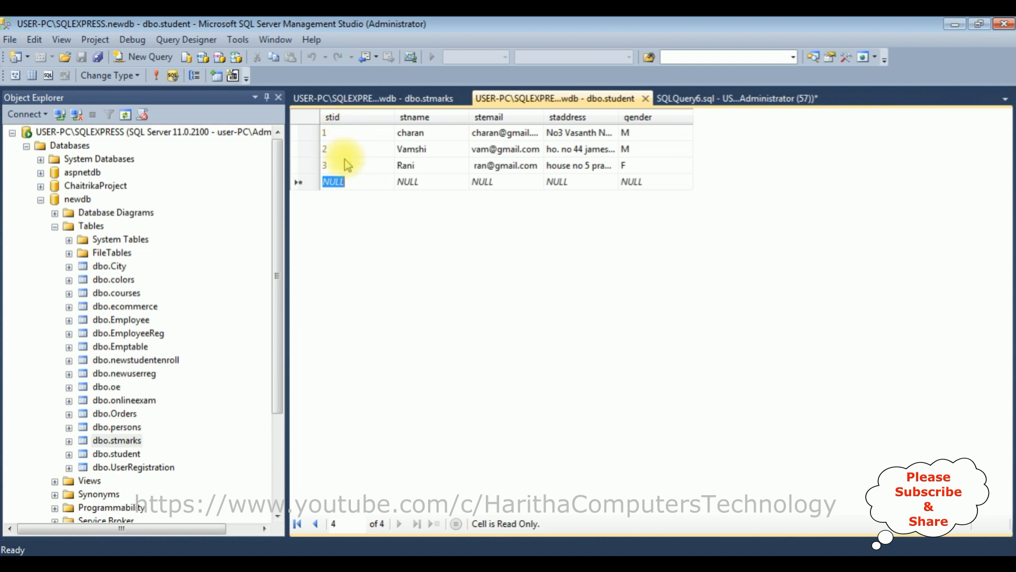
{"action": "left_click", "coordinate": [363, 99]}
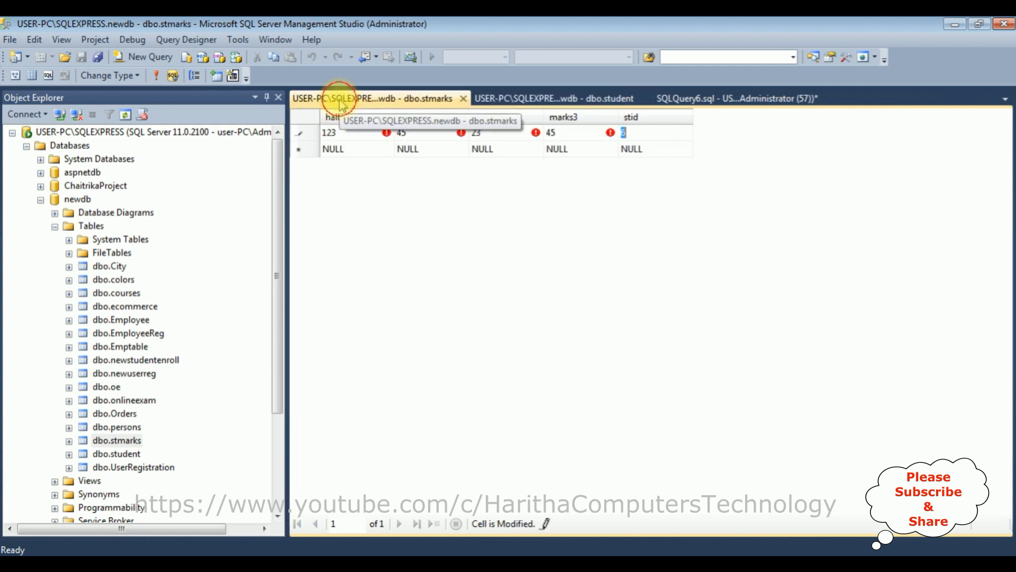
{"action": "mouse_move", "coordinate": [632, 146]}
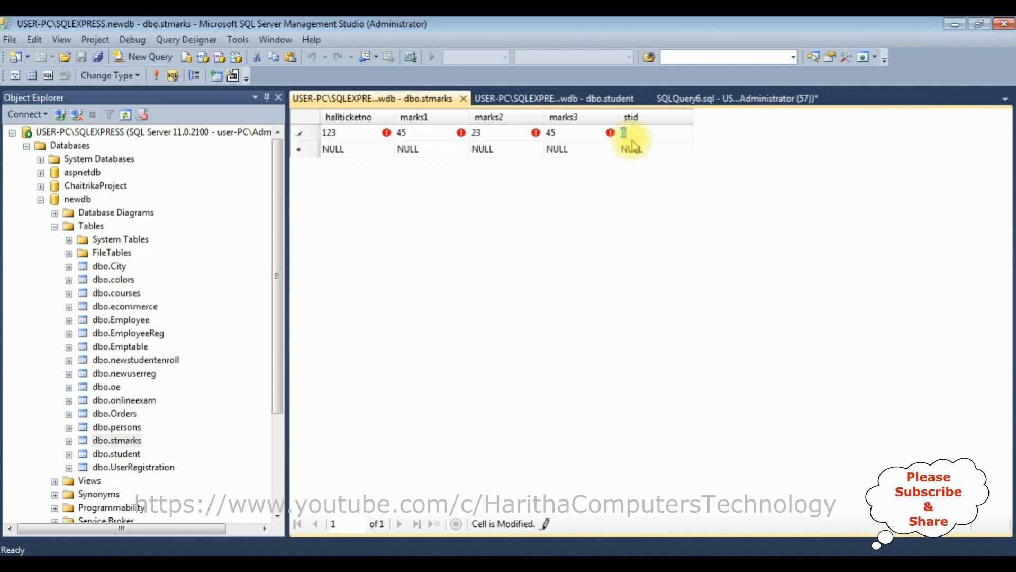
{"action": "type", "text": "2"}
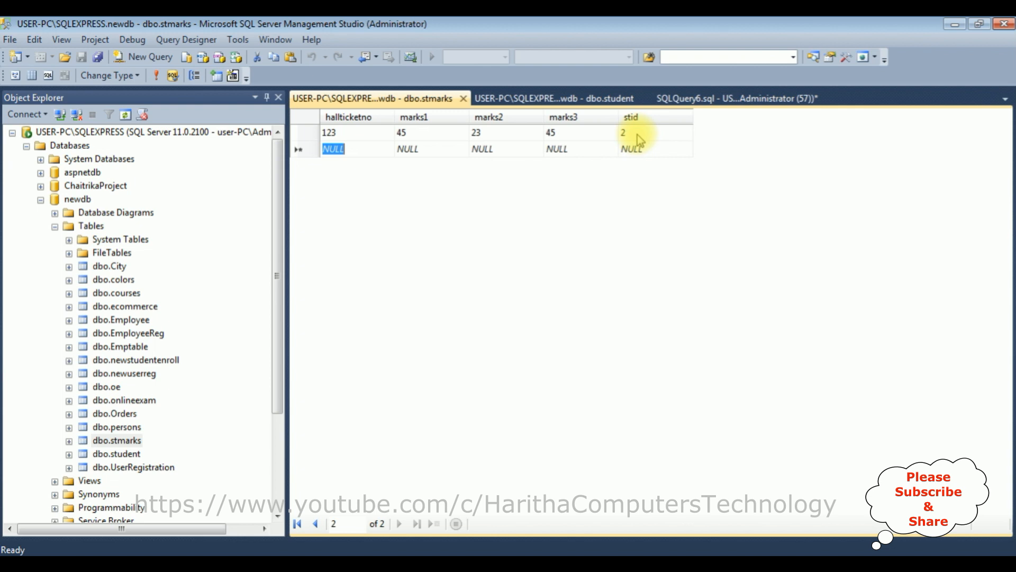
{"action": "mouse_move", "coordinate": [694, 216]}
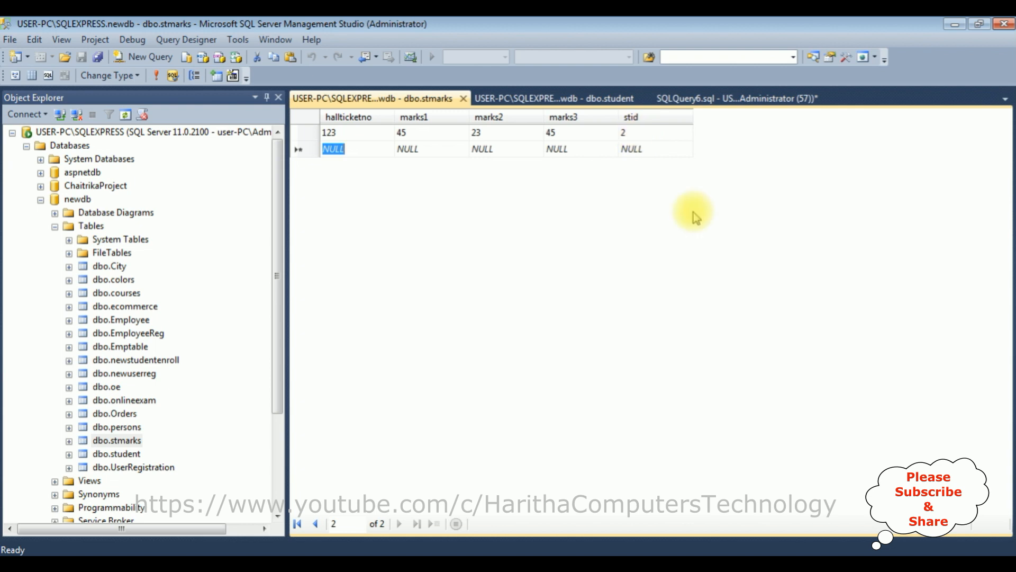
Step: Enter a new stmarks row with hall ticket 123, marks 34, 56, 34 and stid 1
{"action": "type", "text": "123"}
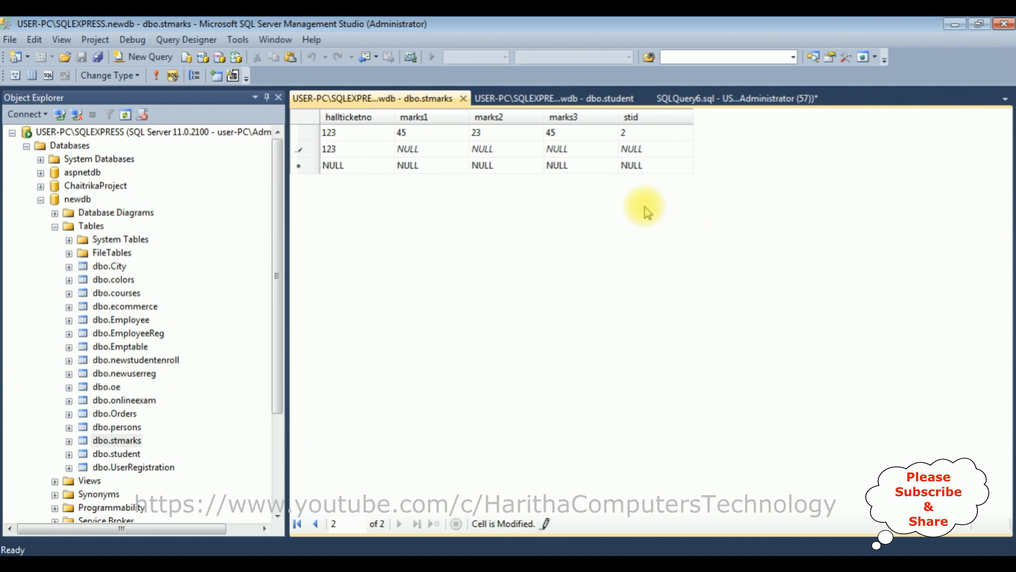
{"action": "mouse_move", "coordinate": [360, 133]}
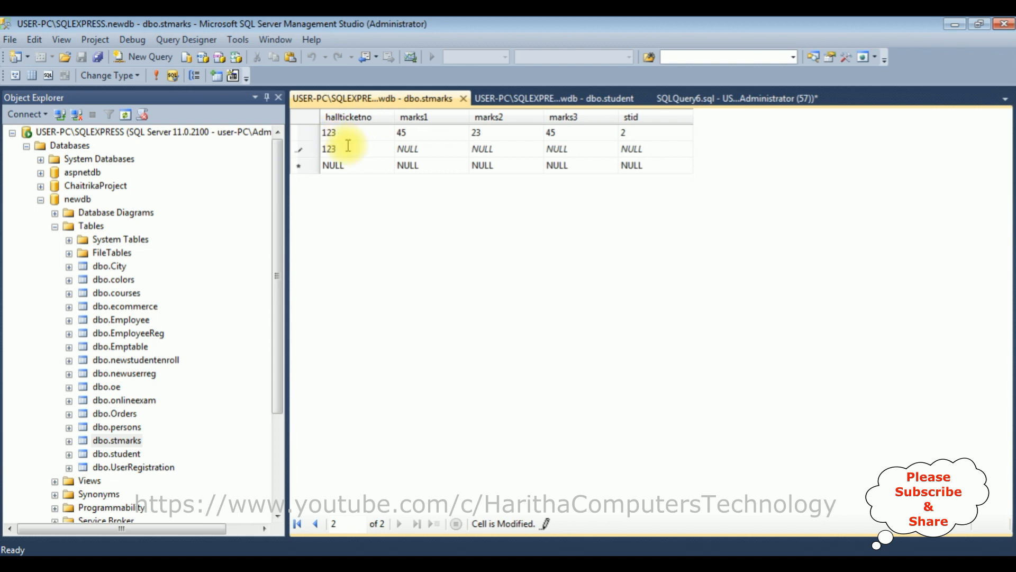
{"action": "type", "text": "34"}
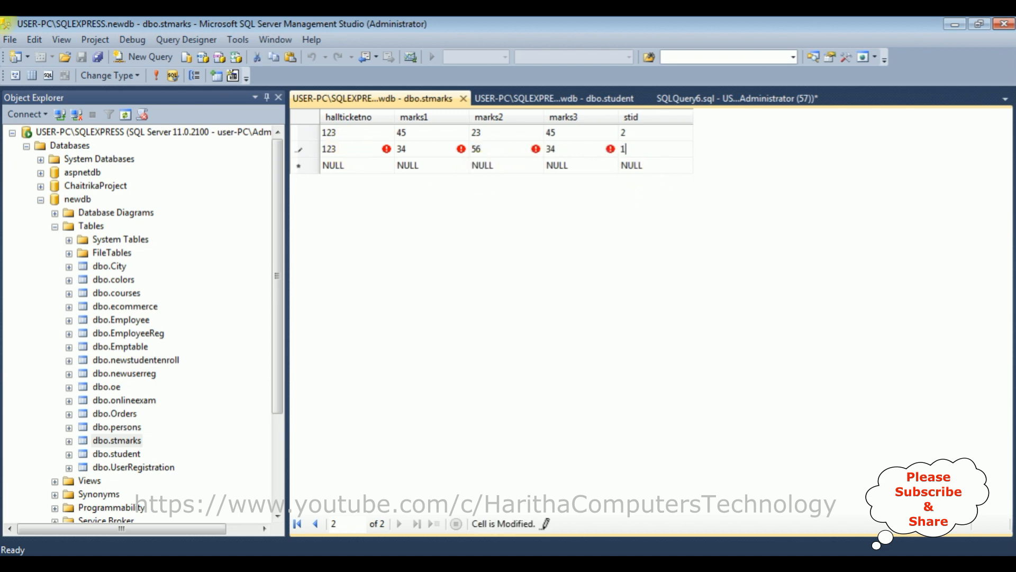
{"action": "left_click", "coordinate": [555, 98]}
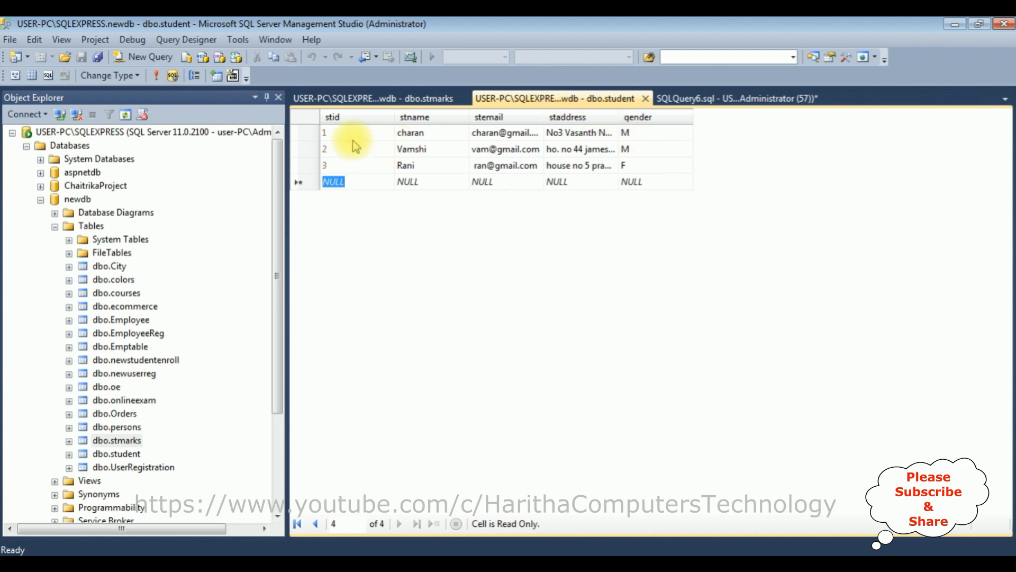
{"action": "left_click", "coordinate": [369, 99]}
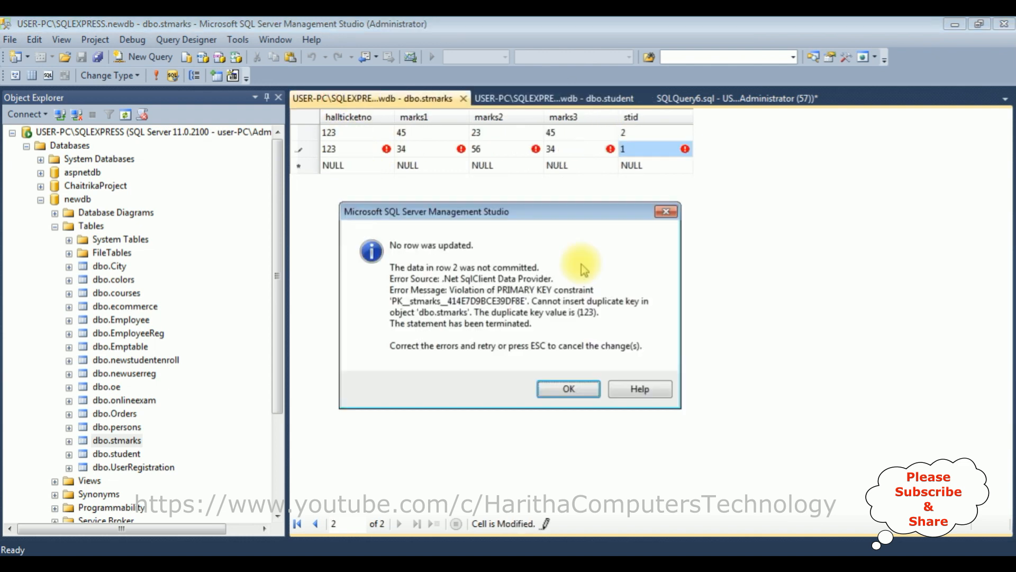
{"action": "mouse_move", "coordinate": [600, 308]}
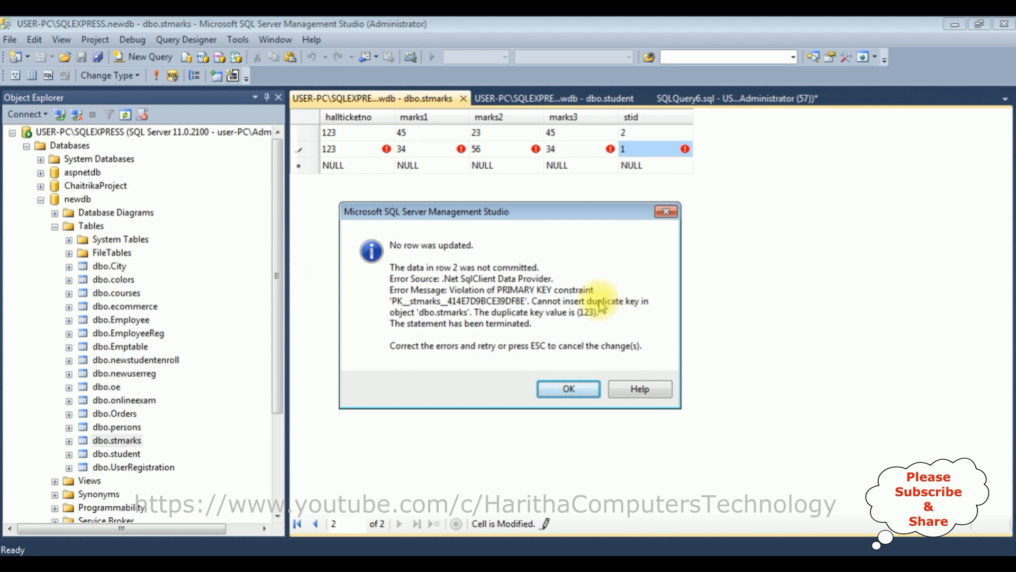
{"action": "mouse_move", "coordinate": [438, 254]}
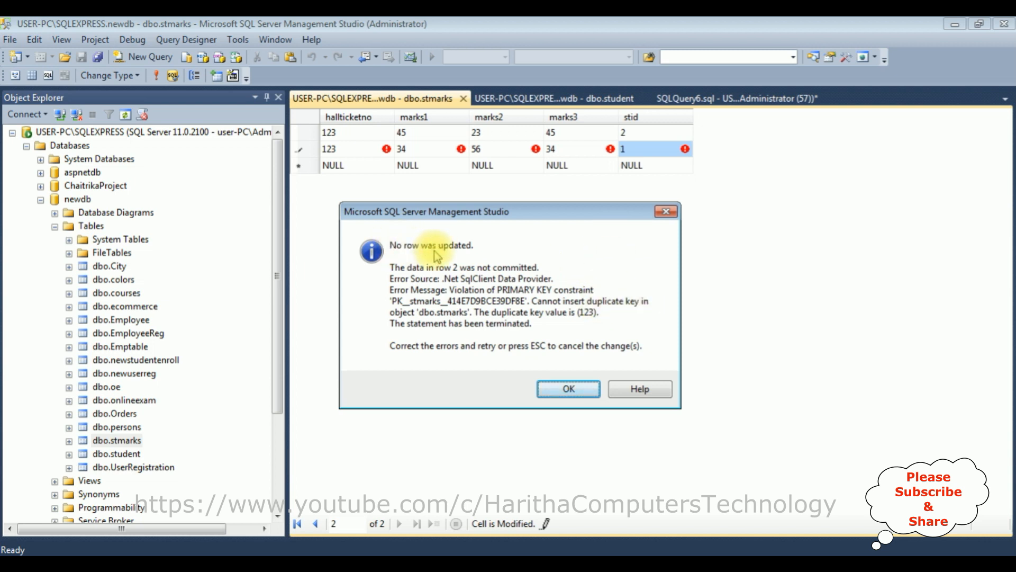
{"action": "mouse_move", "coordinate": [477, 275]}
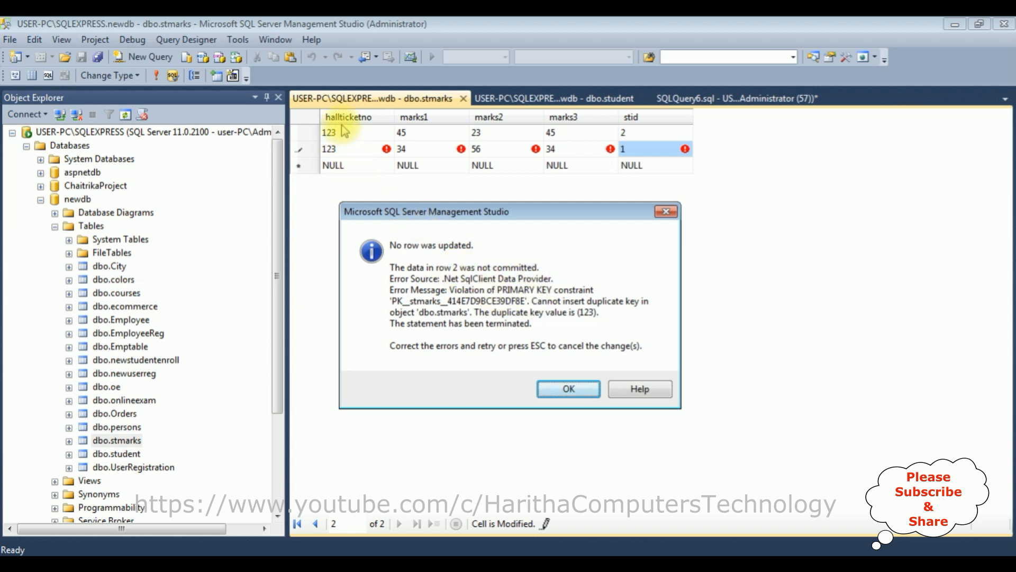
{"action": "mouse_move", "coordinate": [568, 388]}
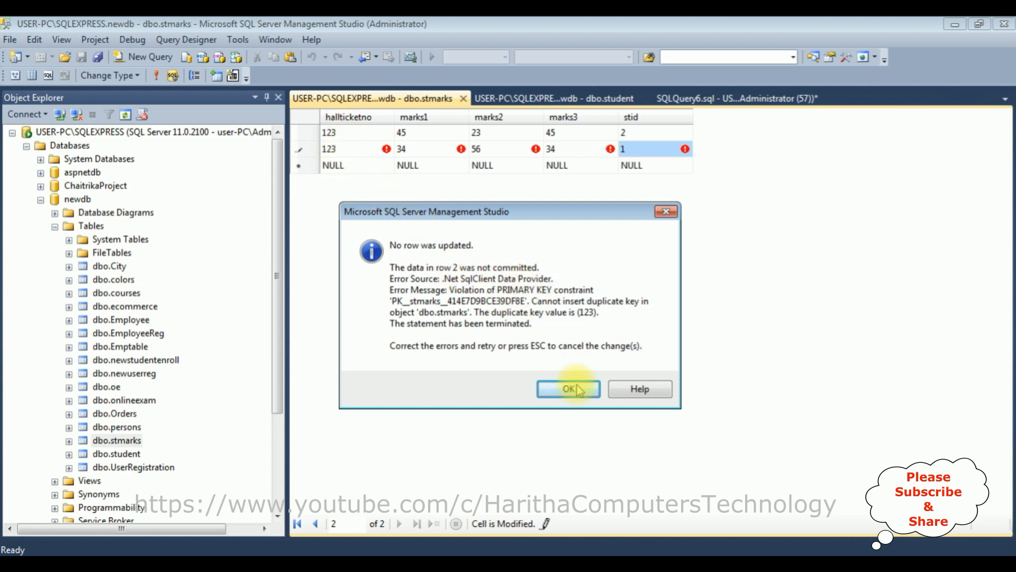
Step: Clear the duplicate key error and change the hall ticket to 1234 so the row saves
{"action": "left_click", "coordinate": [567, 389]}
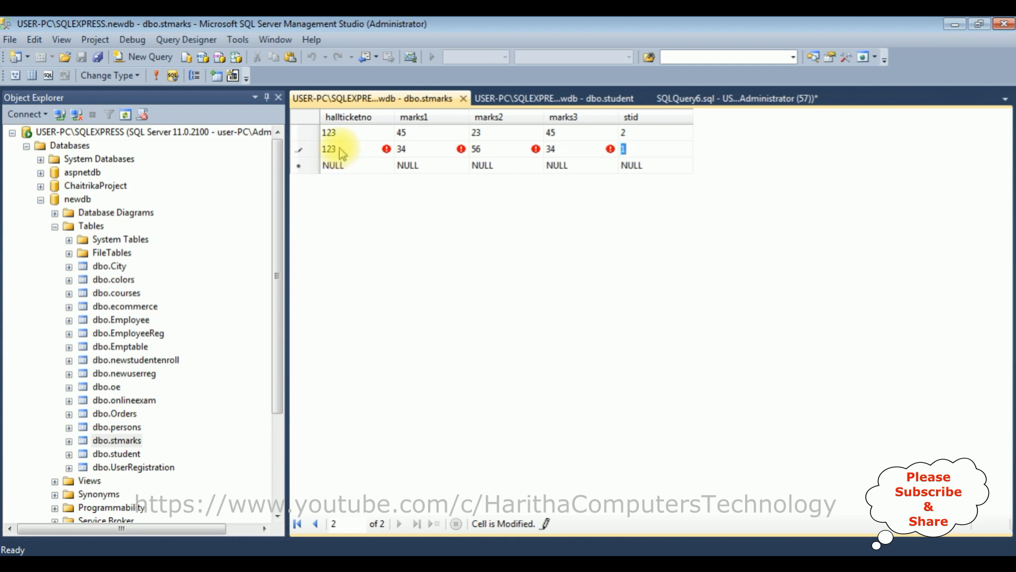
{"action": "type", "text": "4"}
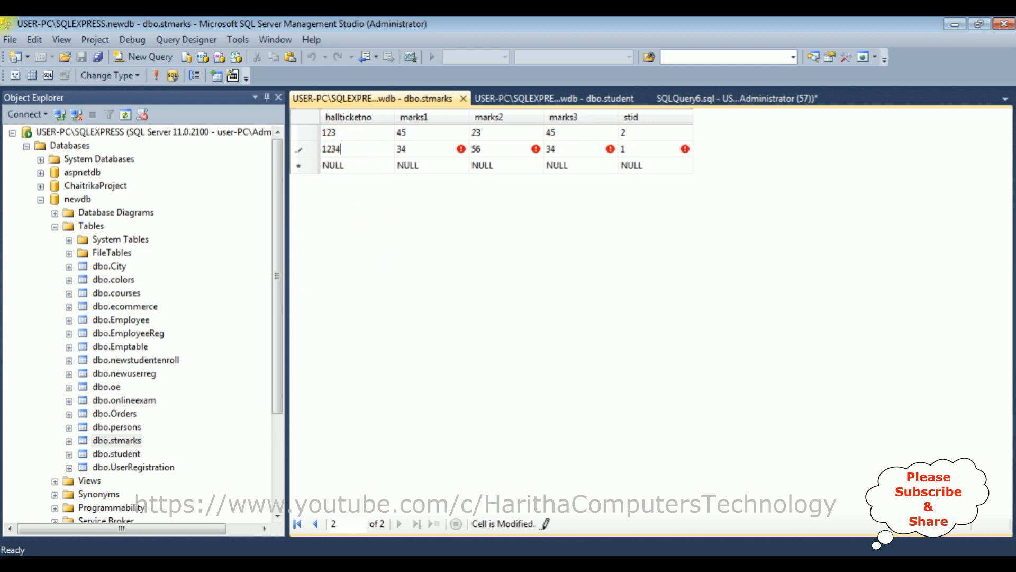
{"action": "left_click", "coordinate": [333, 164]}
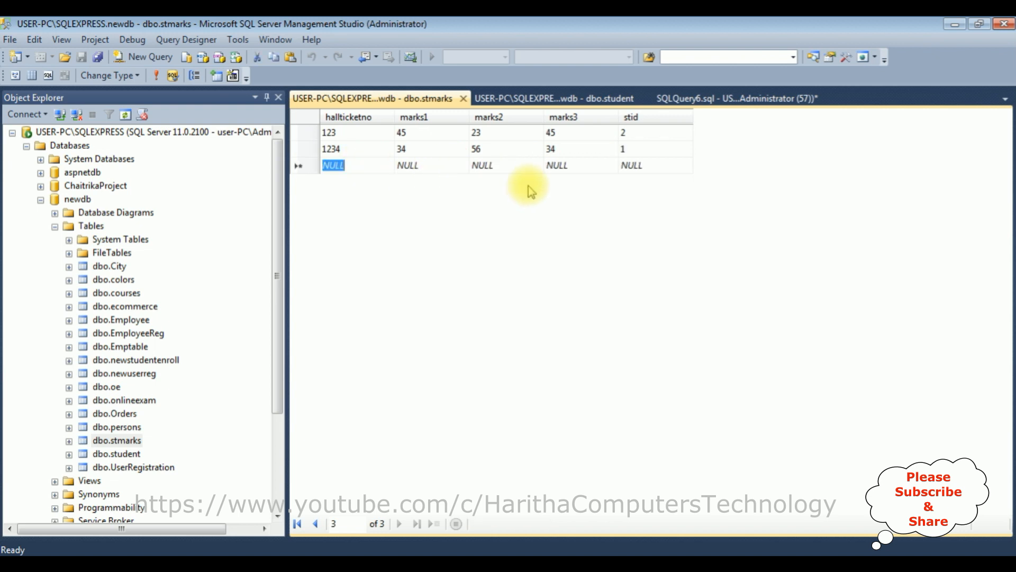
{"action": "mouse_move", "coordinate": [476, 202]}
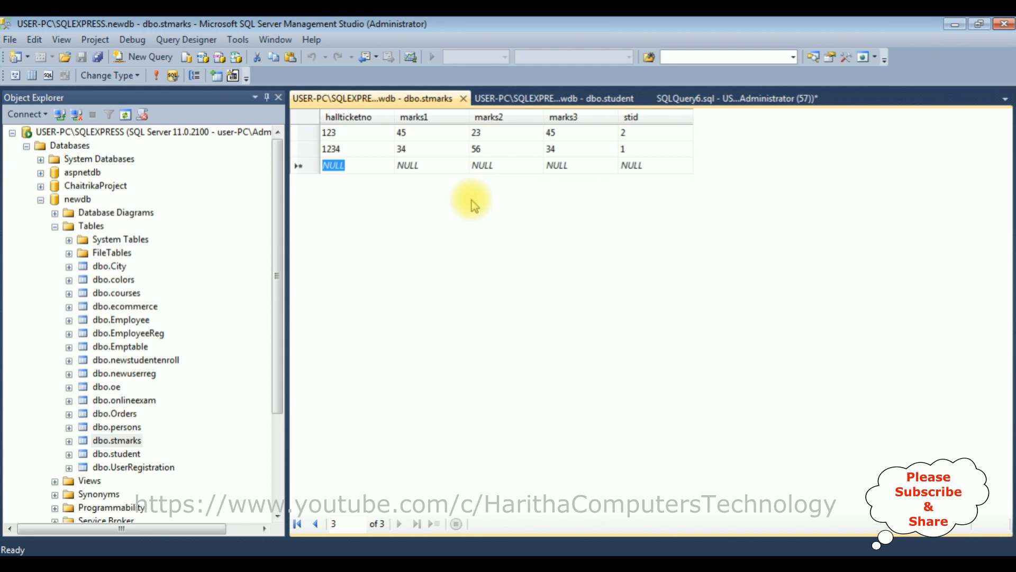
{"action": "mouse_move", "coordinate": [478, 202]}
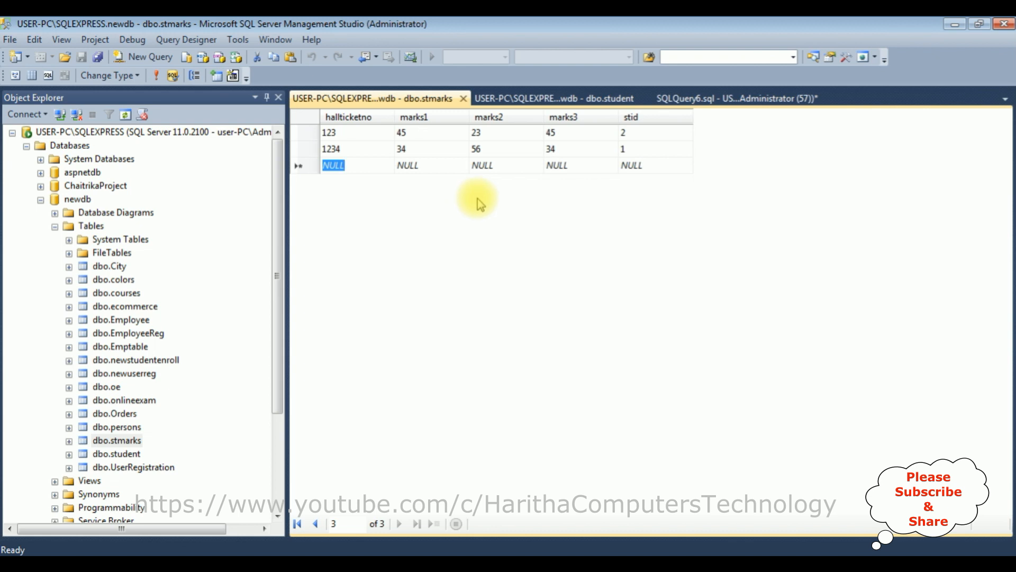
{"action": "left_click", "coordinate": [555, 98]}
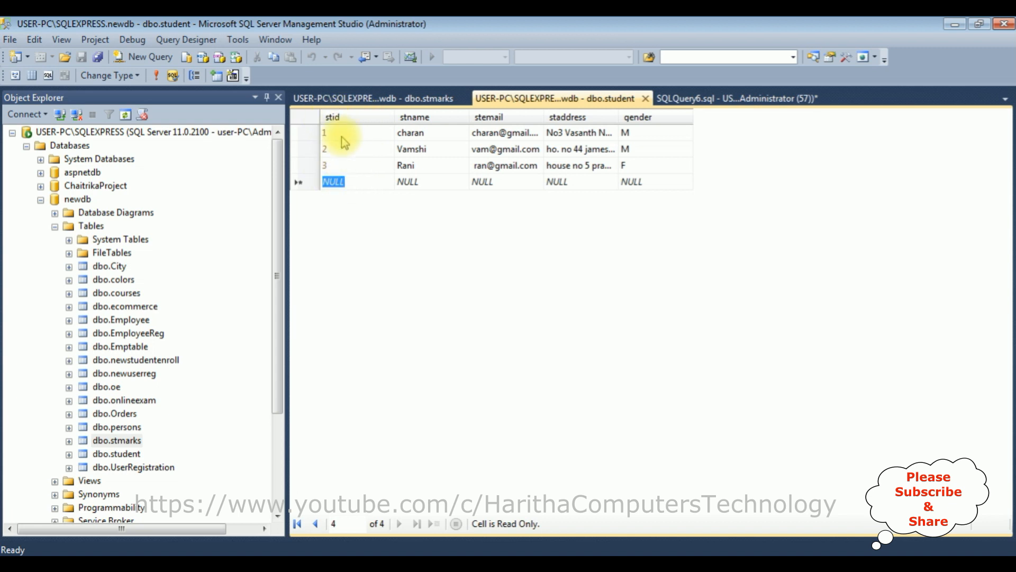
{"action": "left_click", "coordinate": [373, 98]}
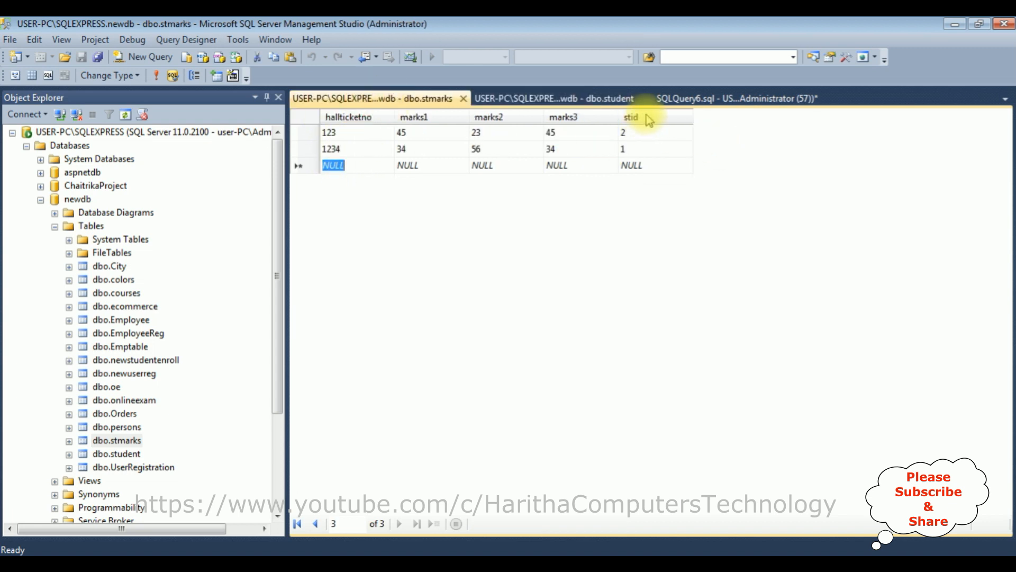
{"action": "mouse_move", "coordinate": [632, 165]}
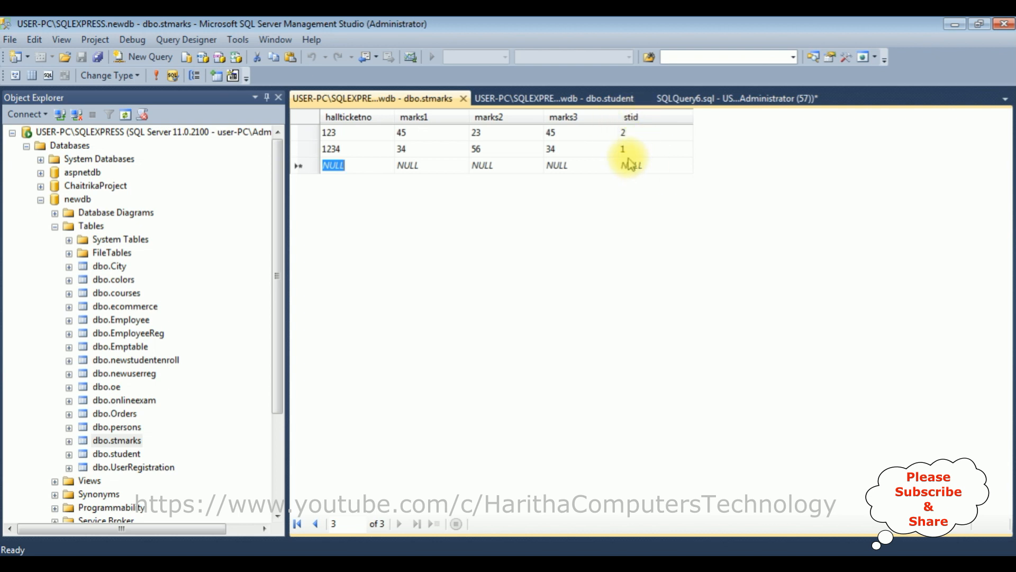
{"action": "mouse_move", "coordinate": [672, 135]}
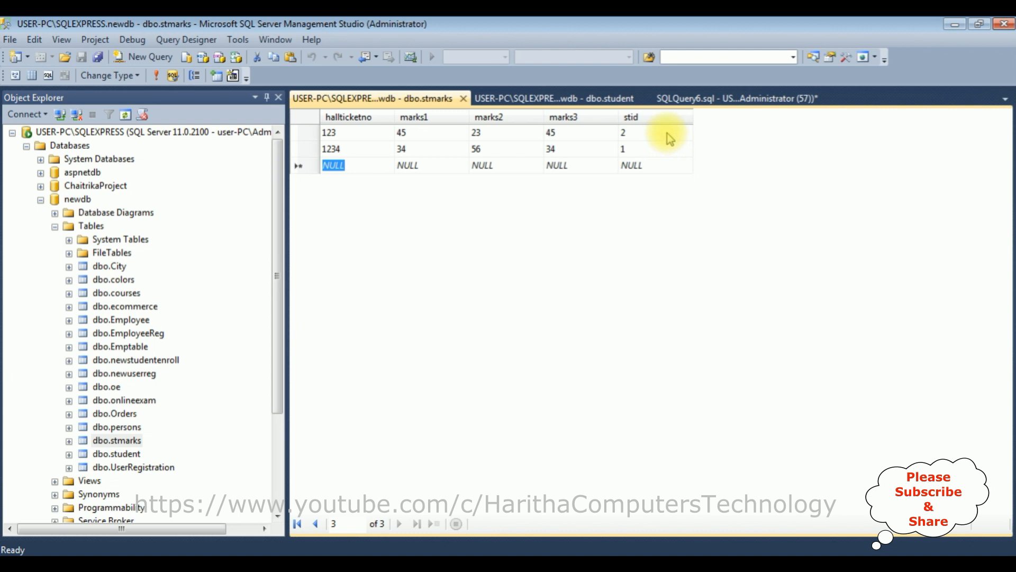
{"action": "mouse_move", "coordinate": [429, 245]}
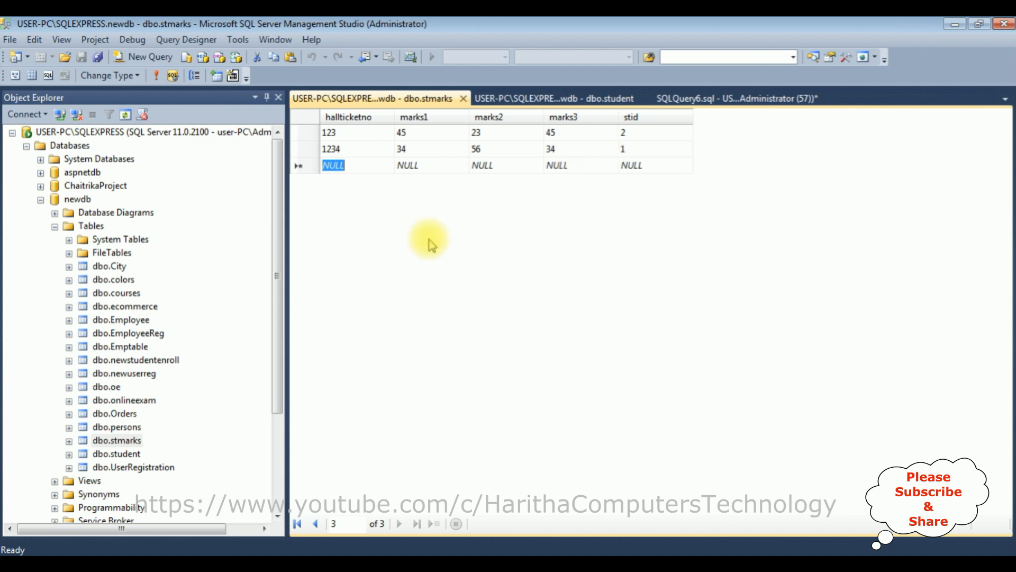
{"action": "right_click", "coordinate": [118, 453]}
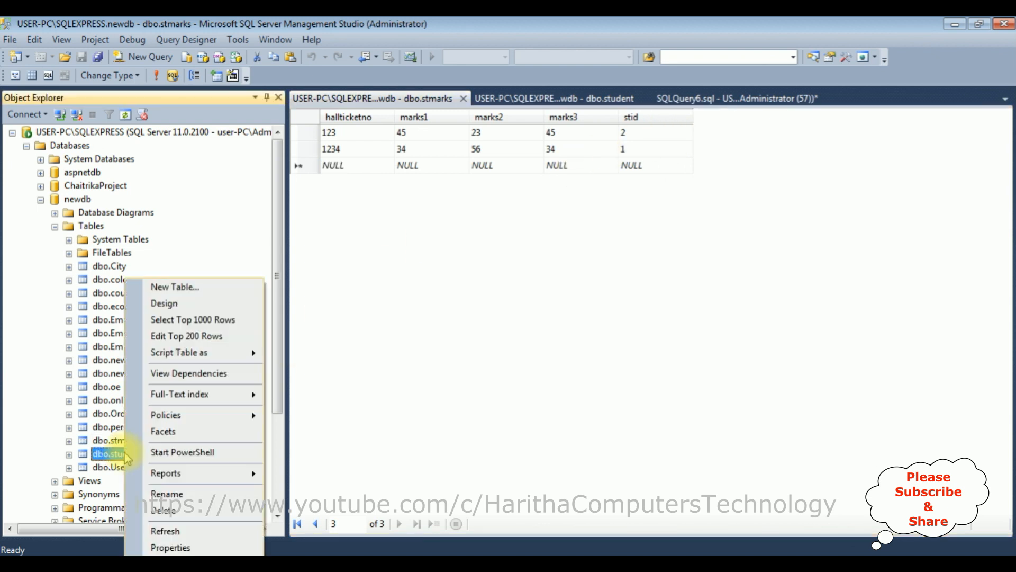
{"action": "left_click", "coordinate": [164, 510]}
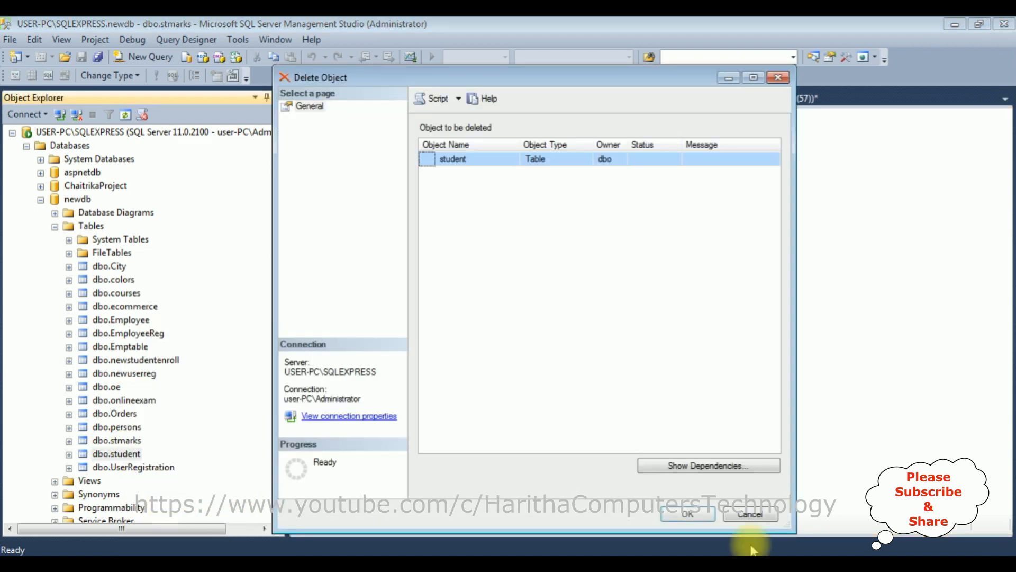
{"action": "left_click", "coordinate": [687, 514]}
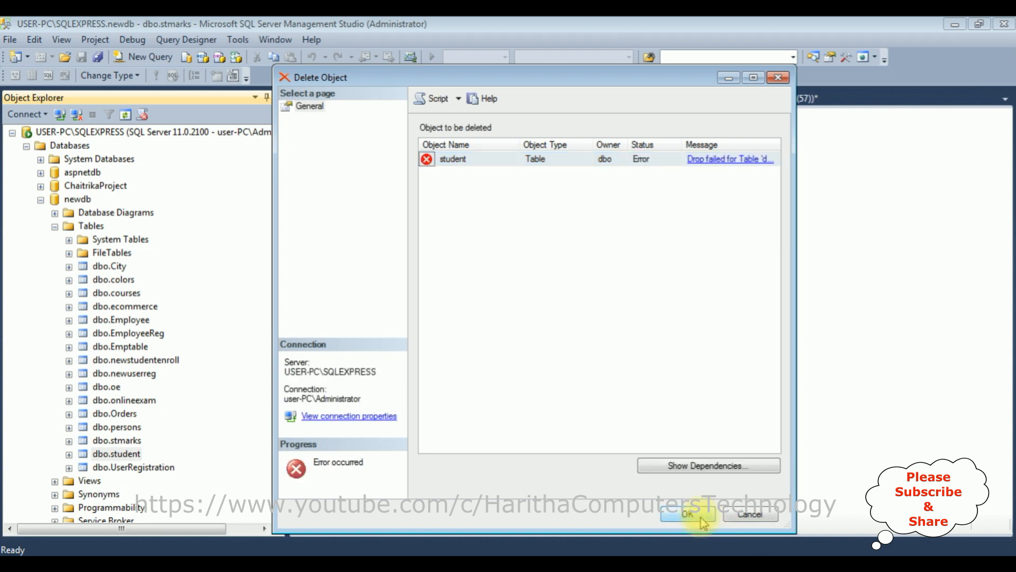
{"action": "mouse_move", "coordinate": [632, 159]}
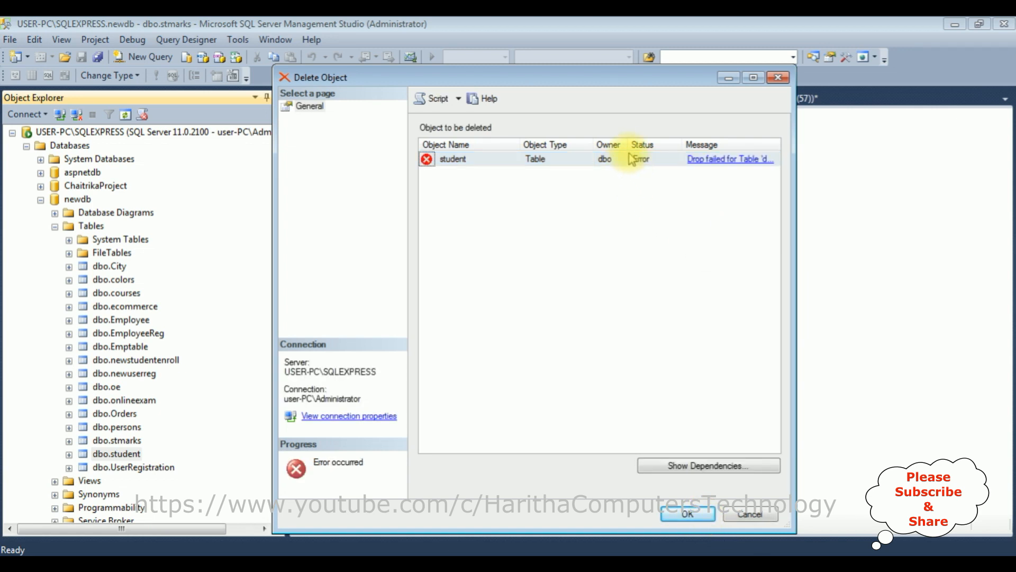
{"action": "mouse_move", "coordinate": [713, 171]}
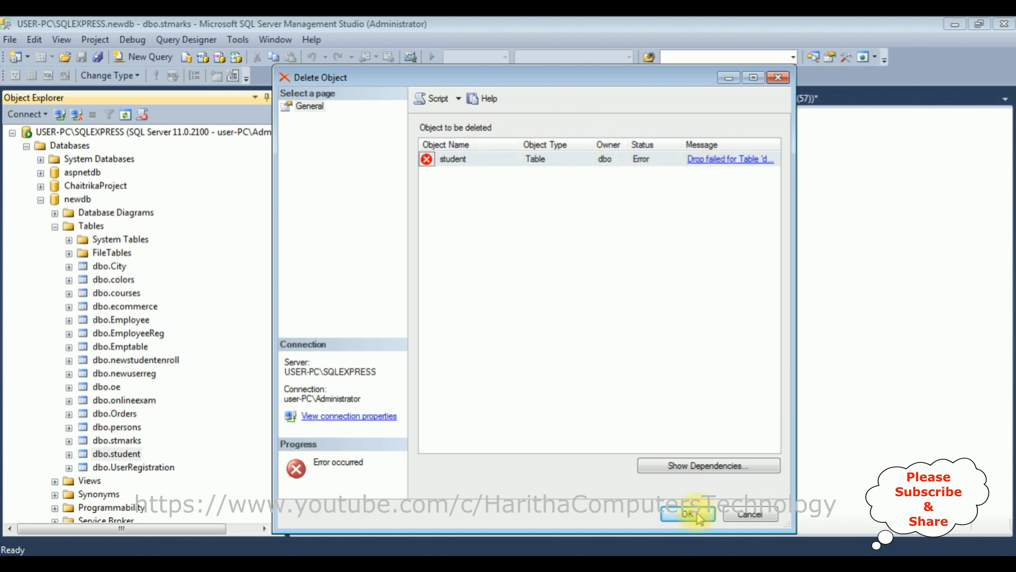
{"action": "mouse_move", "coordinate": [750, 514]}
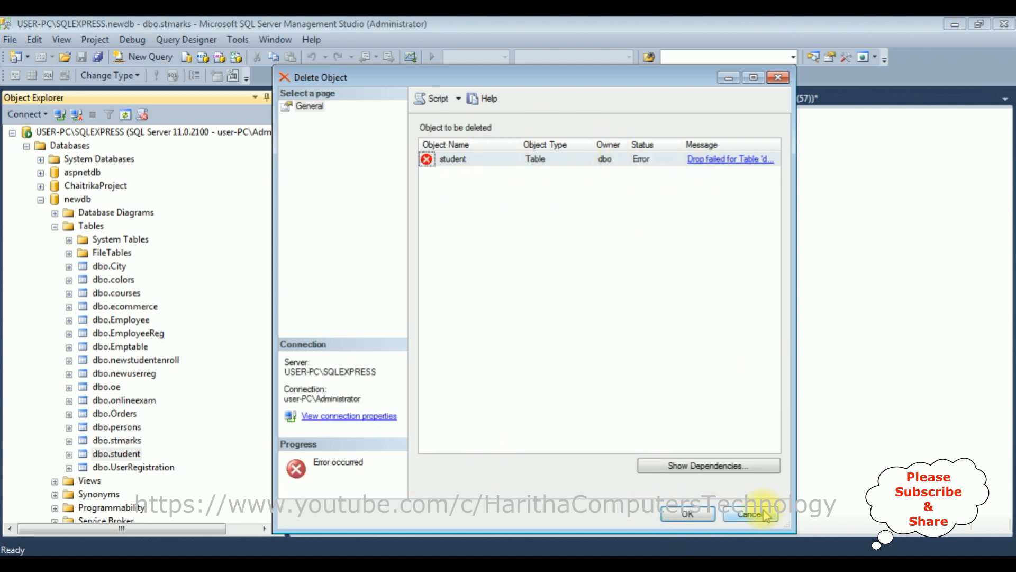
{"action": "left_click", "coordinate": [750, 514]}
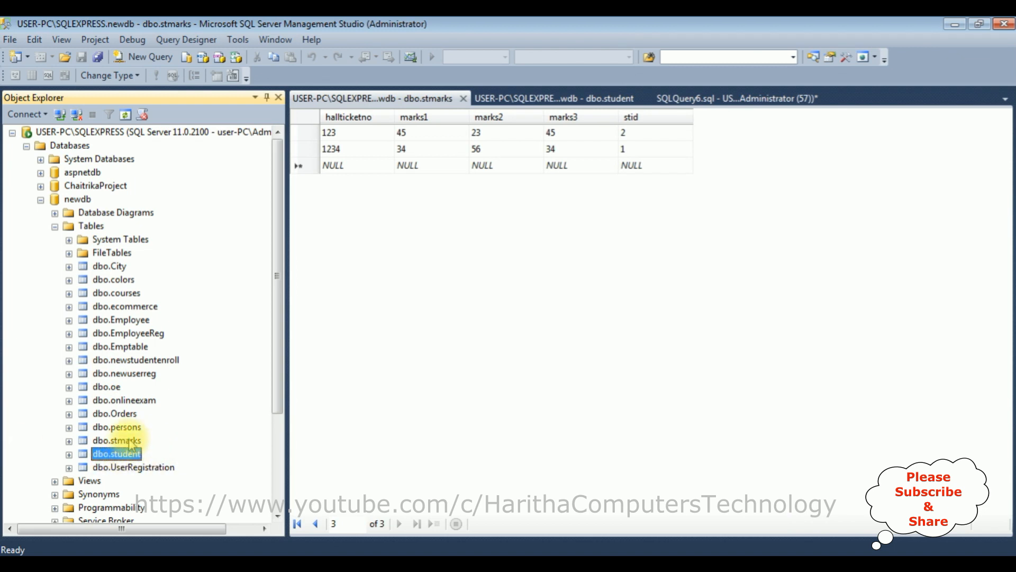
{"action": "mouse_move", "coordinate": [153, 447]}
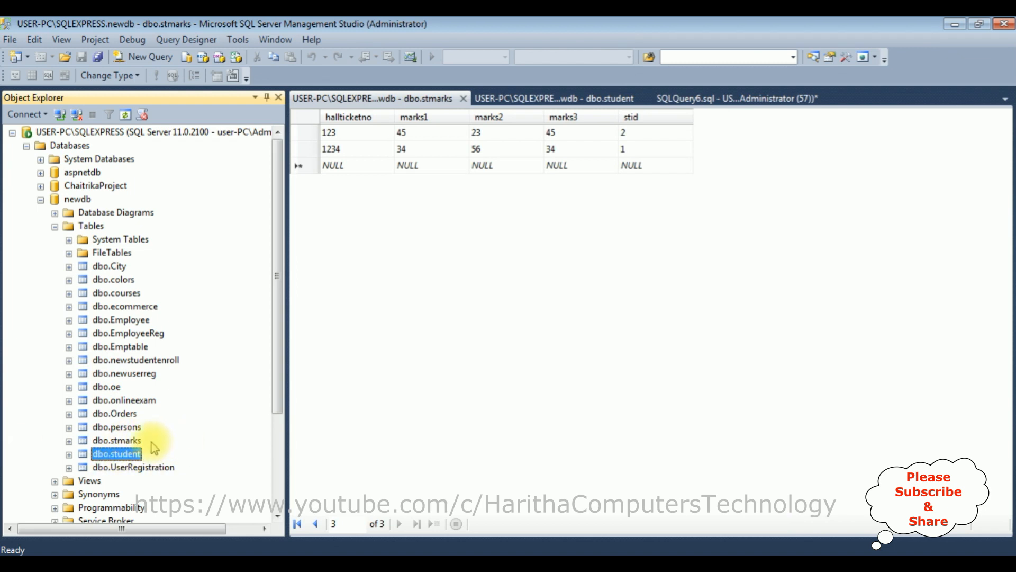
Step: Delete dbo.stmarks, then dbo.student, confirming each deletion in Object Explorer
{"action": "left_click", "coordinate": [114, 440]}
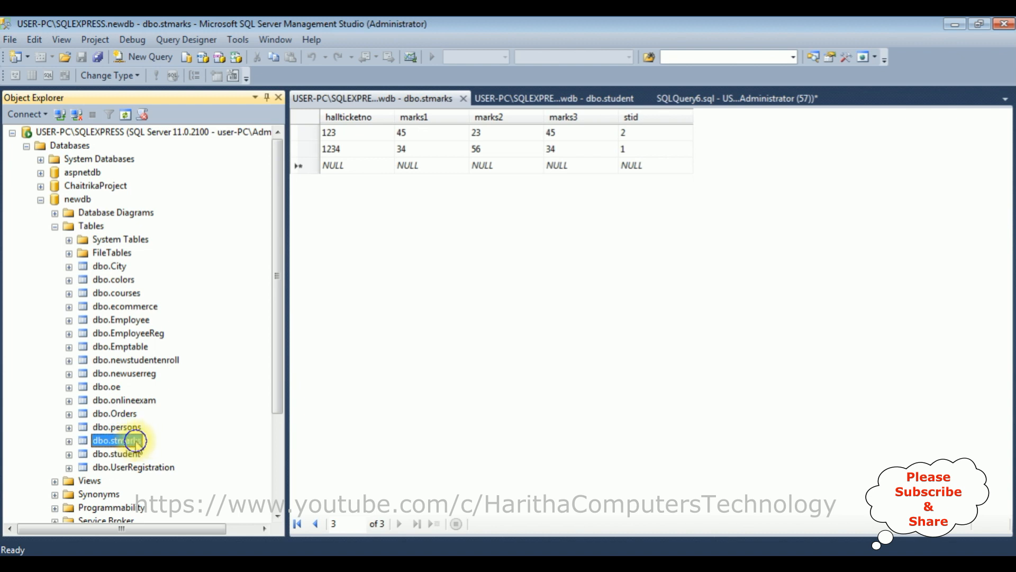
{"action": "mouse_move", "coordinate": [185, 515]}
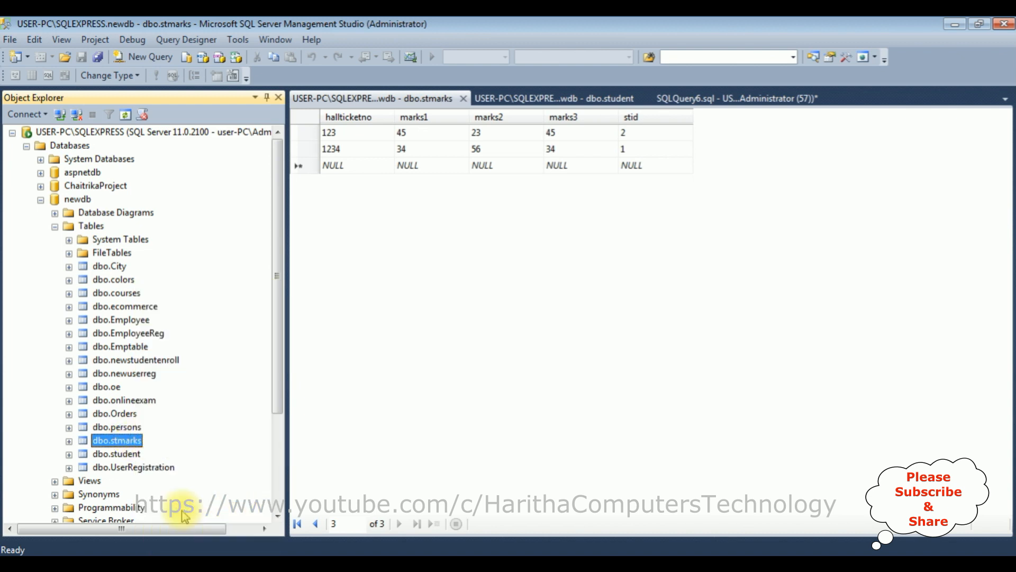
{"action": "left_click", "coordinate": [118, 440]}
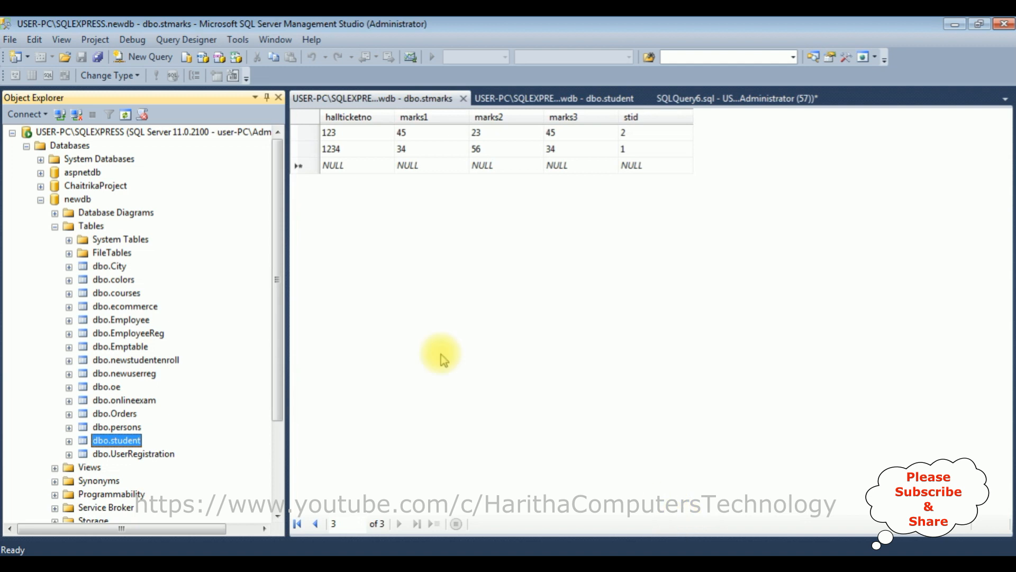
{"action": "mouse_move", "coordinate": [116, 440]}
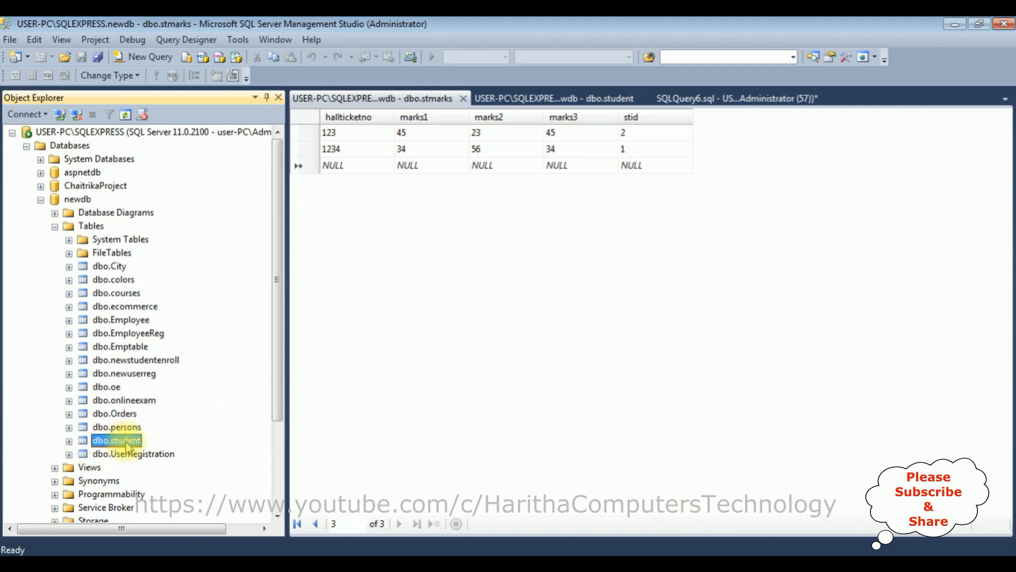
{"action": "right_click", "coordinate": [116, 439]}
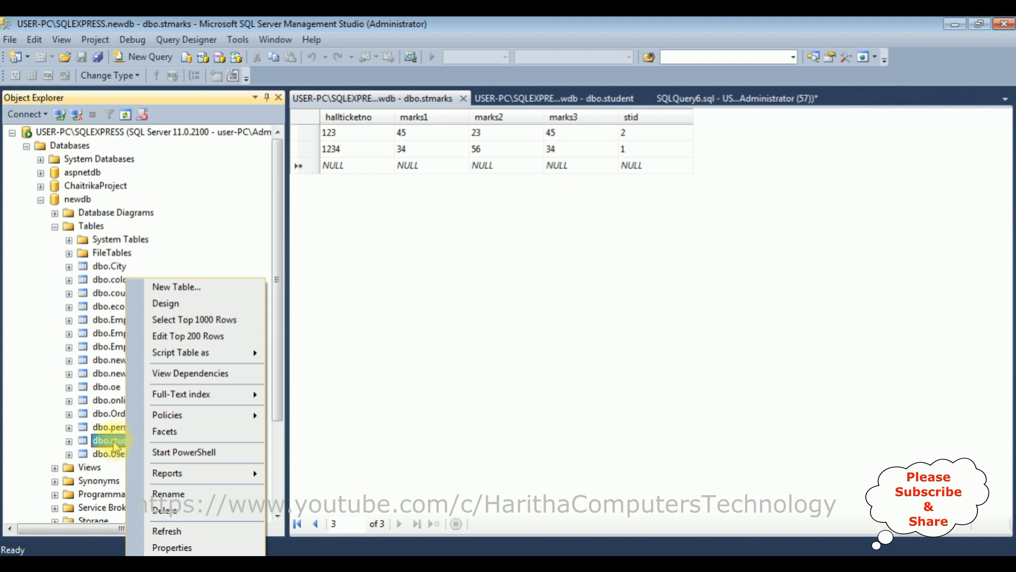
{"action": "left_click", "coordinate": [164, 511]}
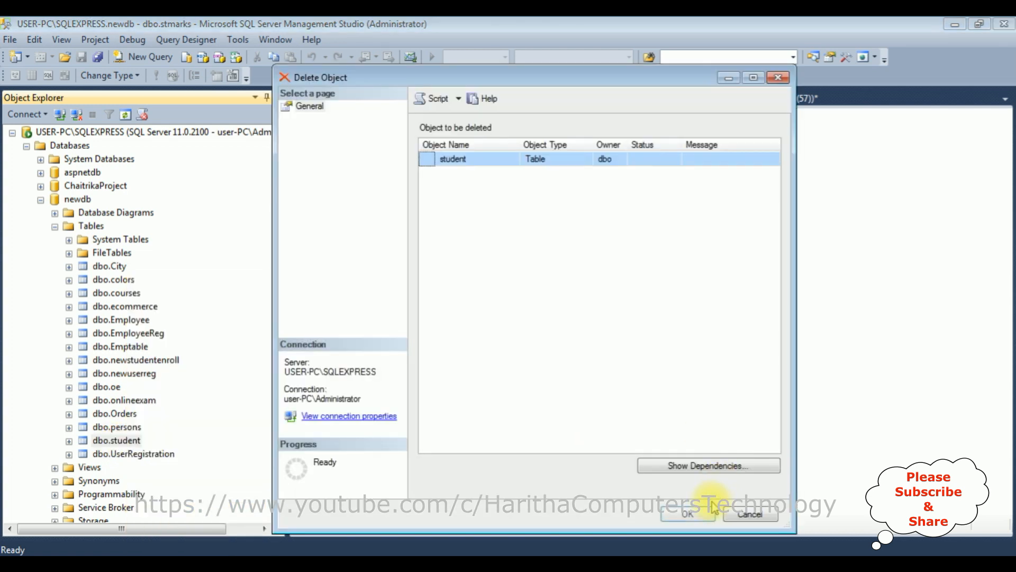
{"action": "left_click", "coordinate": [686, 513]}
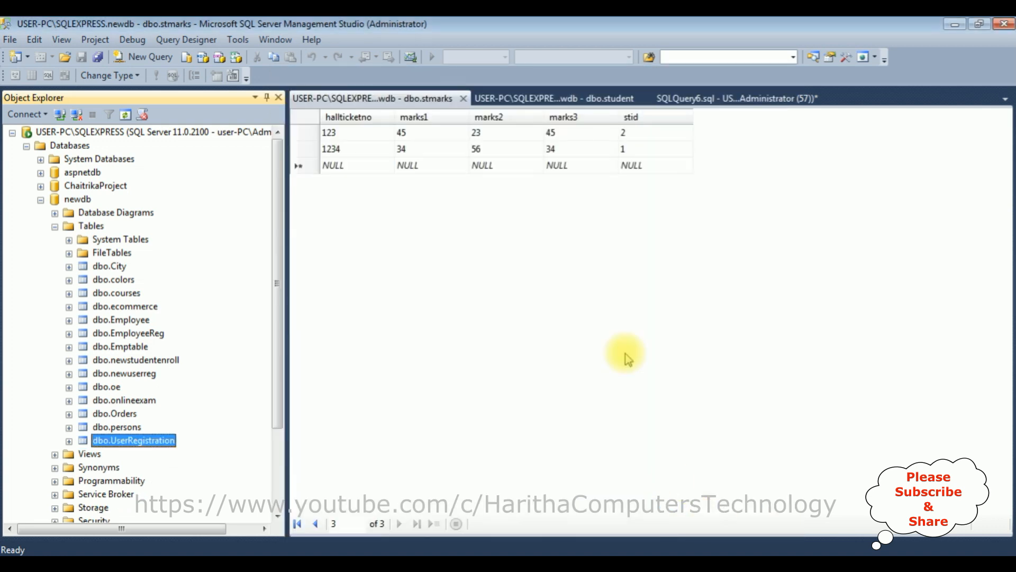
{"action": "mouse_move", "coordinate": [603, 261]}
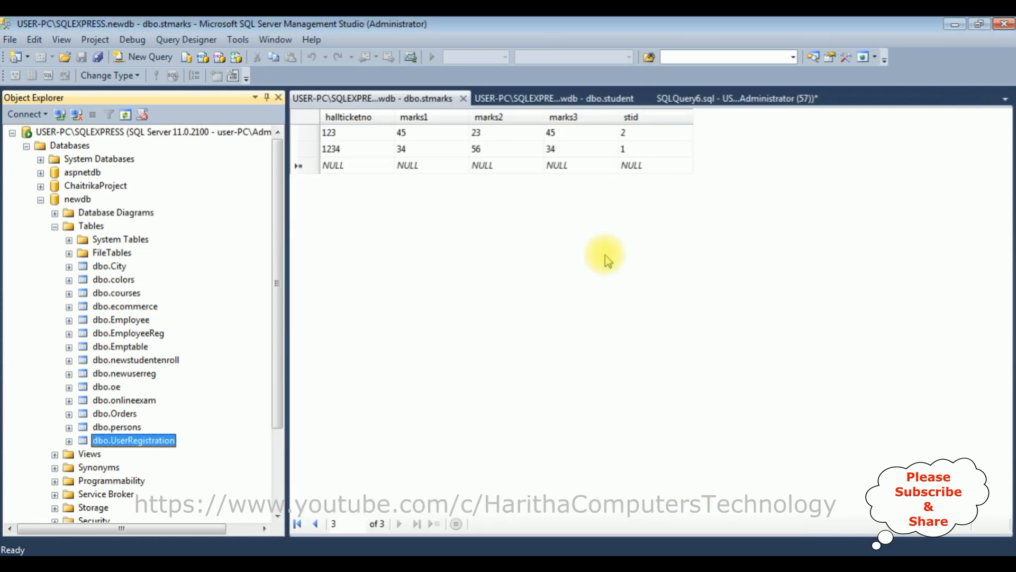